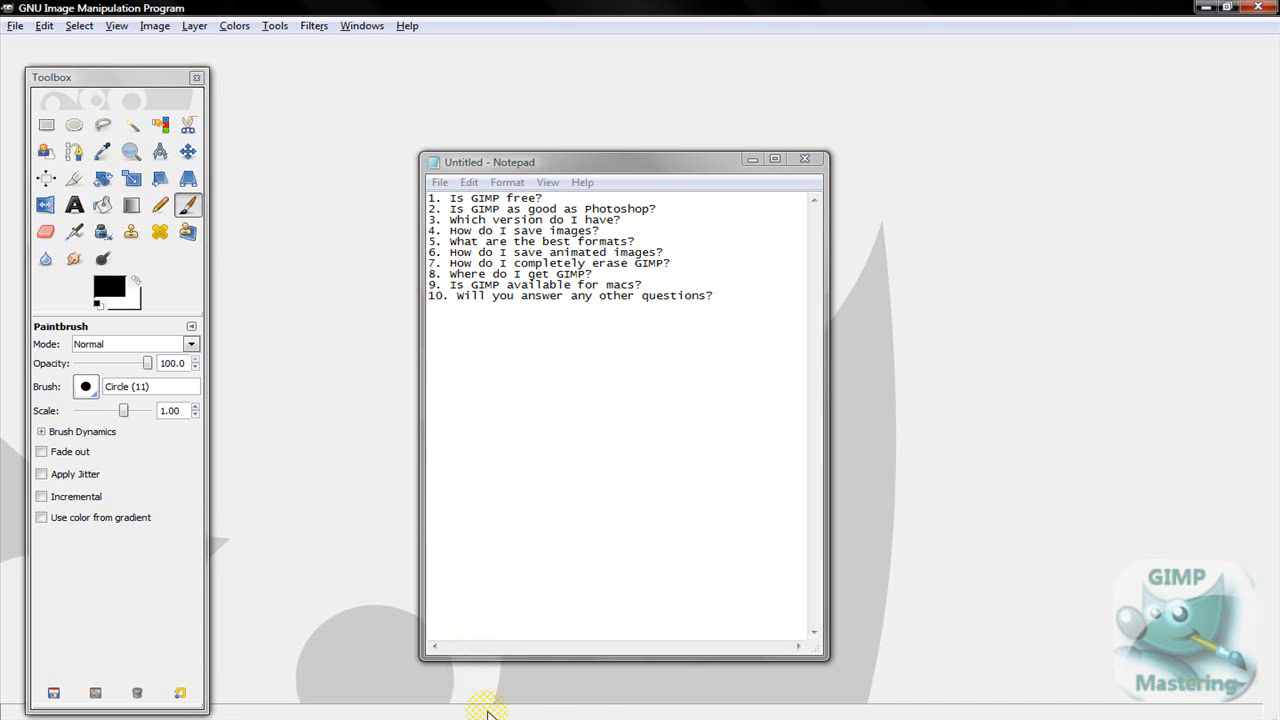
mouse_move(703, 477)
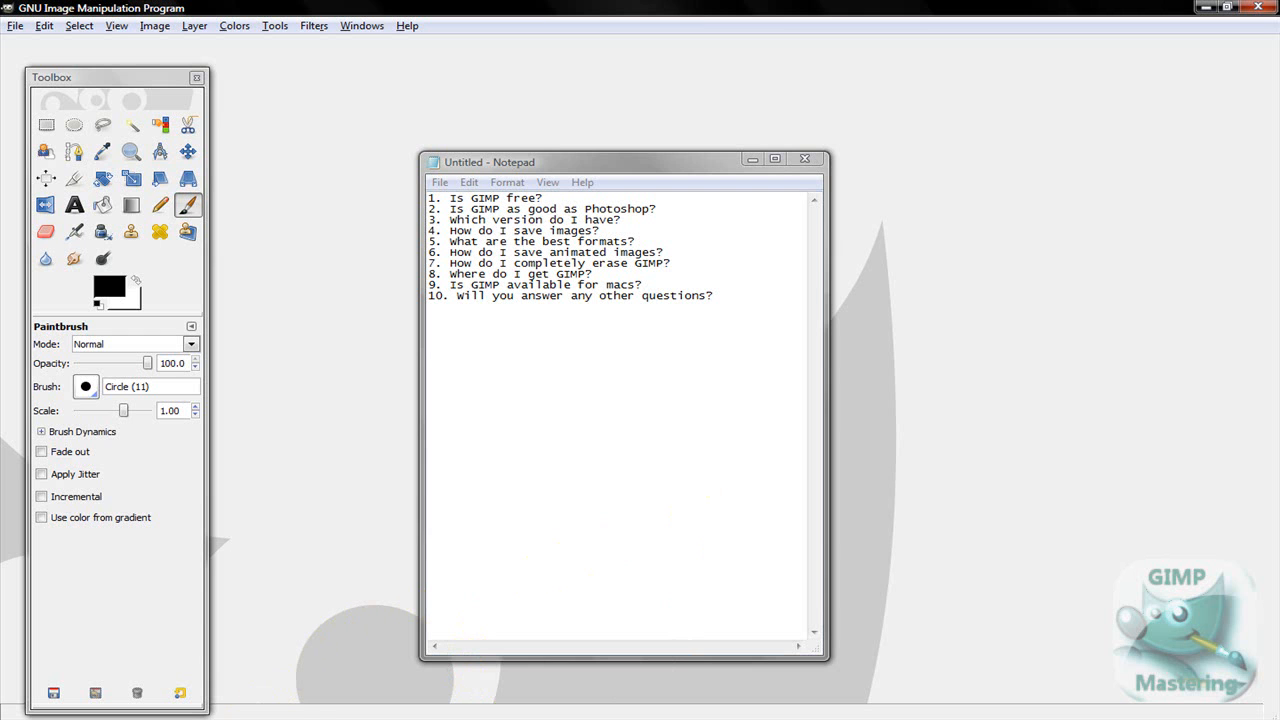
mouse_move(270, 462)
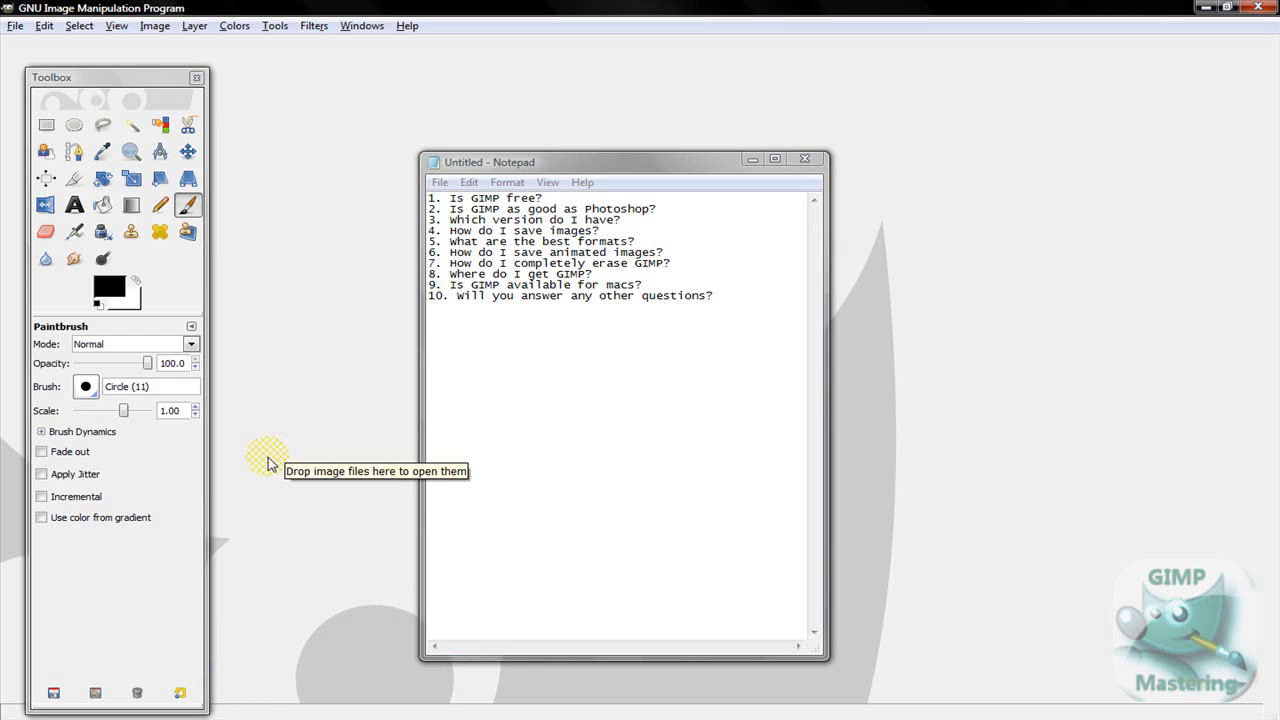
mouse_move(318, 496)
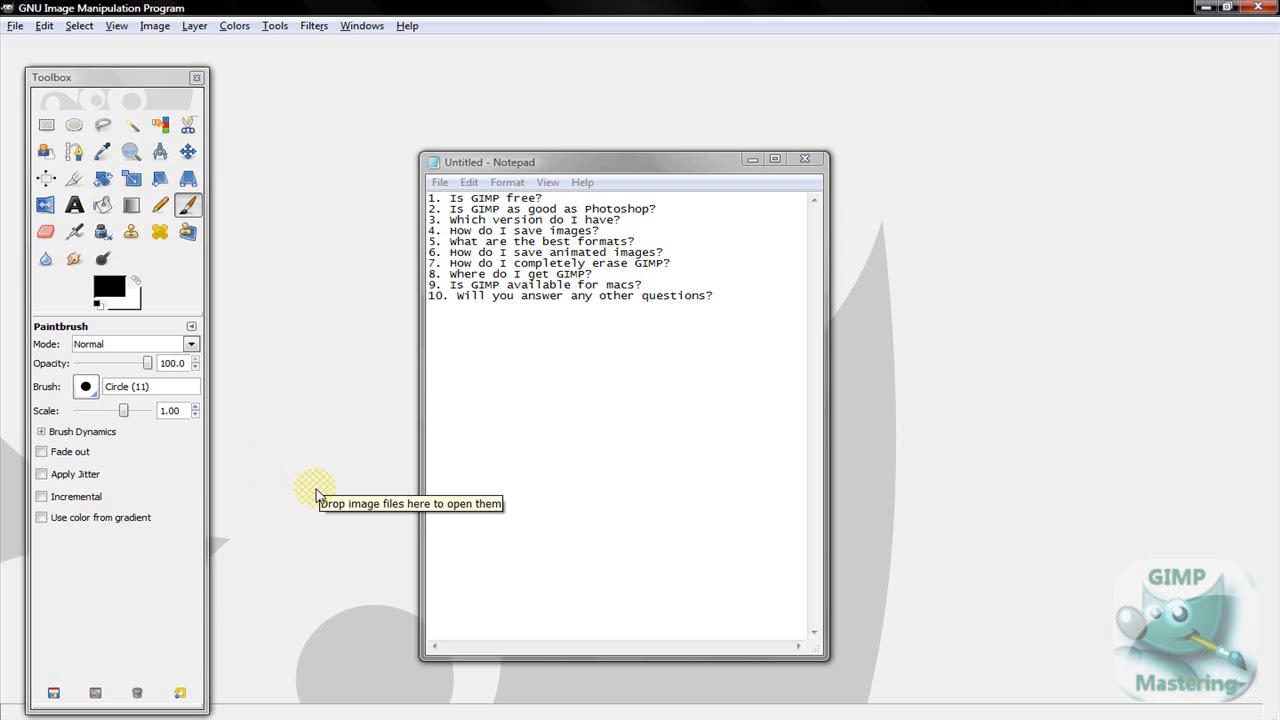
mouse_move(461, 484)
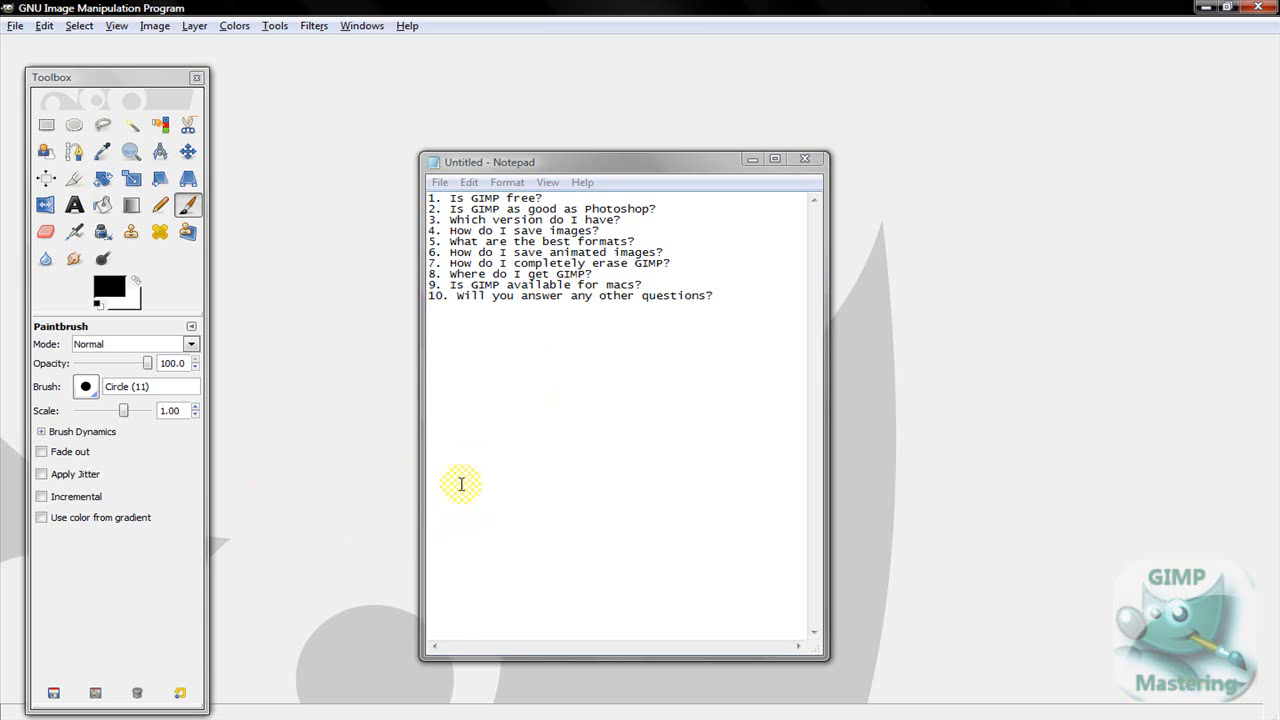
mouse_move(429, 530)
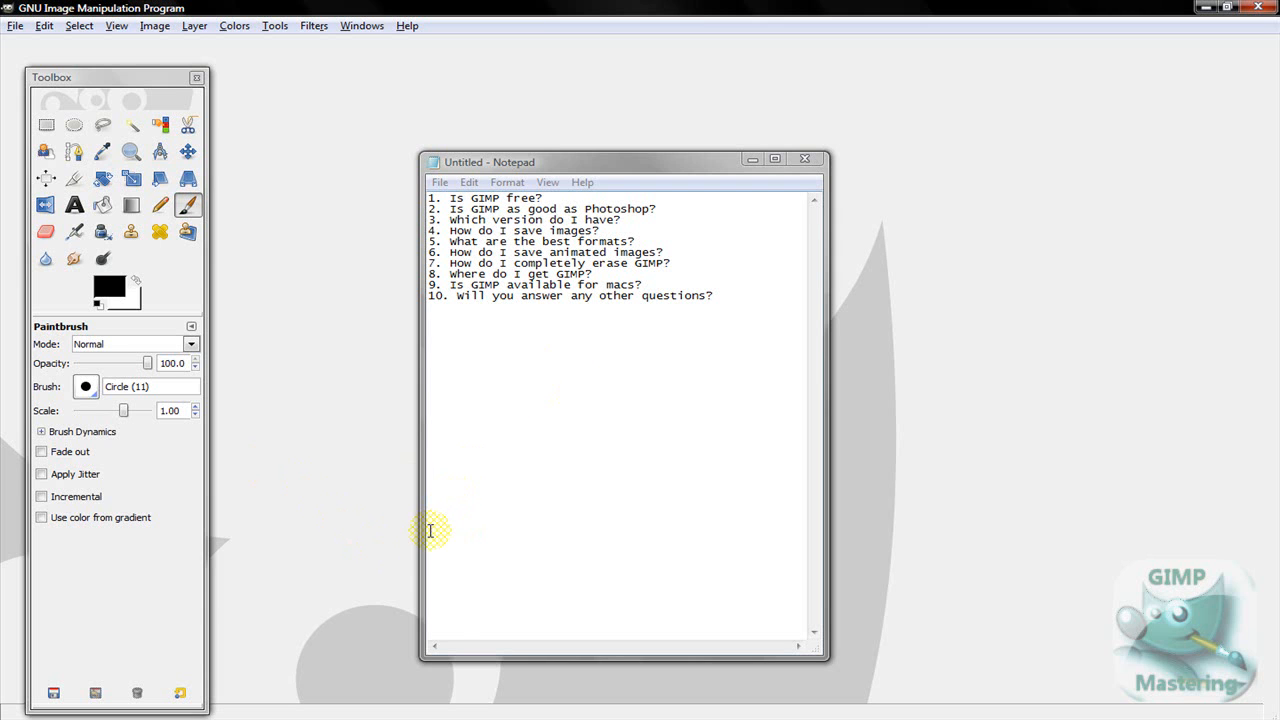
mouse_move(345, 605)
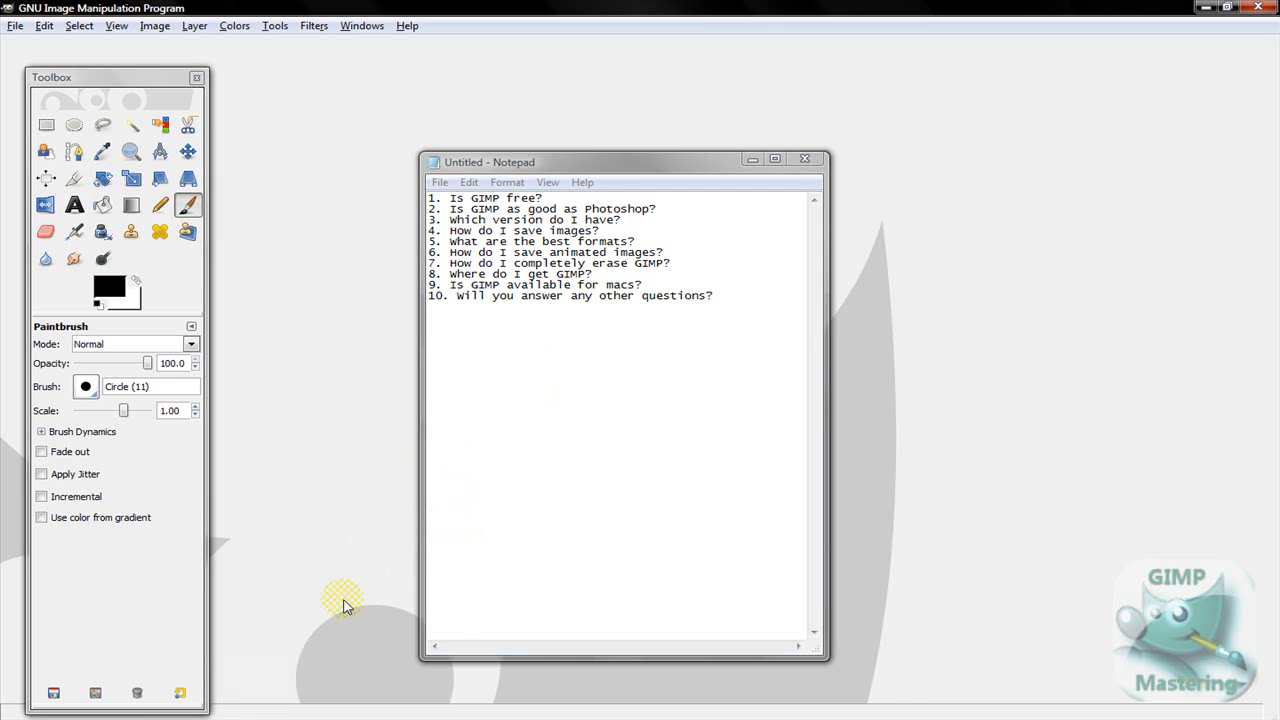
mouse_move(357, 558)
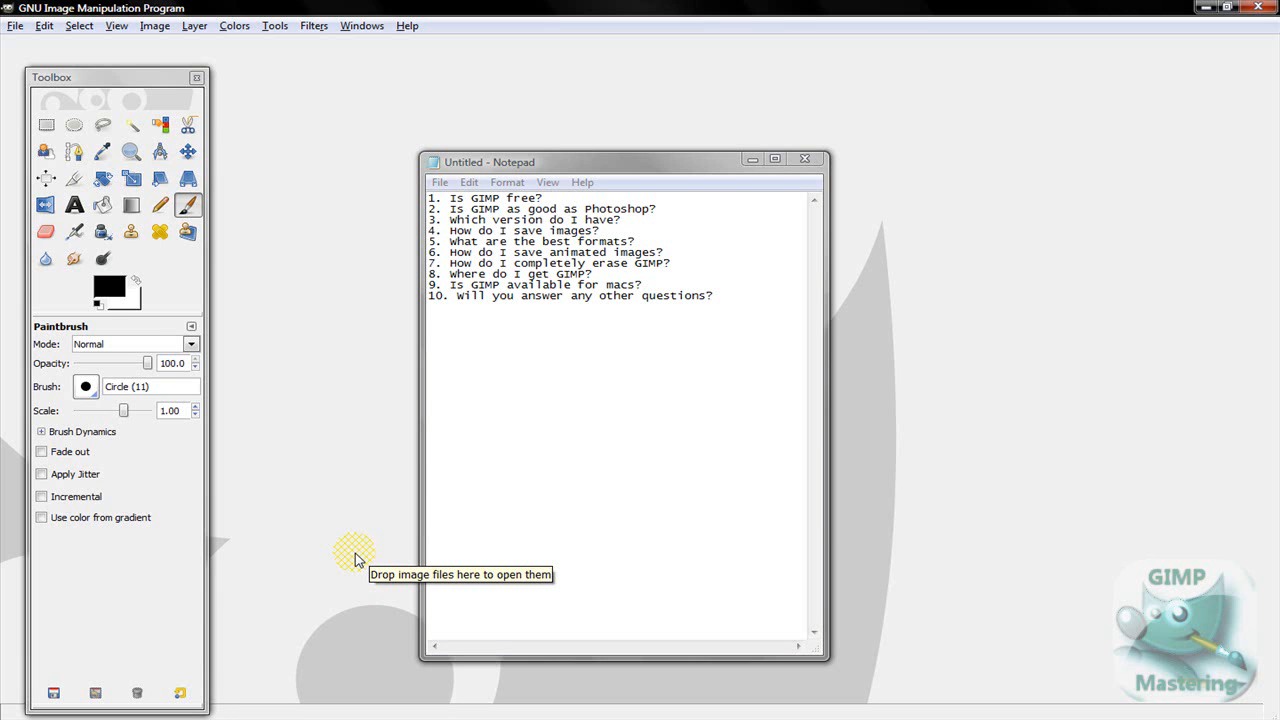
mouse_move(659, 627)
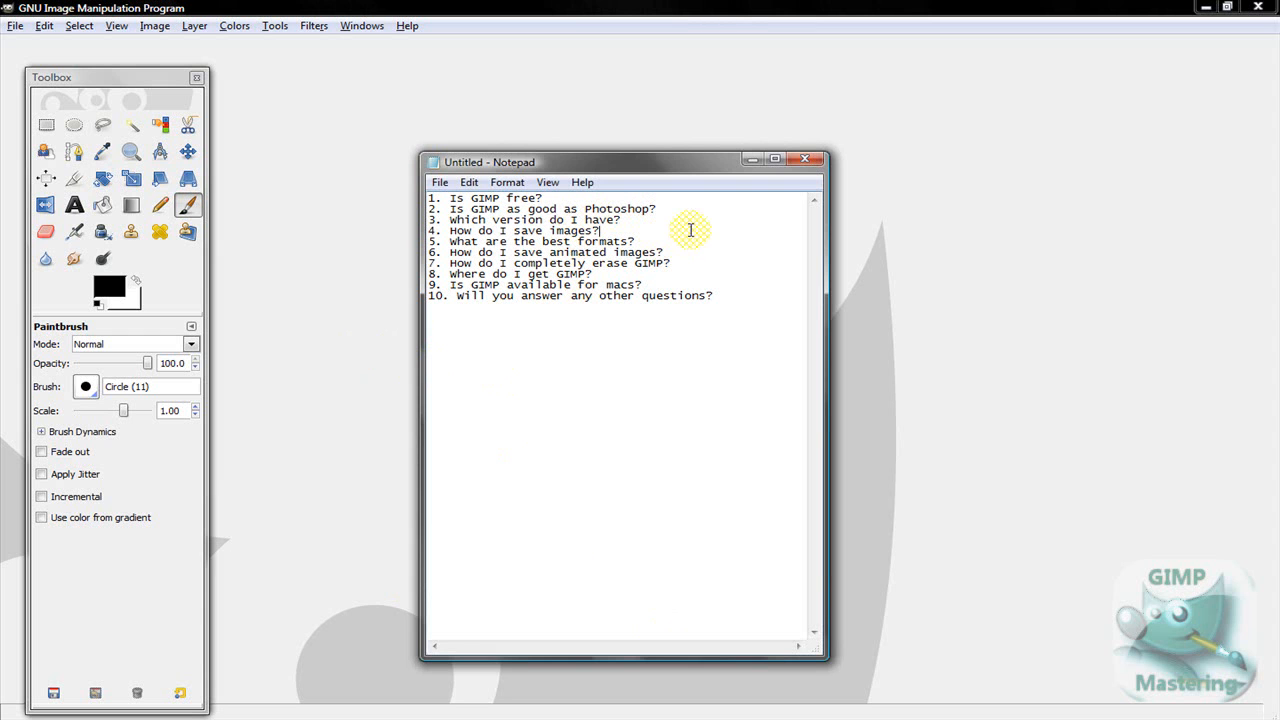
mouse_move(632, 377)
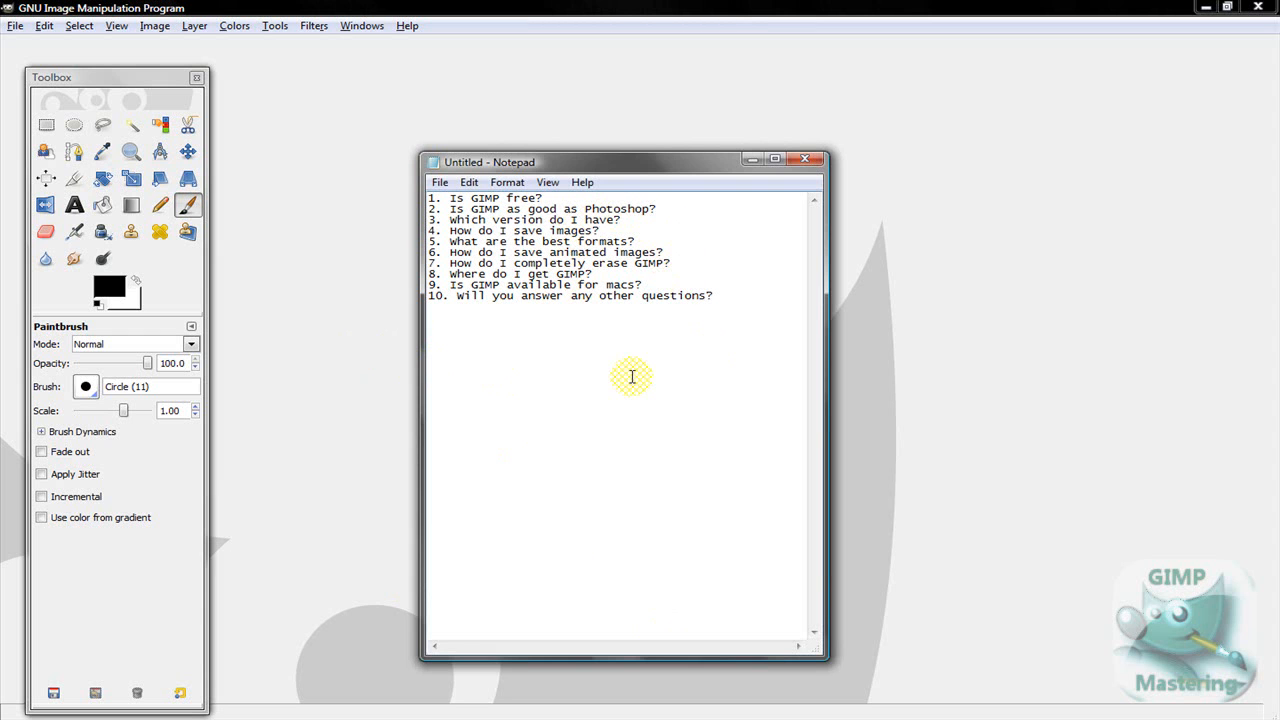
mouse_move(399, 38)
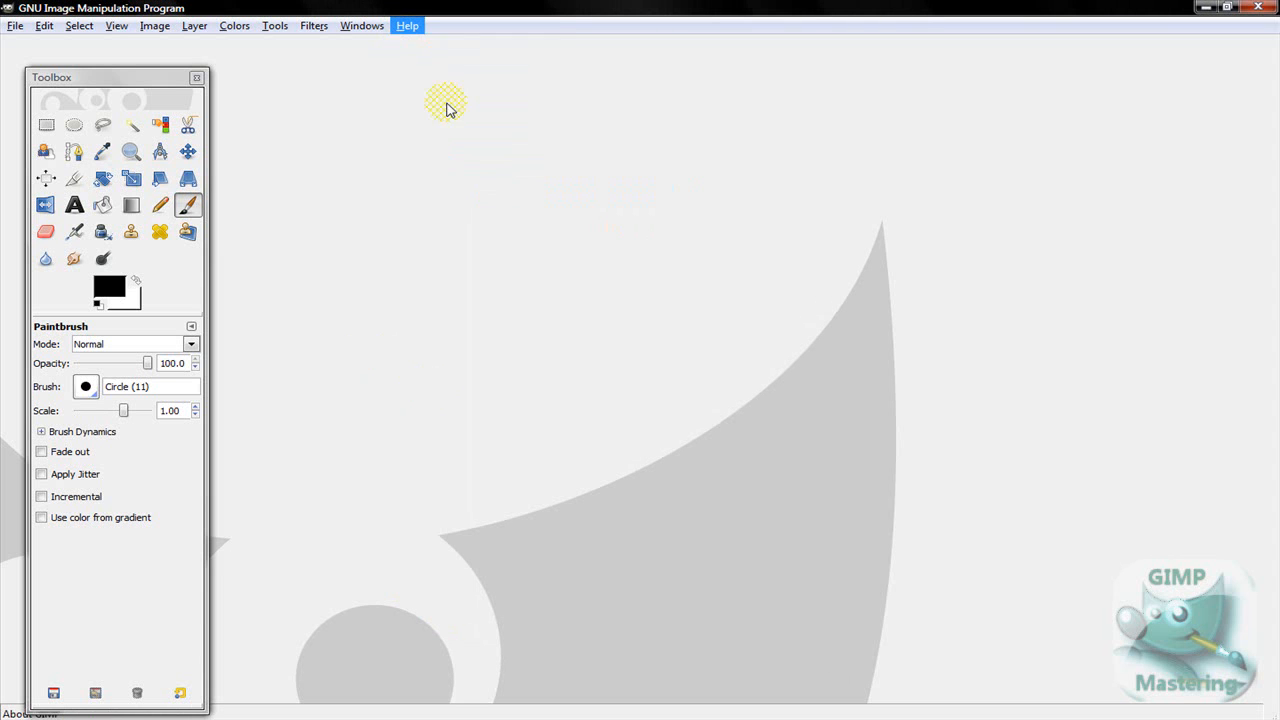
click(407, 25)
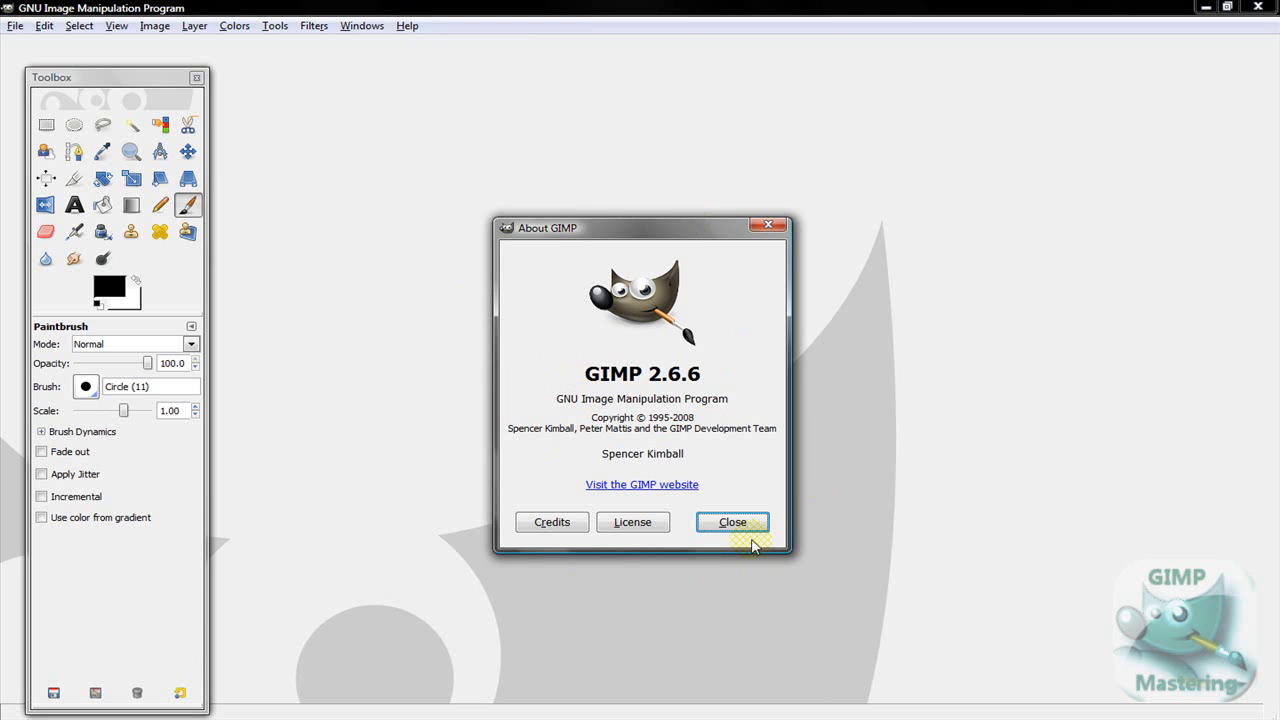
click(732, 522)
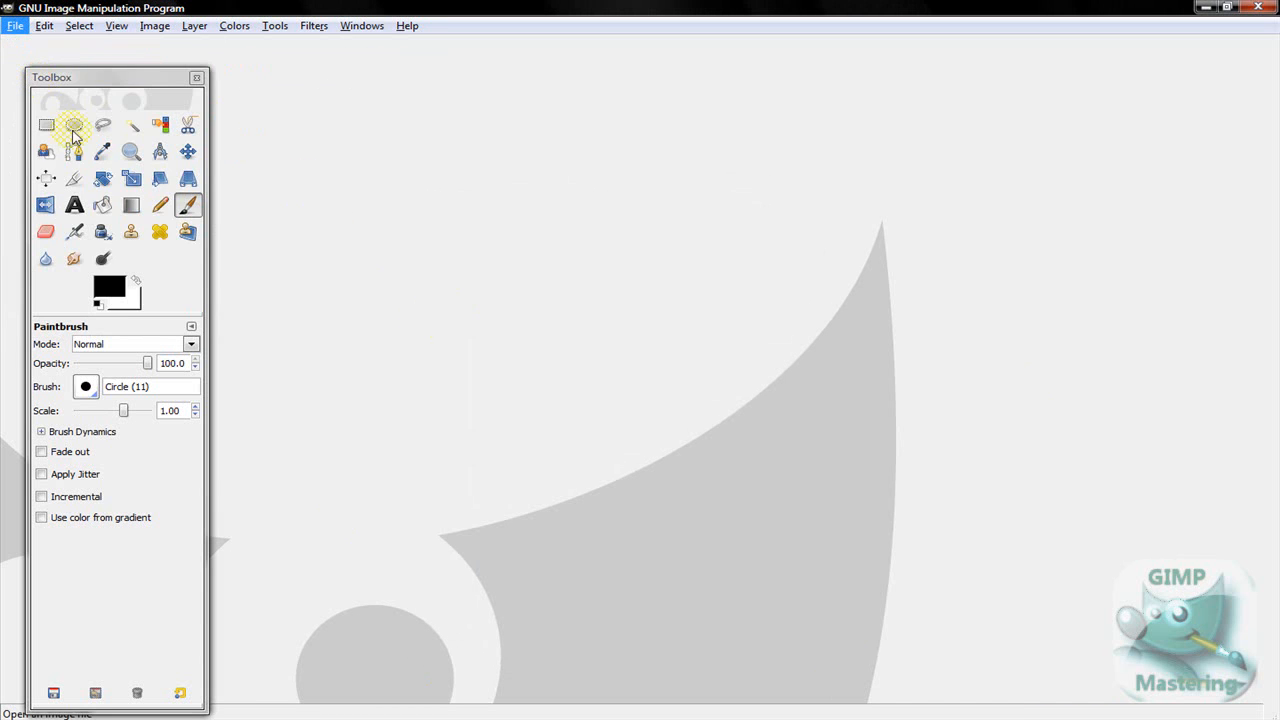
- Open the night city photo Atlanta 2.png from the Pictures folder
click(15, 25)
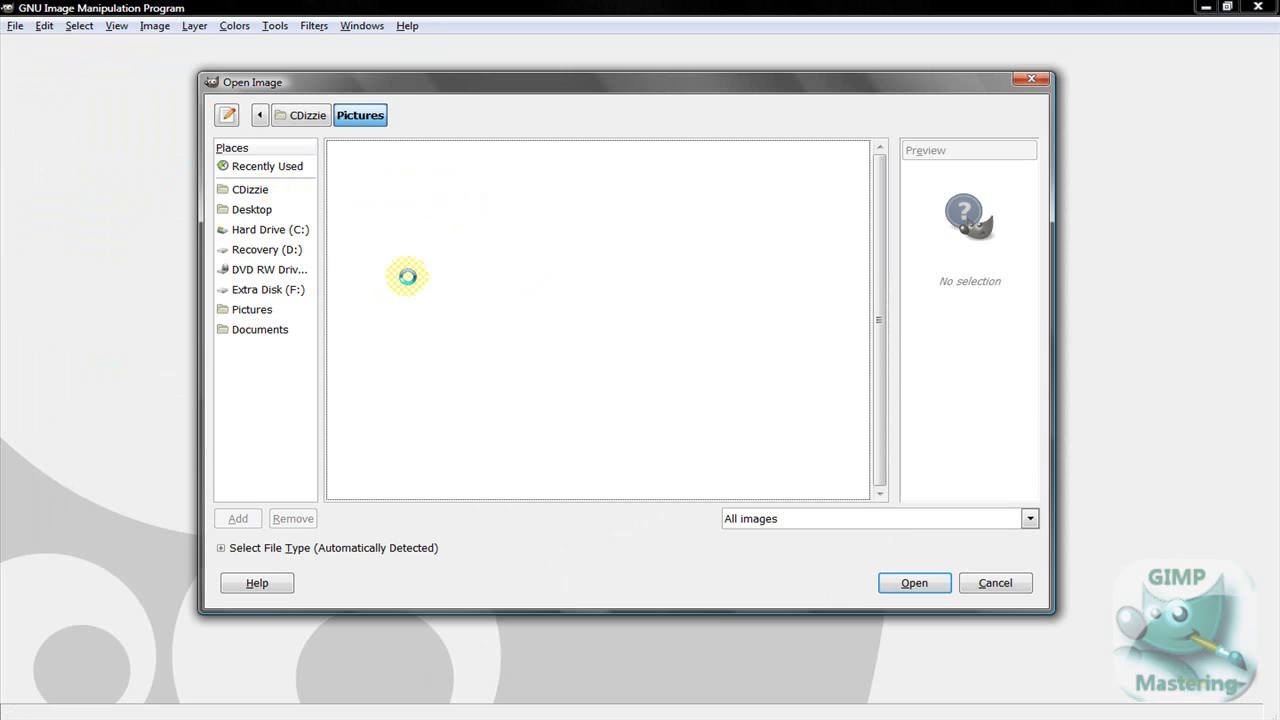
mouse_move(1172, 463)
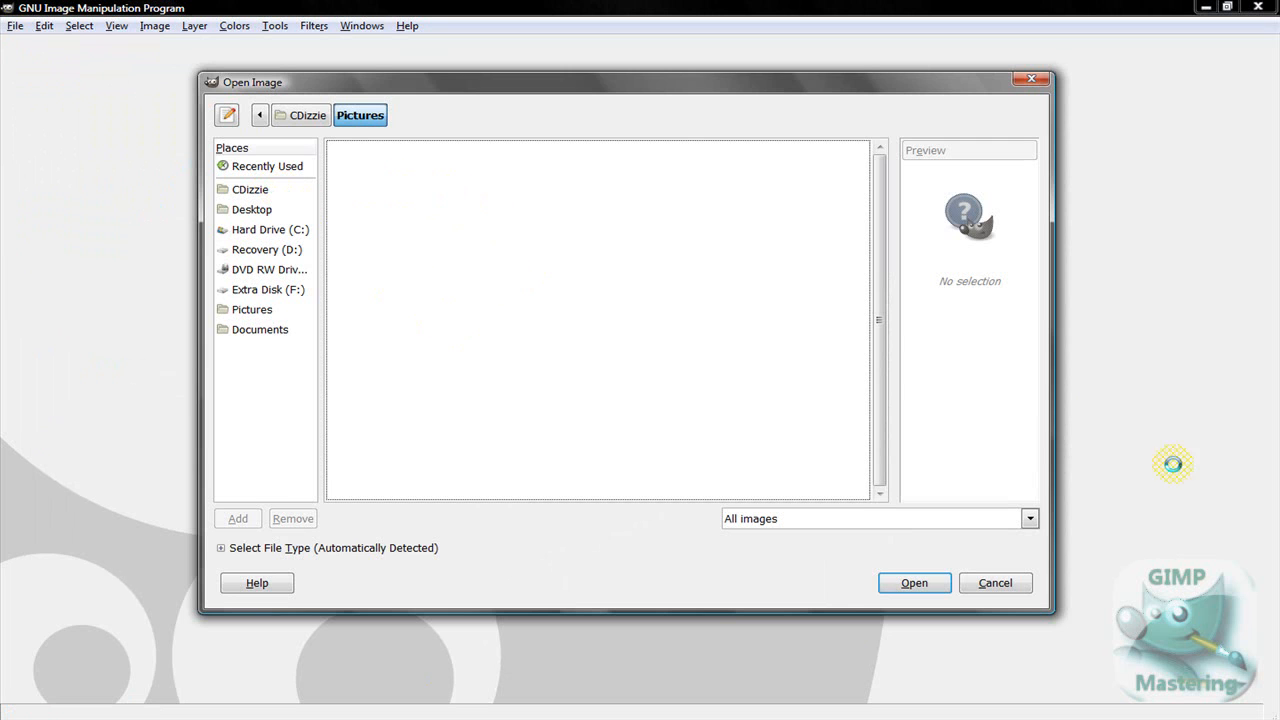
mouse_move(508, 291)
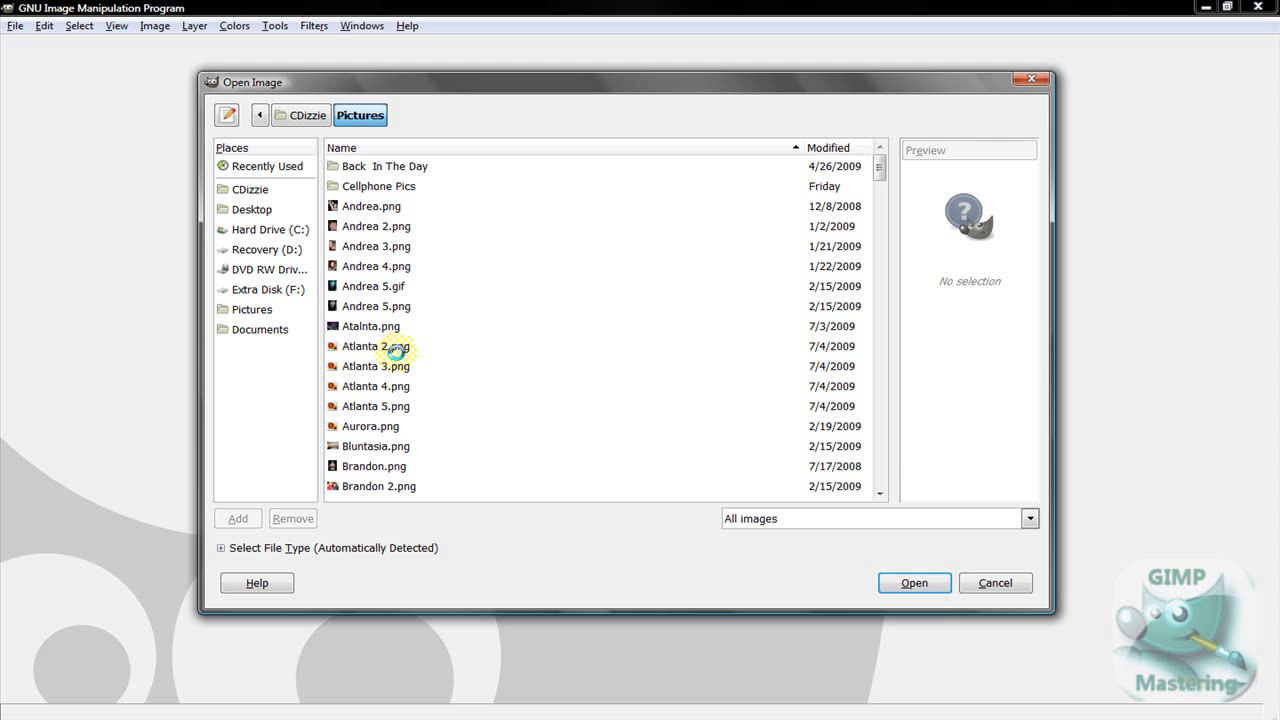
scroll(up, 3)
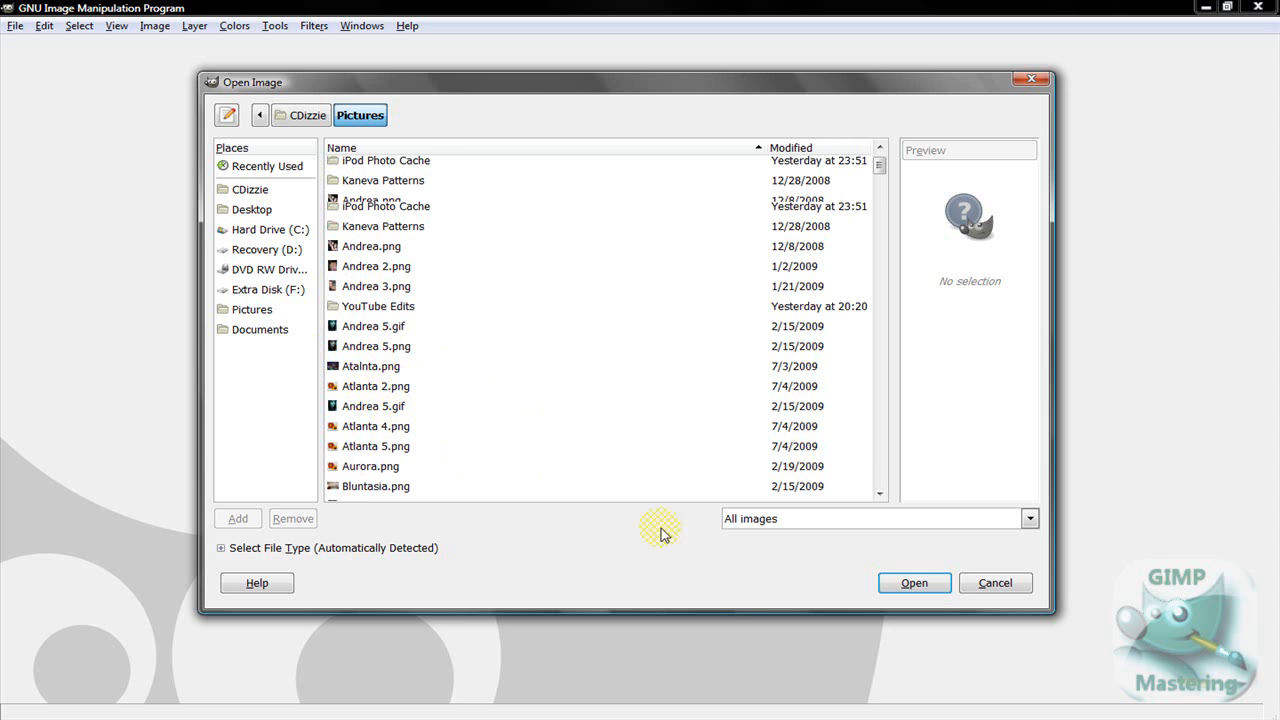
click(376, 385)
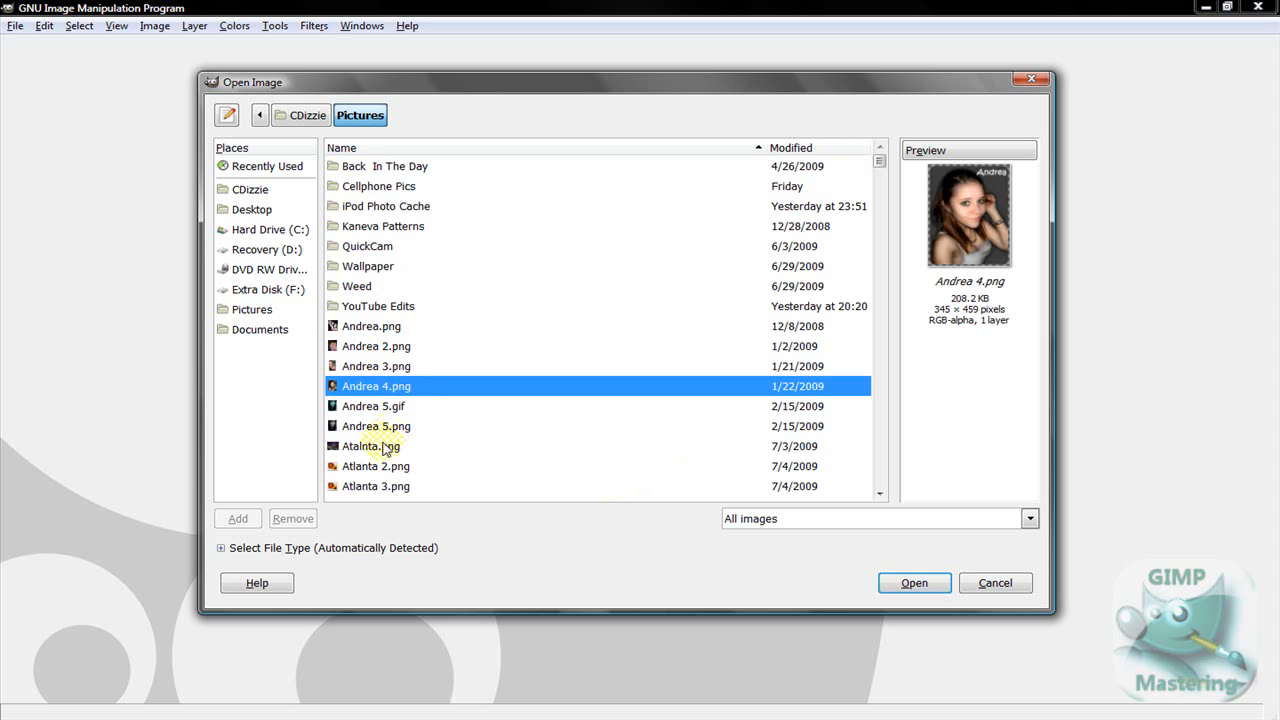
click(375, 466)
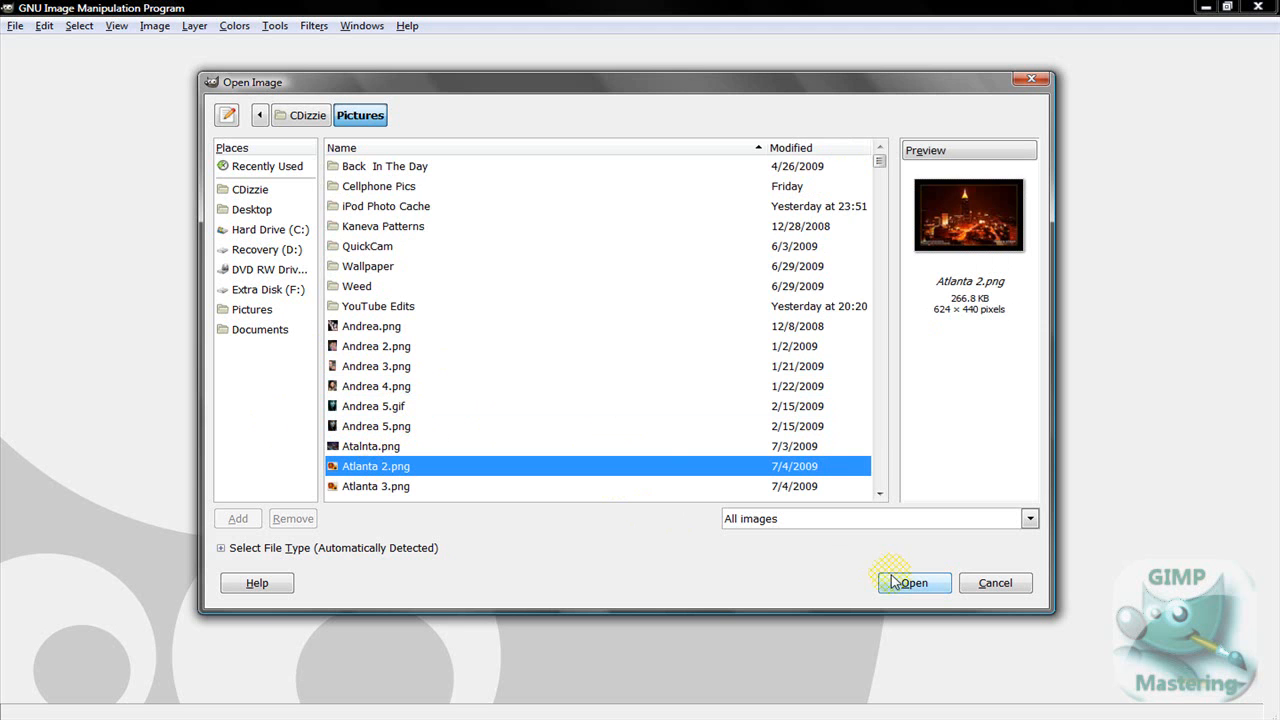
click(913, 582)
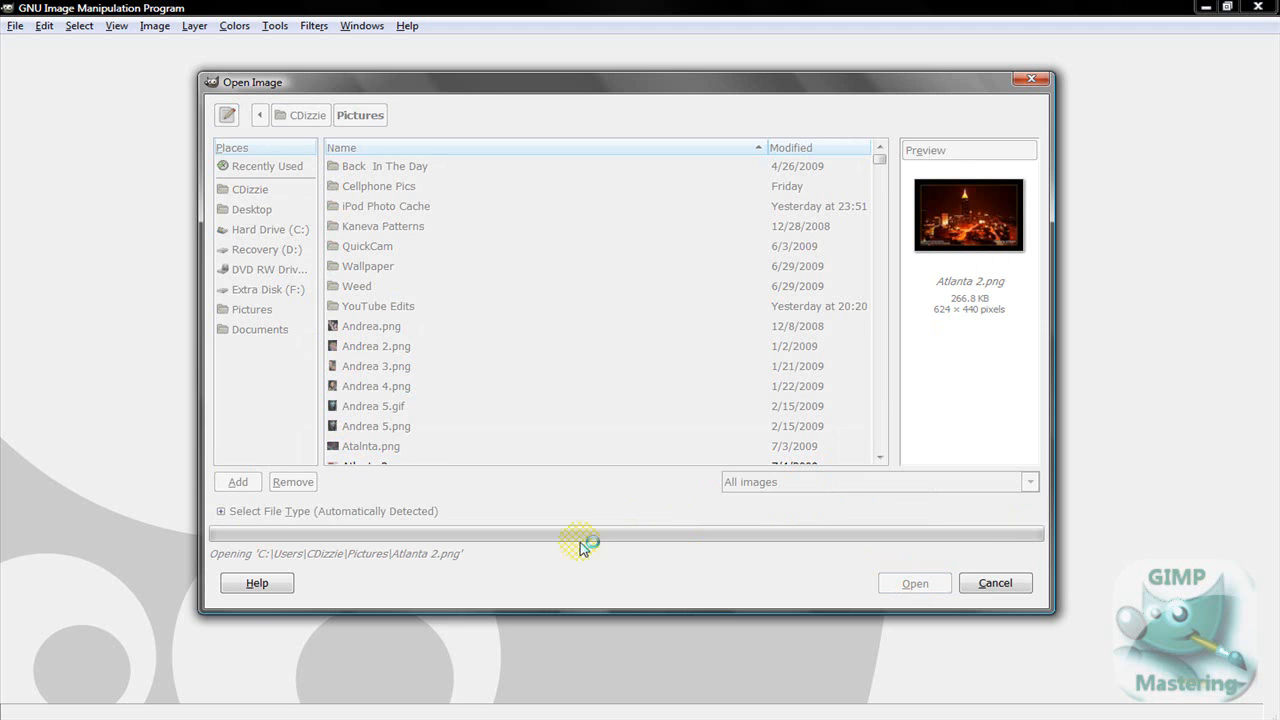
click(913, 583)
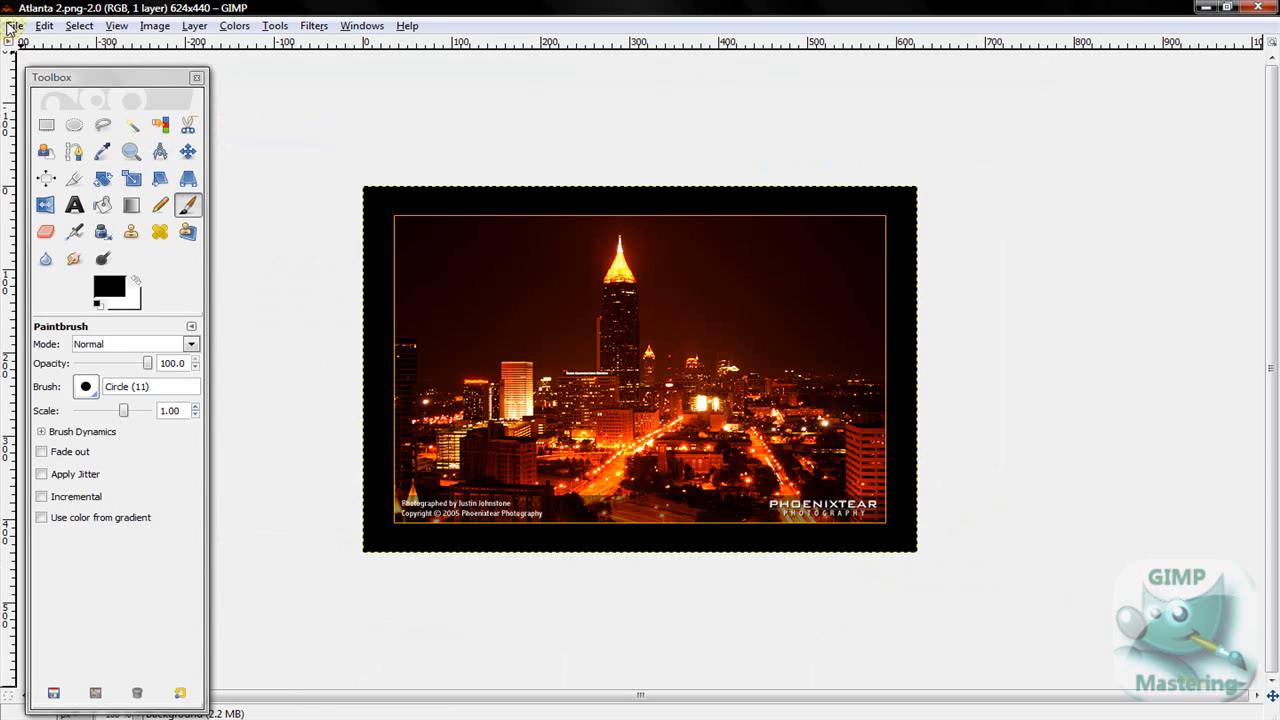
- Bring up Save As for Atlanta 2.png, cancel it, and show the File menu again
click(15, 25)
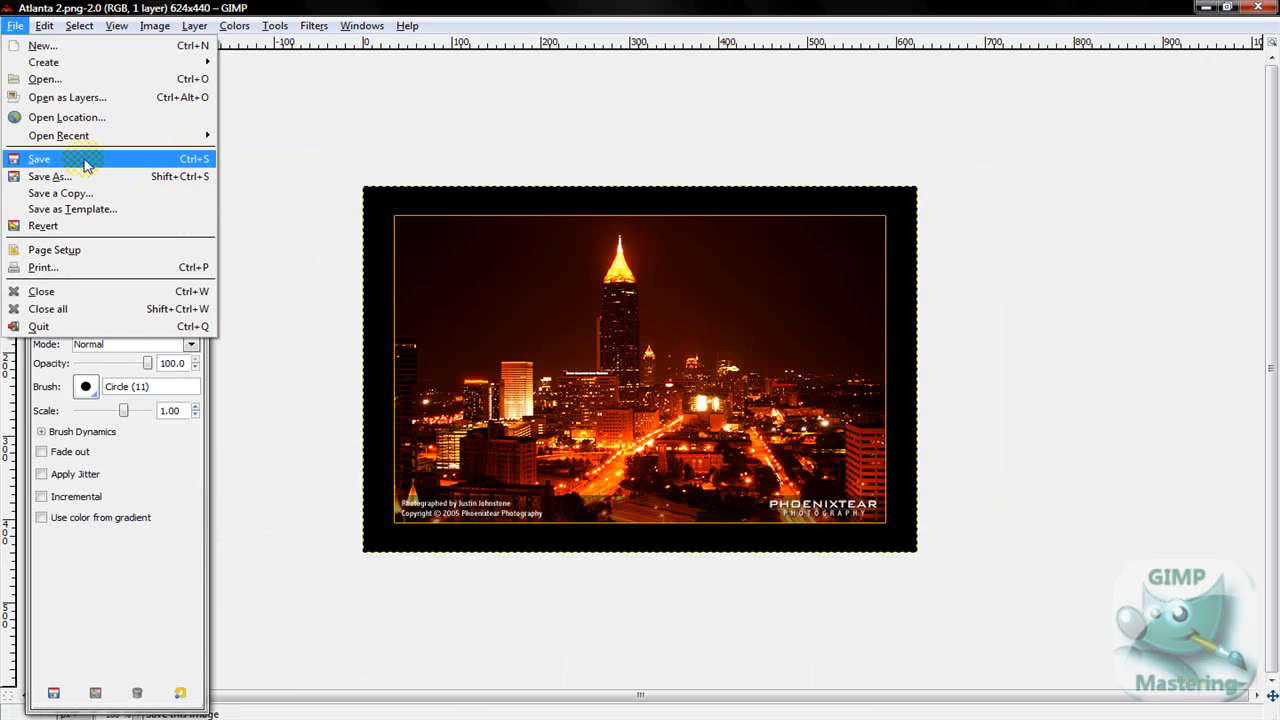
click(39, 158)
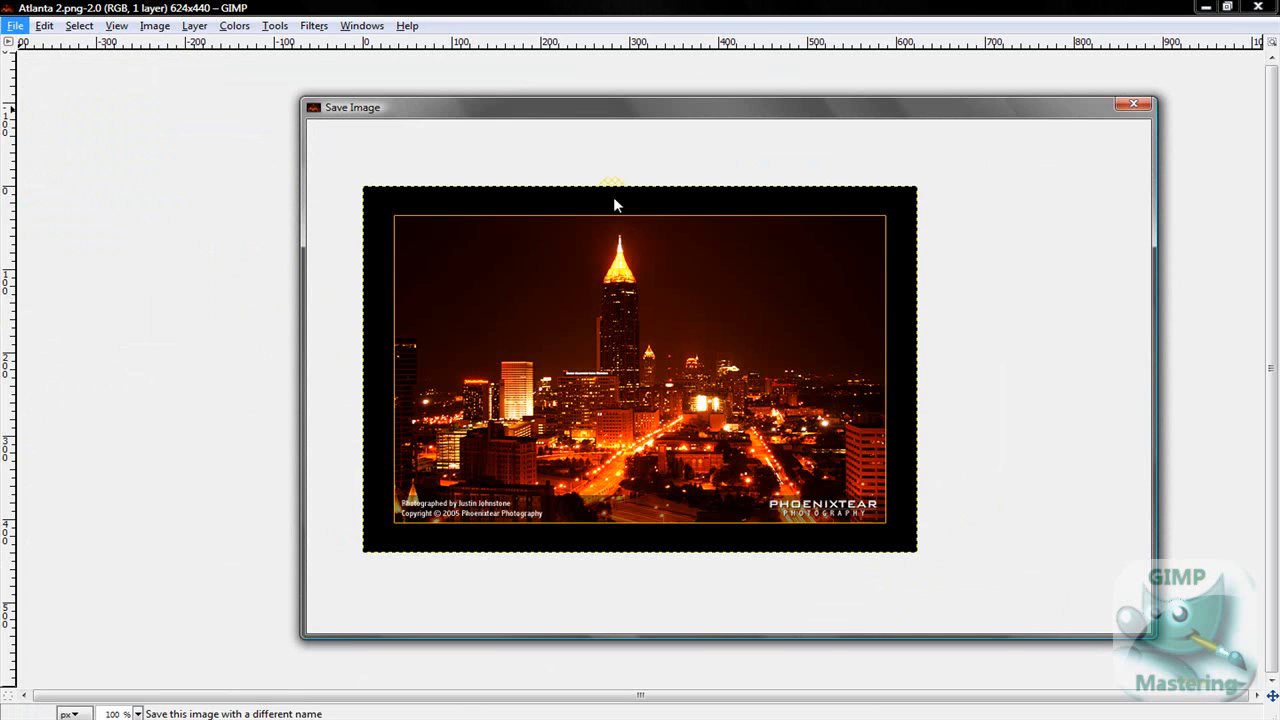
mouse_move(433, 120)
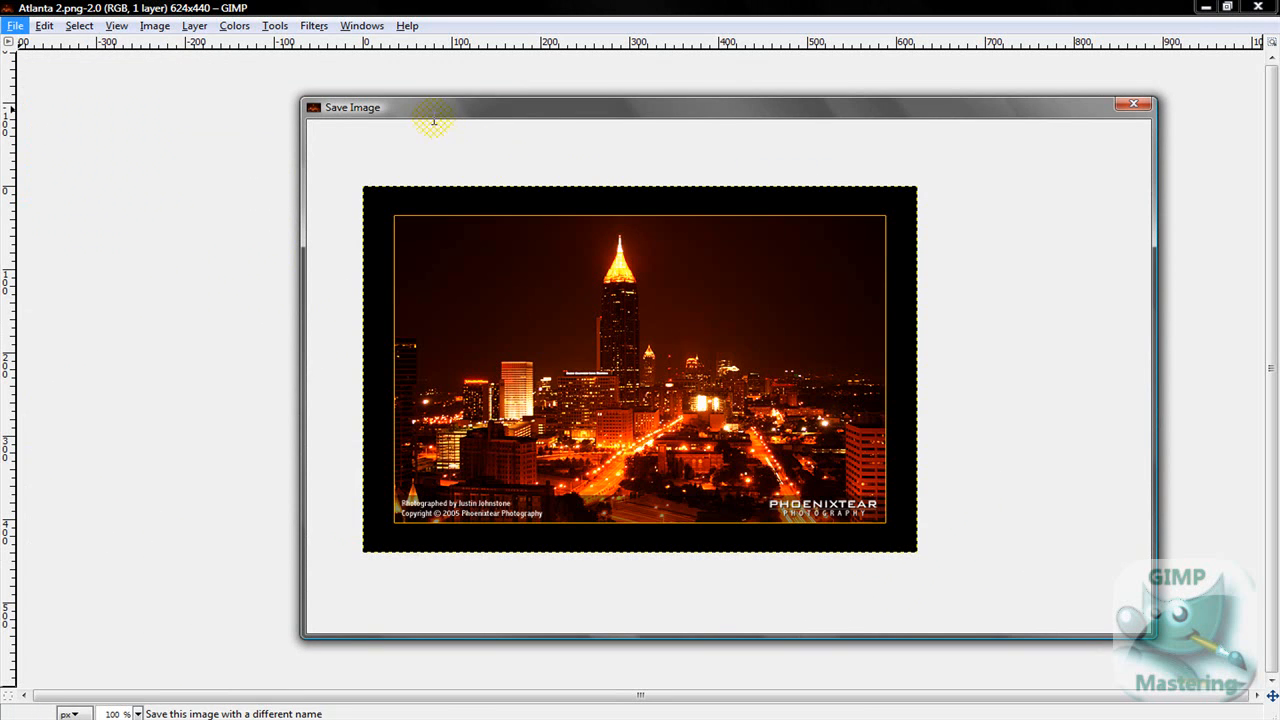
mouse_move(415, 265)
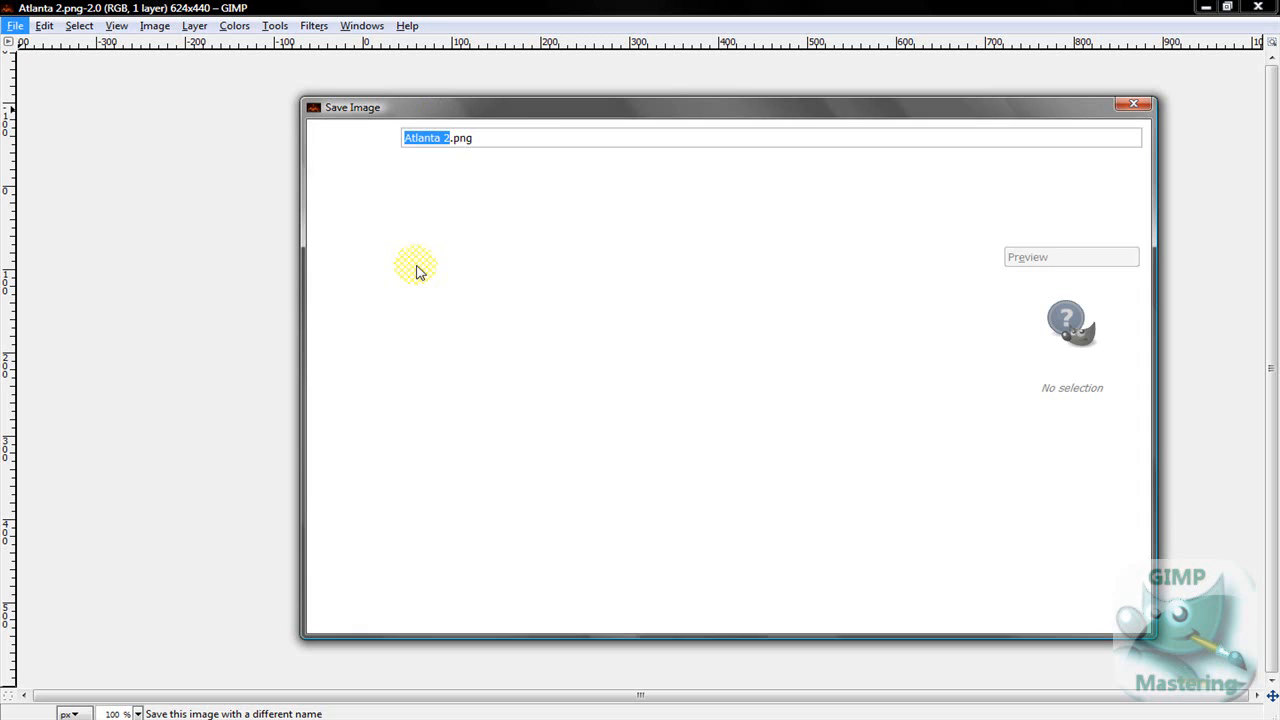
click(393, 194)
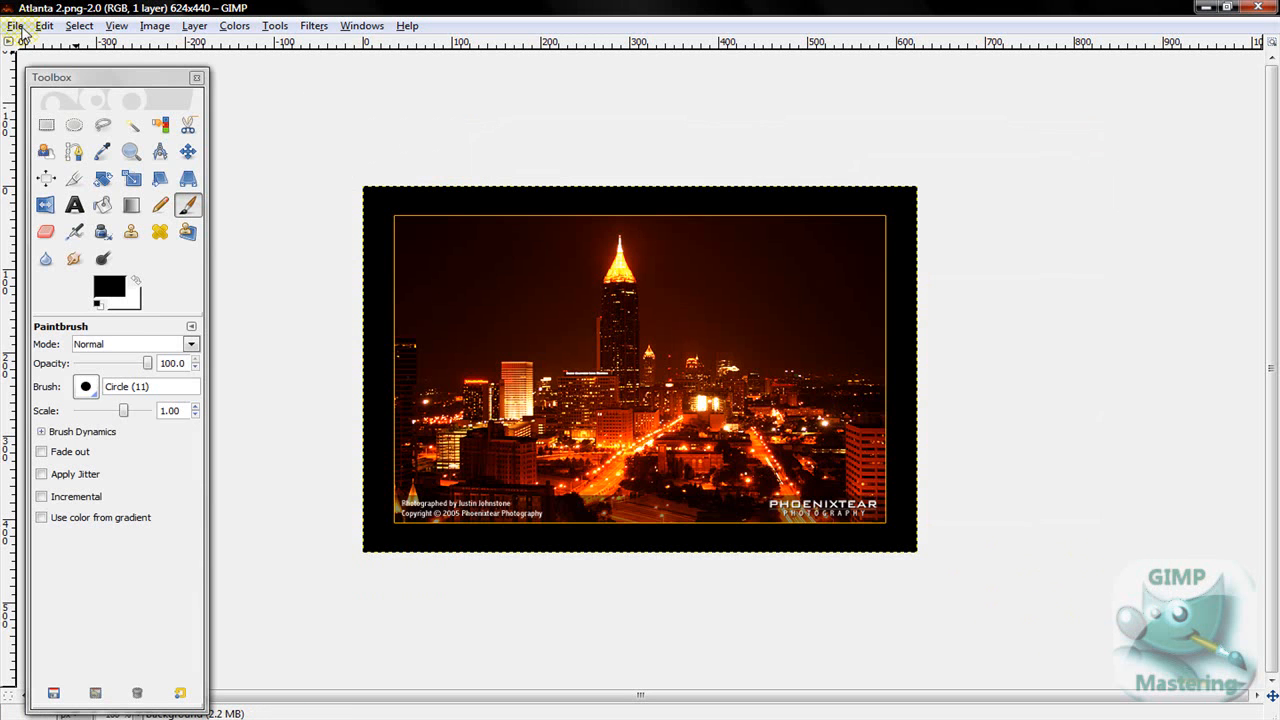
click(15, 25)
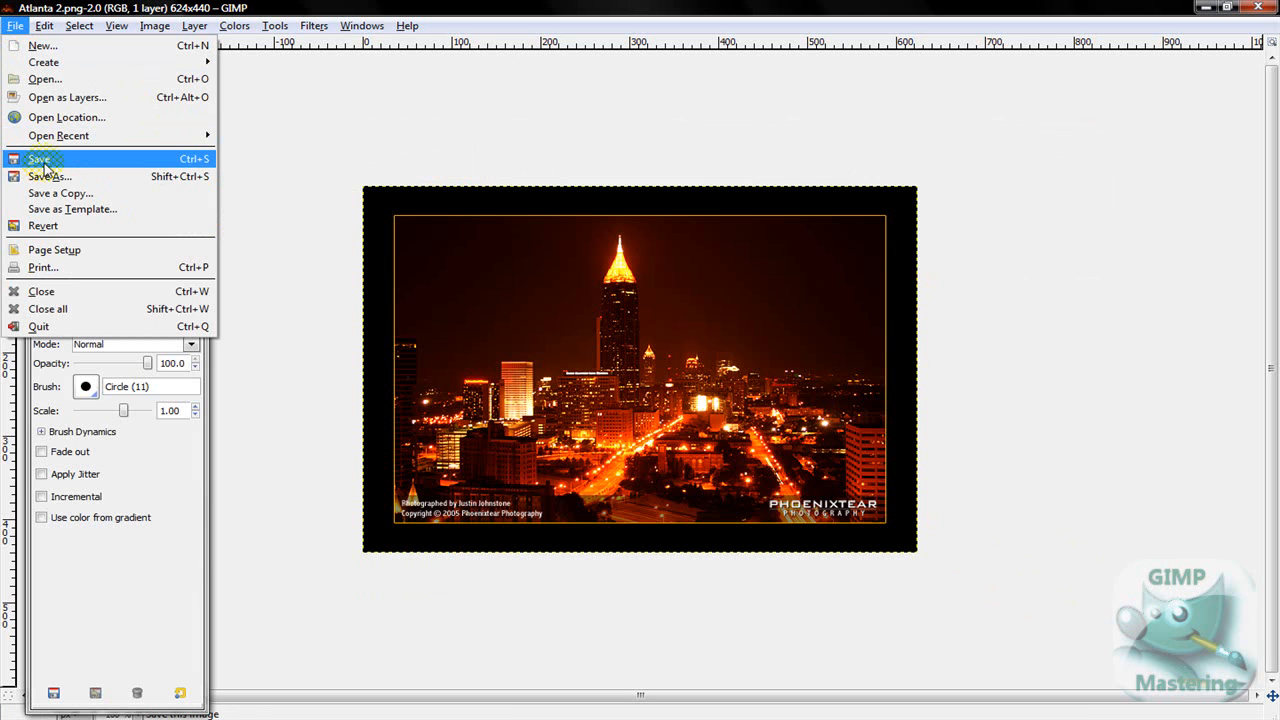
mouse_move(40, 158)
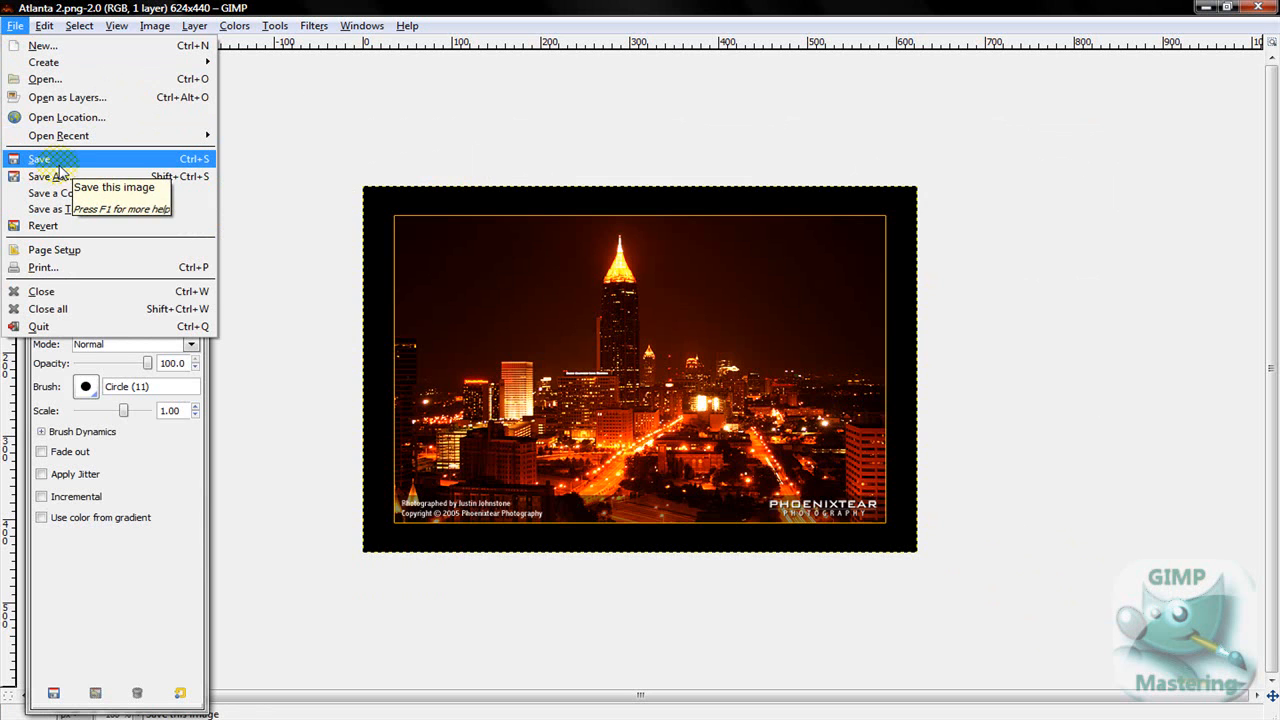
mouse_move(88, 168)
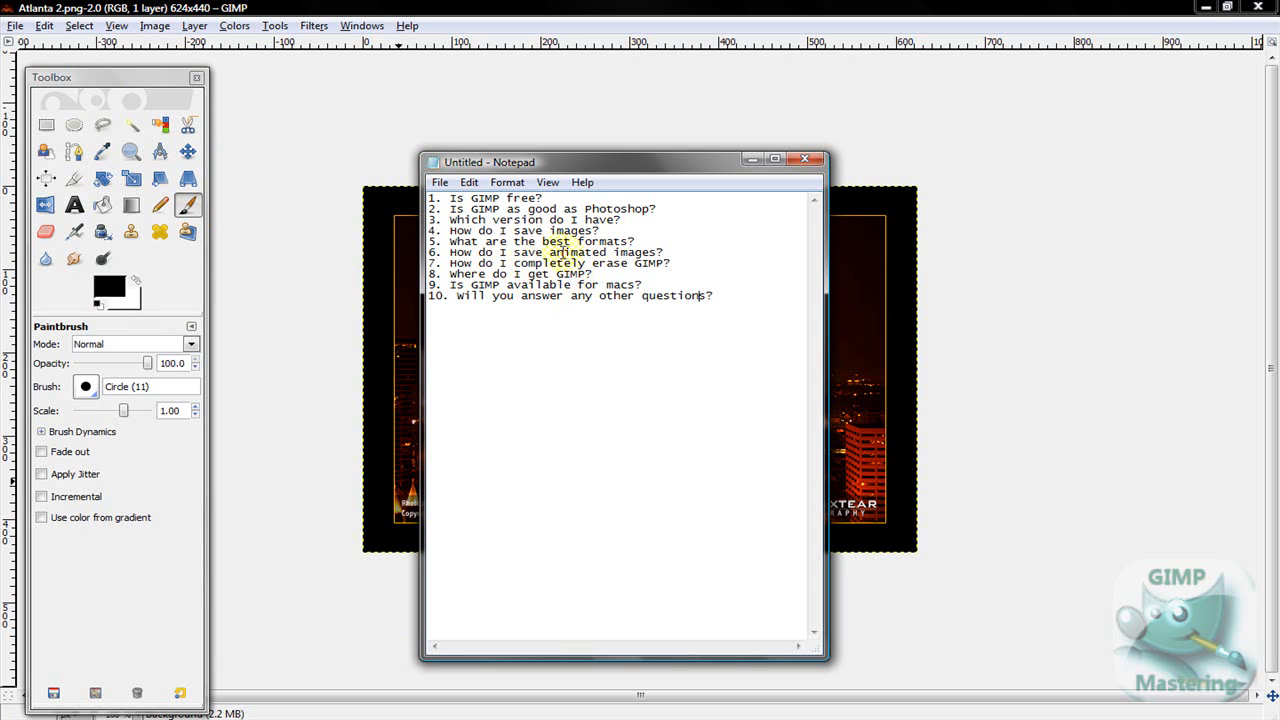
mouse_move(295, 293)
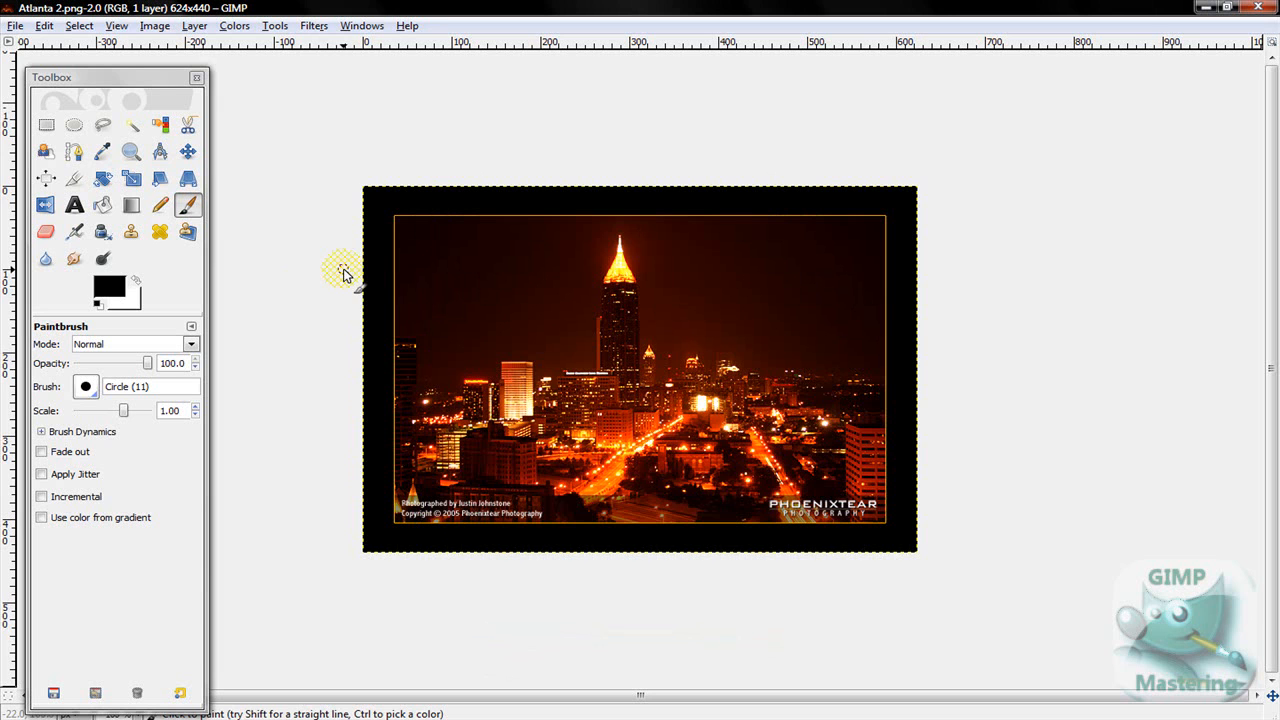
mouse_move(110, 82)
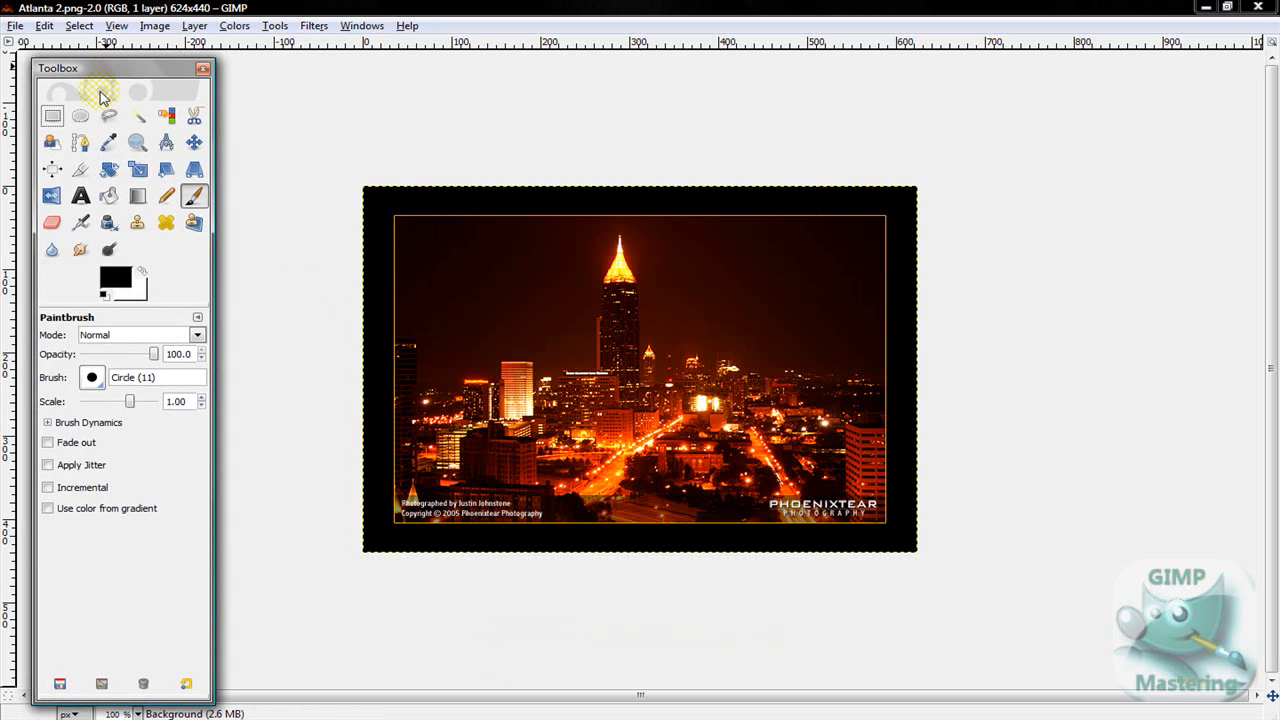
mouse_move(105, 98)
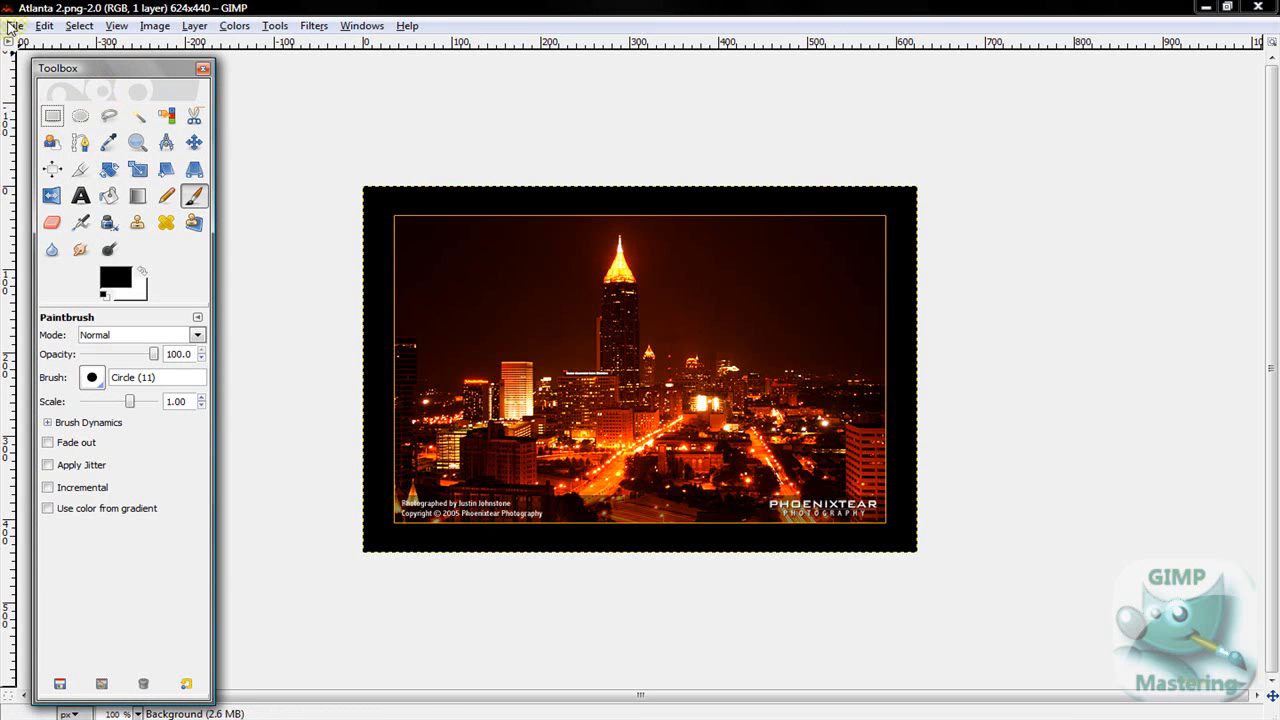
- Show the File menu over the Atlanta night-skyline image
click(314, 25)
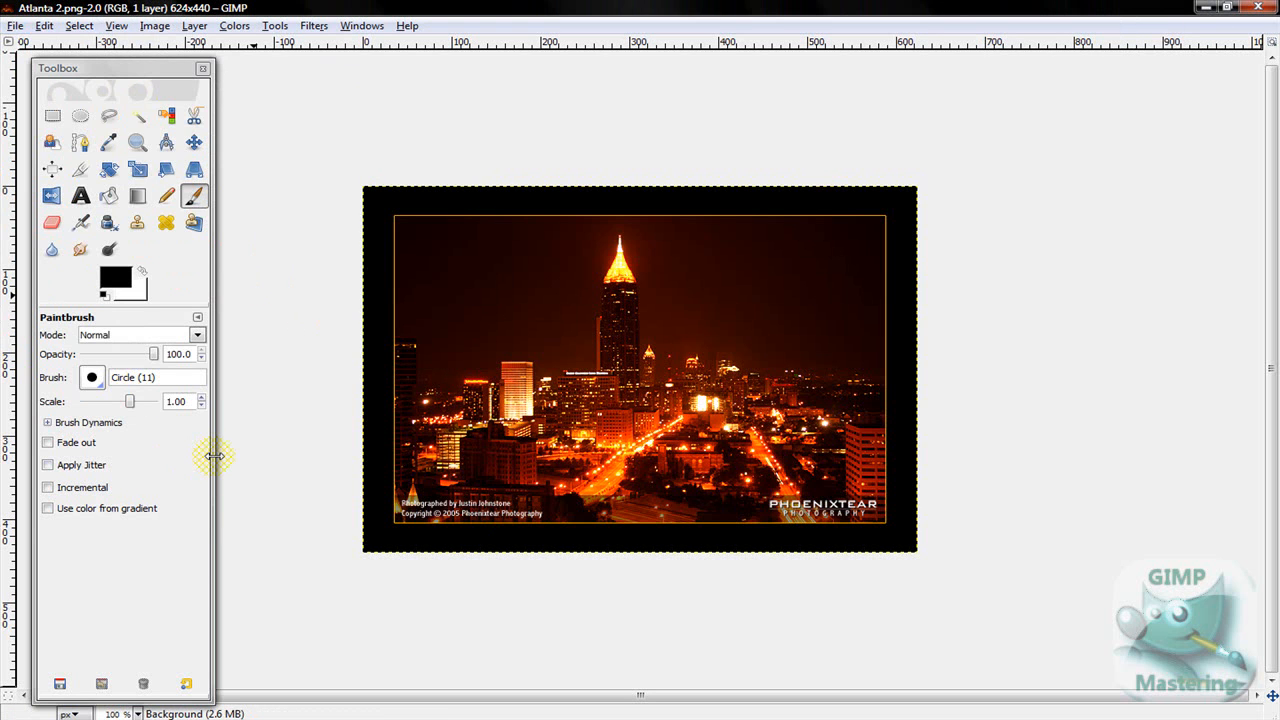
mouse_move(218, 462)
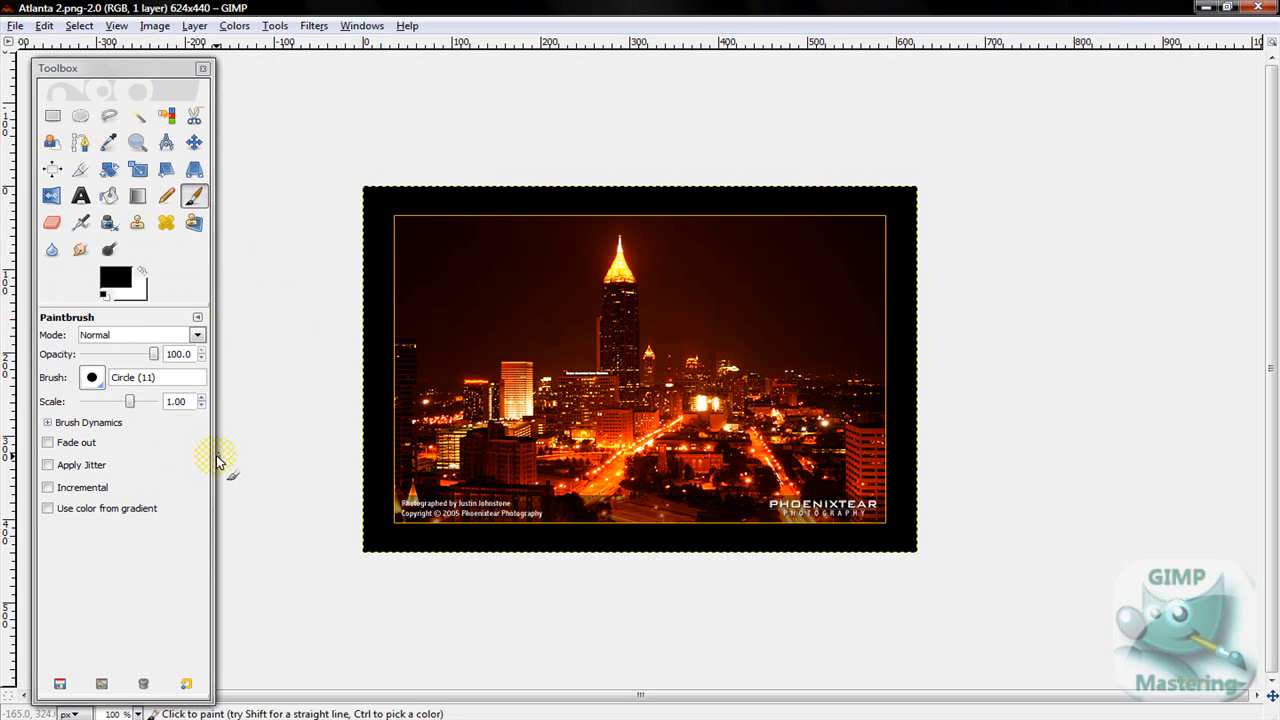
mouse_move(332, 290)
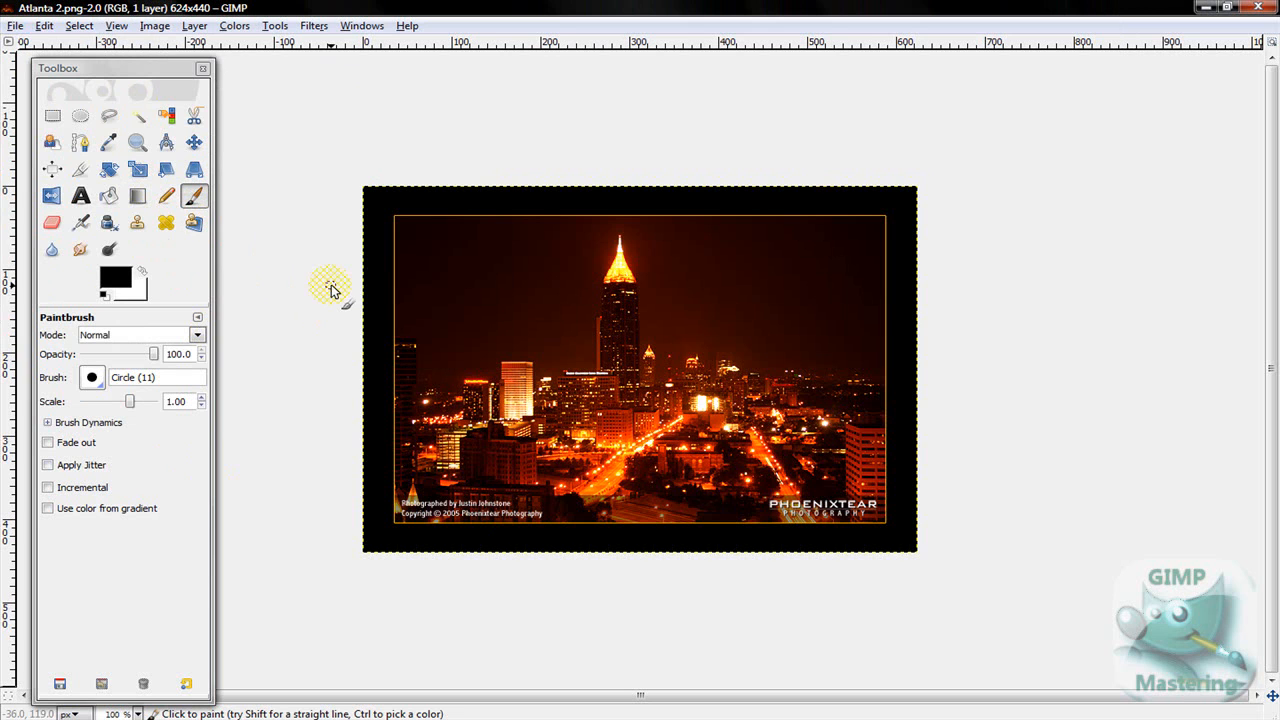
mouse_move(100, 88)
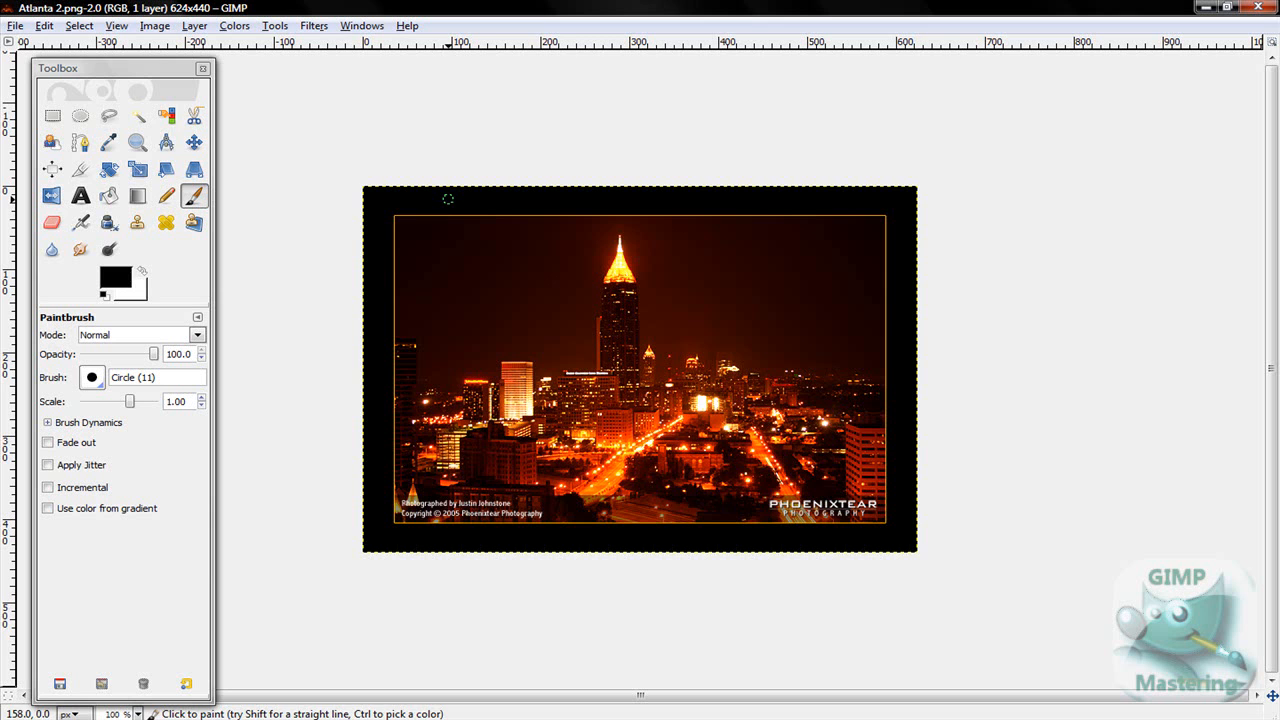
mouse_move(557, 237)
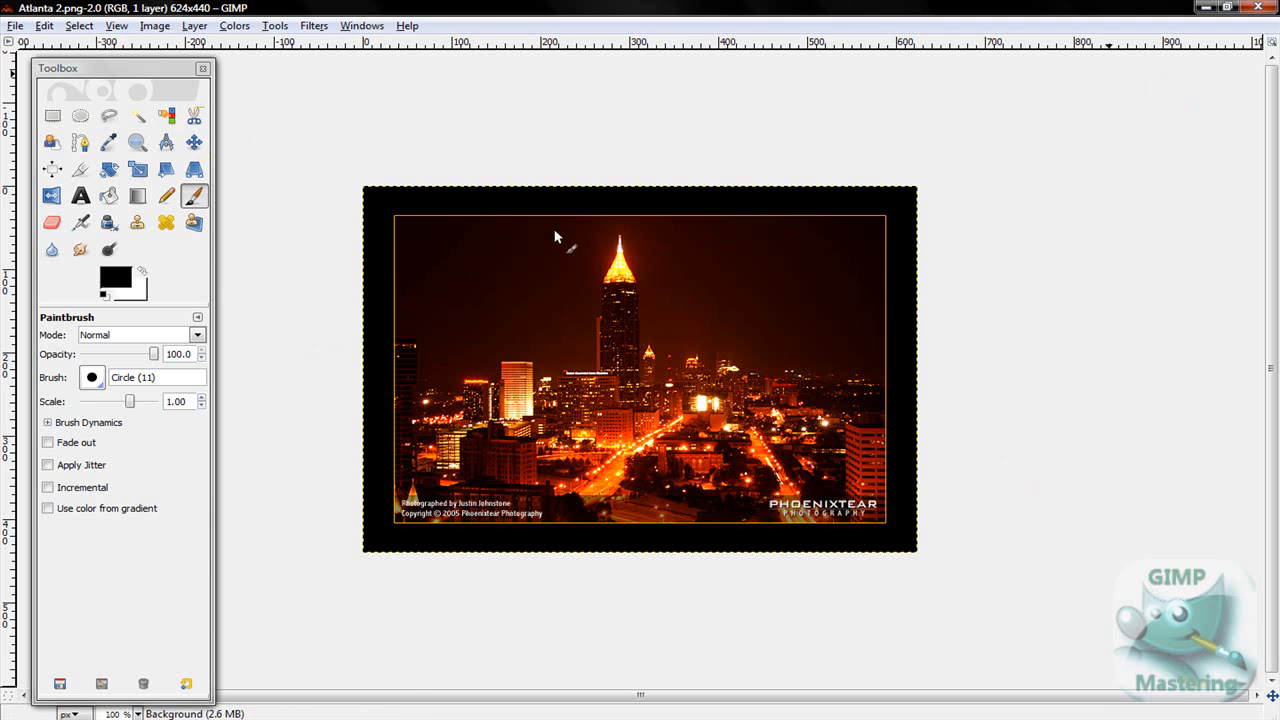
mouse_move(557, 237)
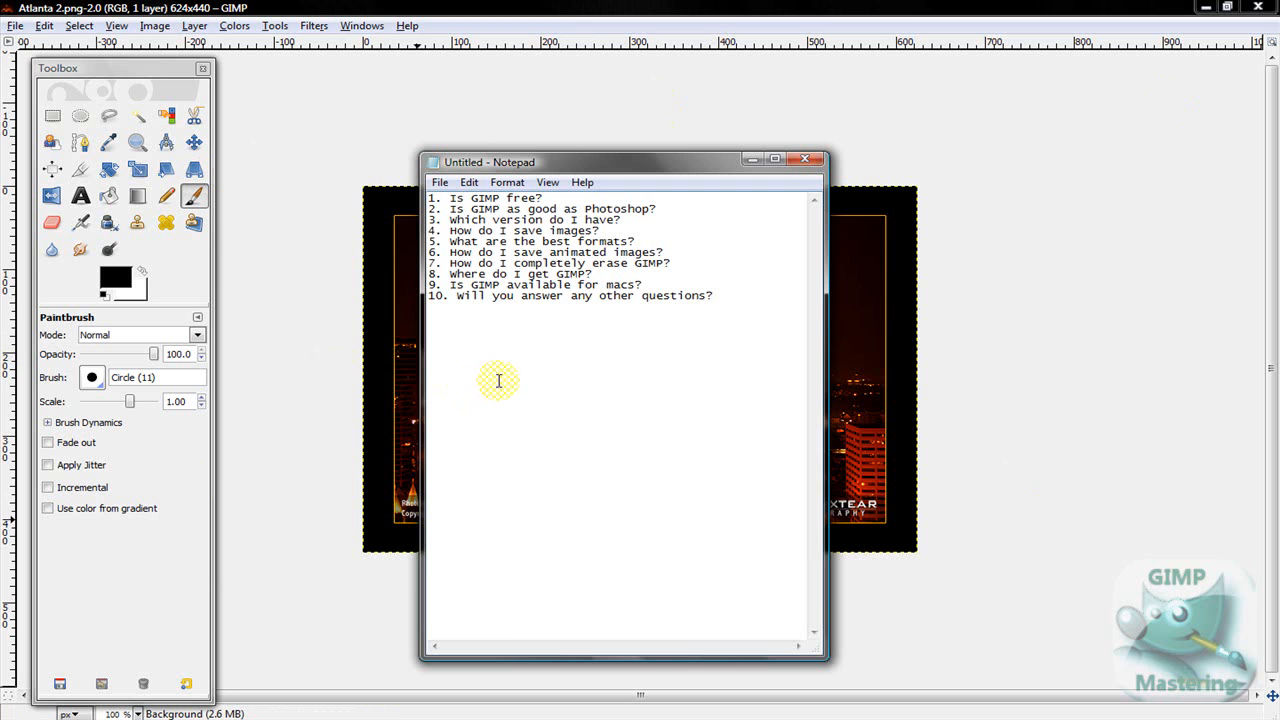
mouse_move(345, 8)
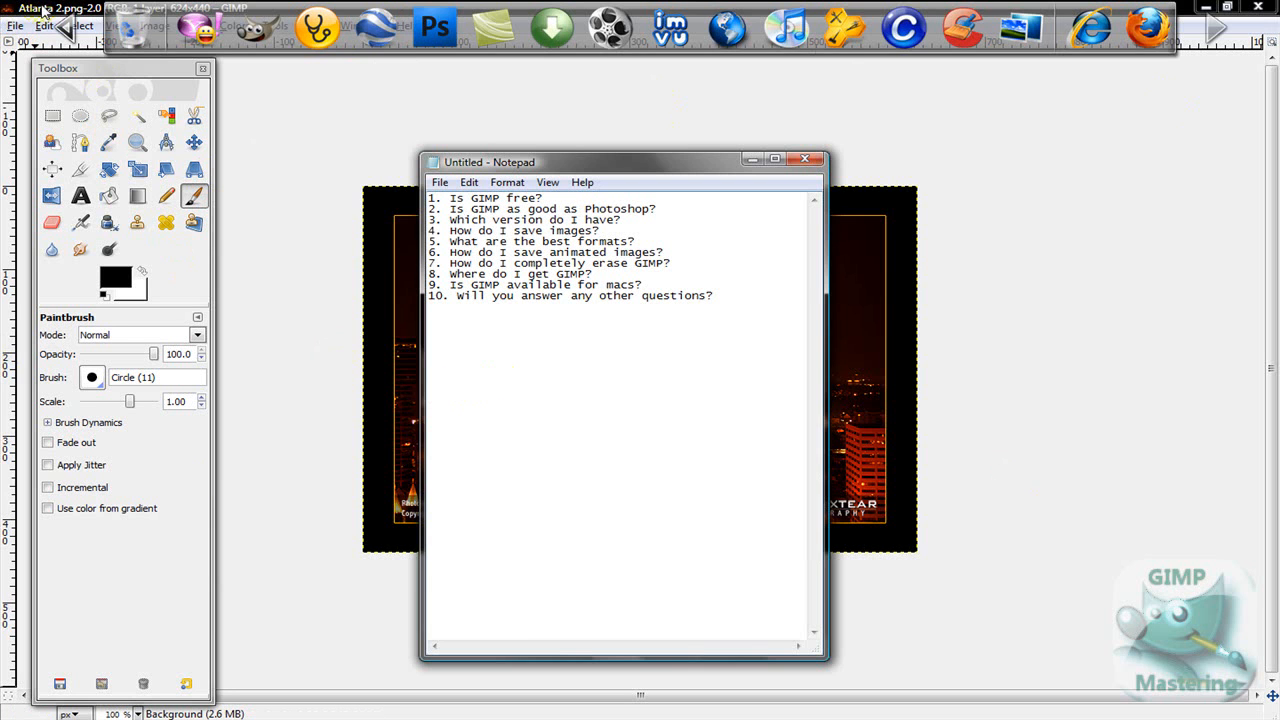
click(805, 159)
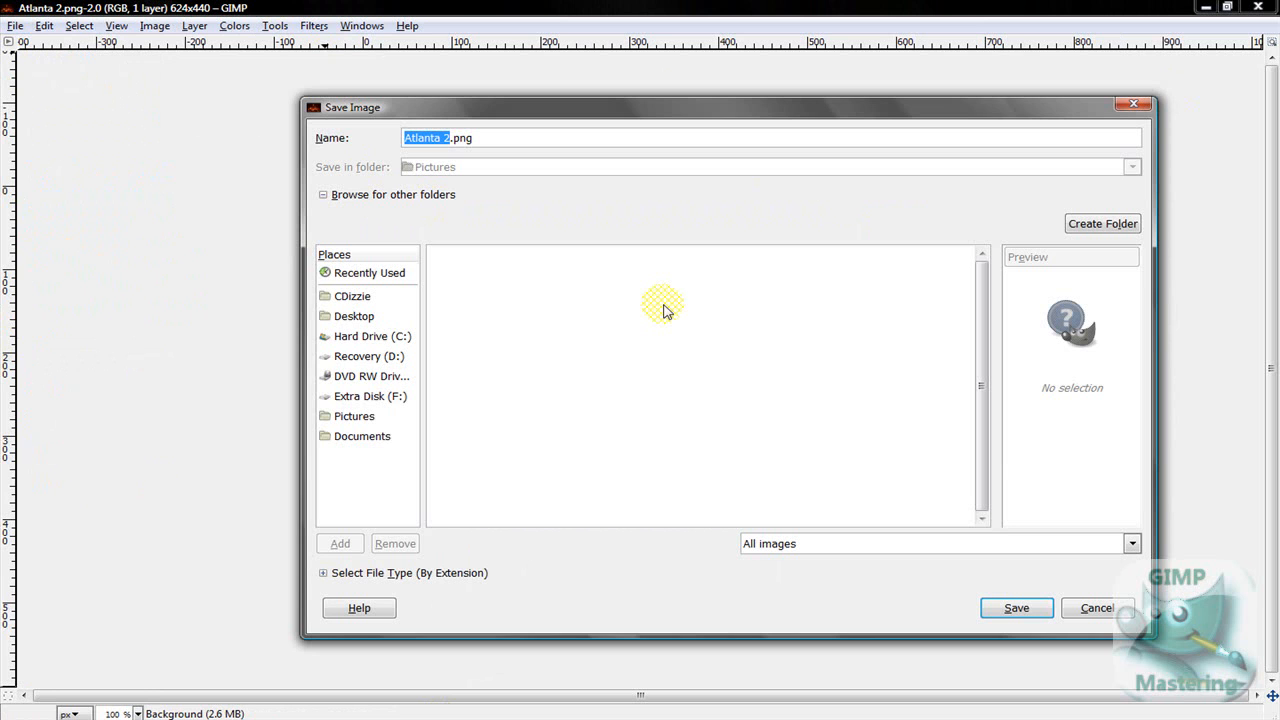
mouse_move(878, 413)
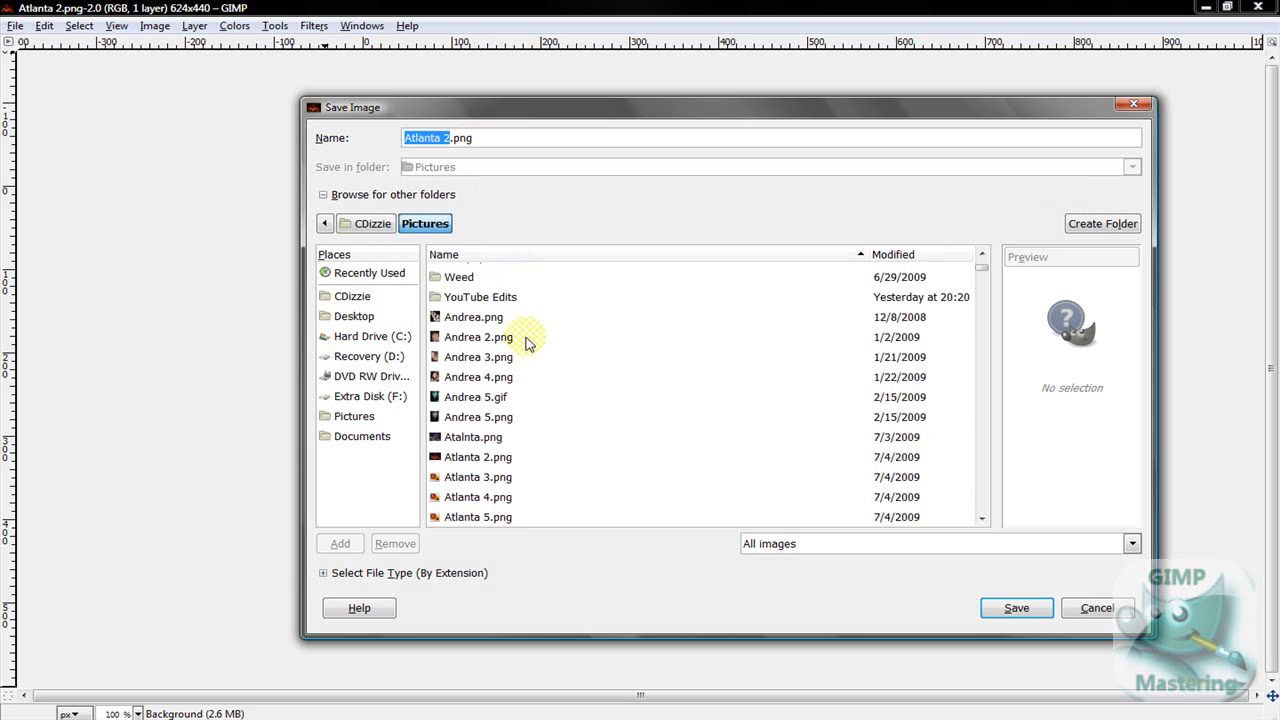
scroll(up, 3)
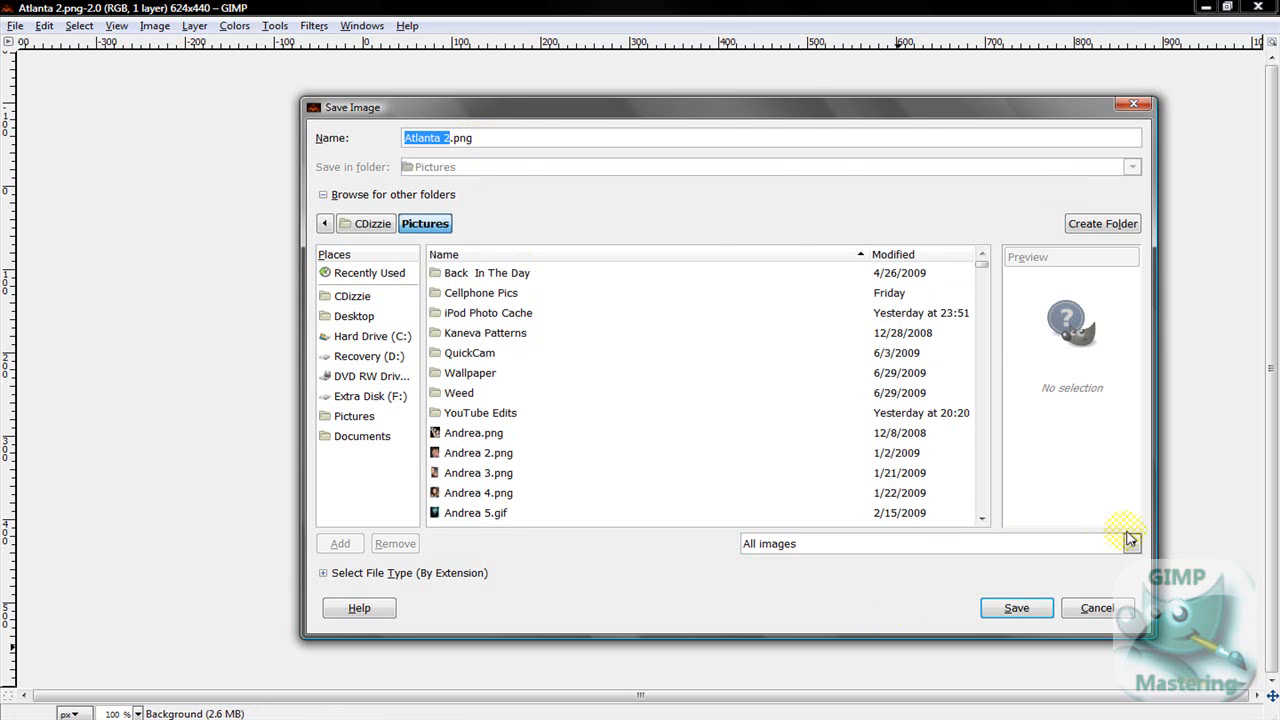
click(1131, 543)
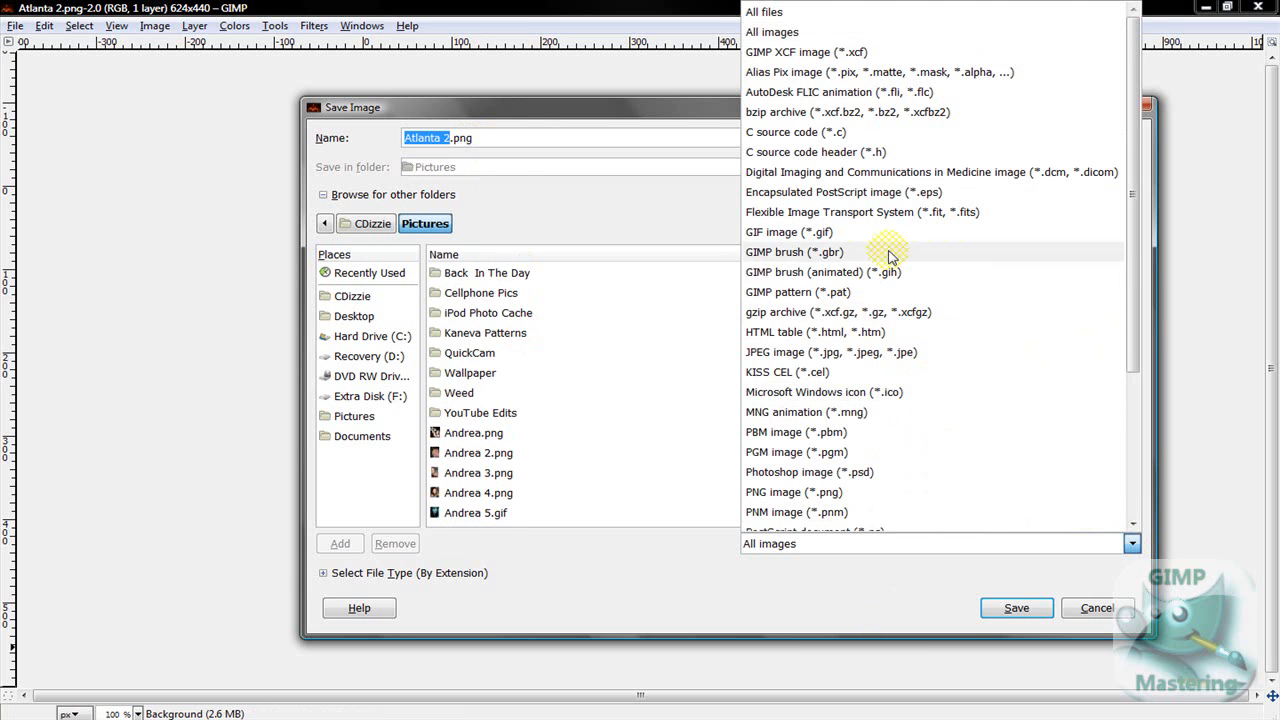
scroll(down, 3)
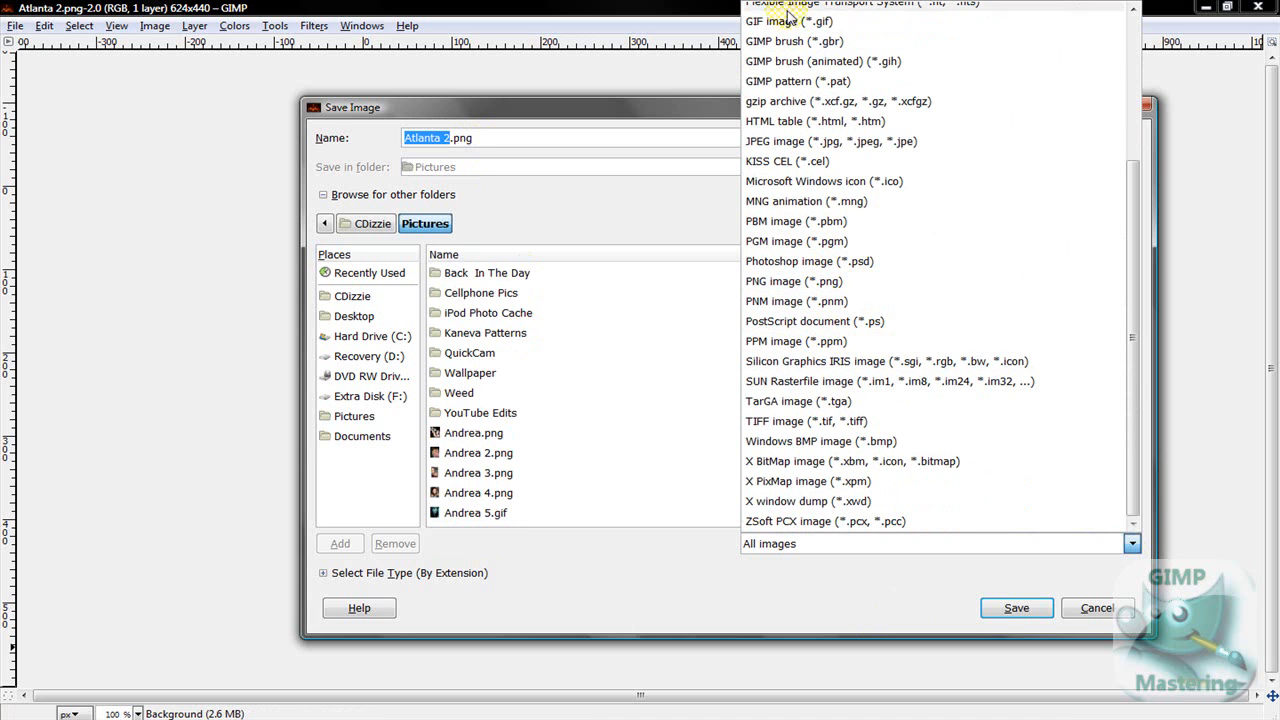
click(575, 115)
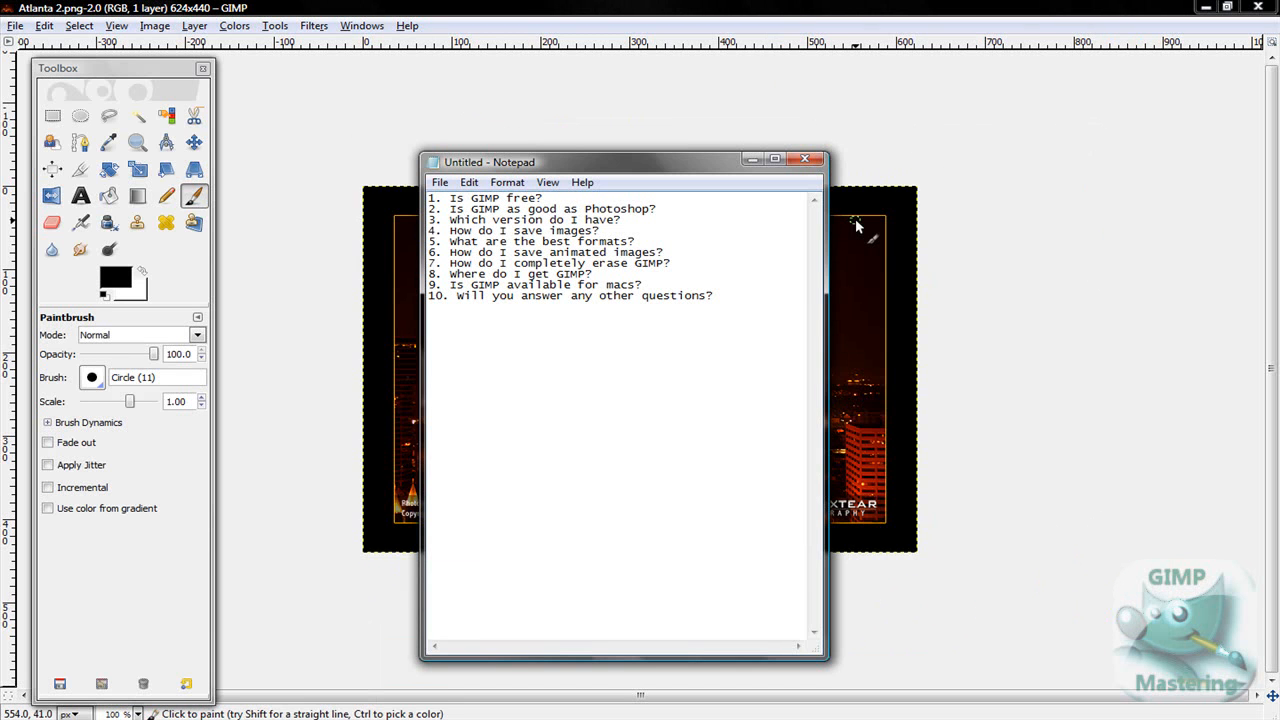
mouse_move(207, 615)
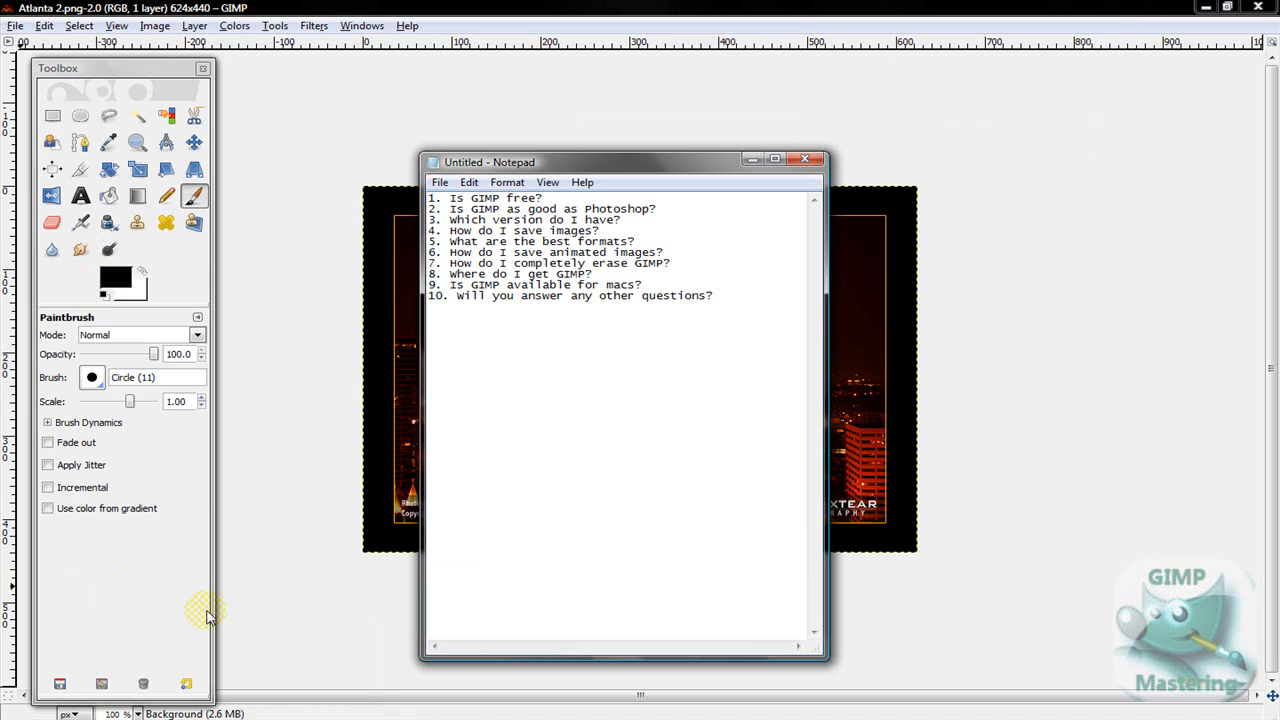
mouse_move(655, 183)
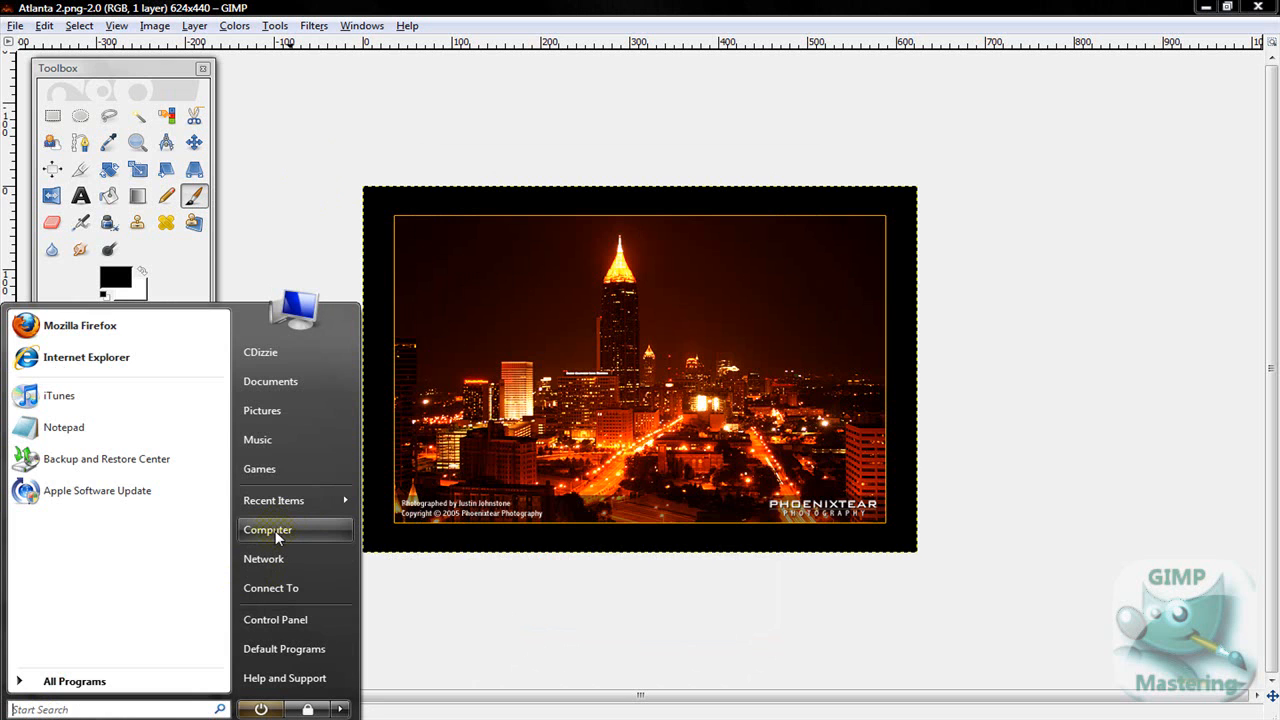
mouse_move(270, 381)
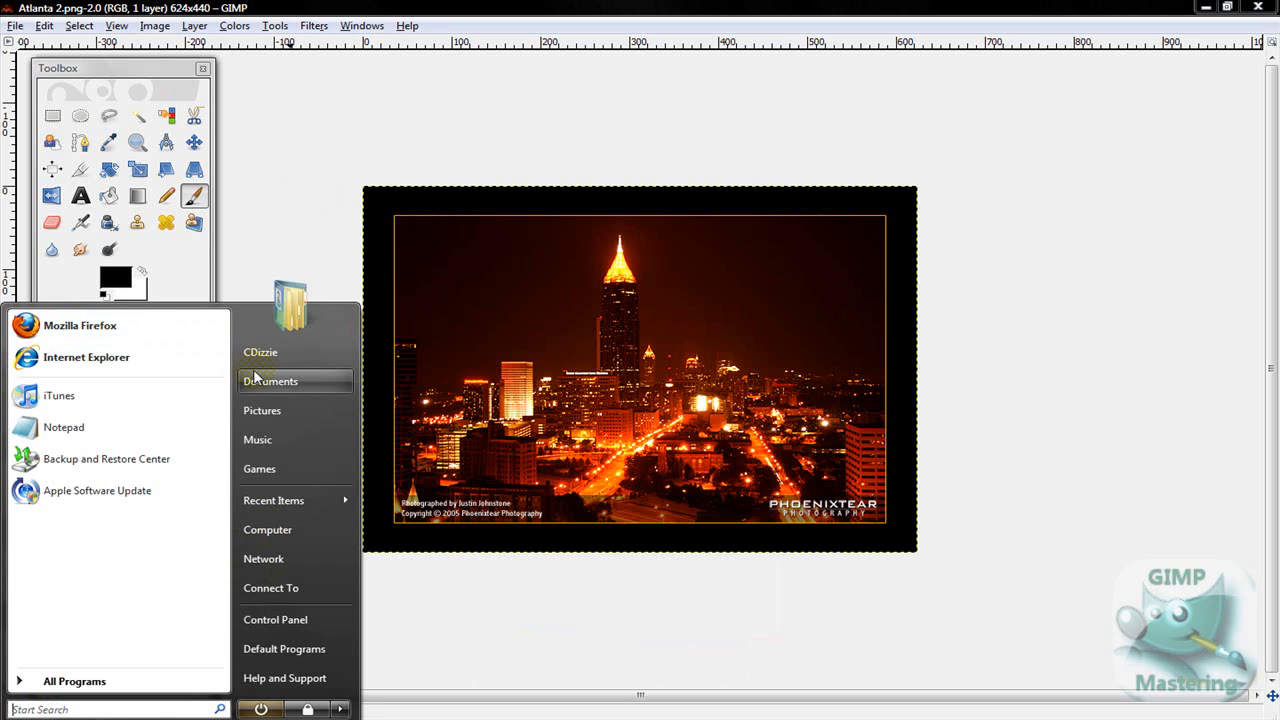
mouse_move(265, 368)
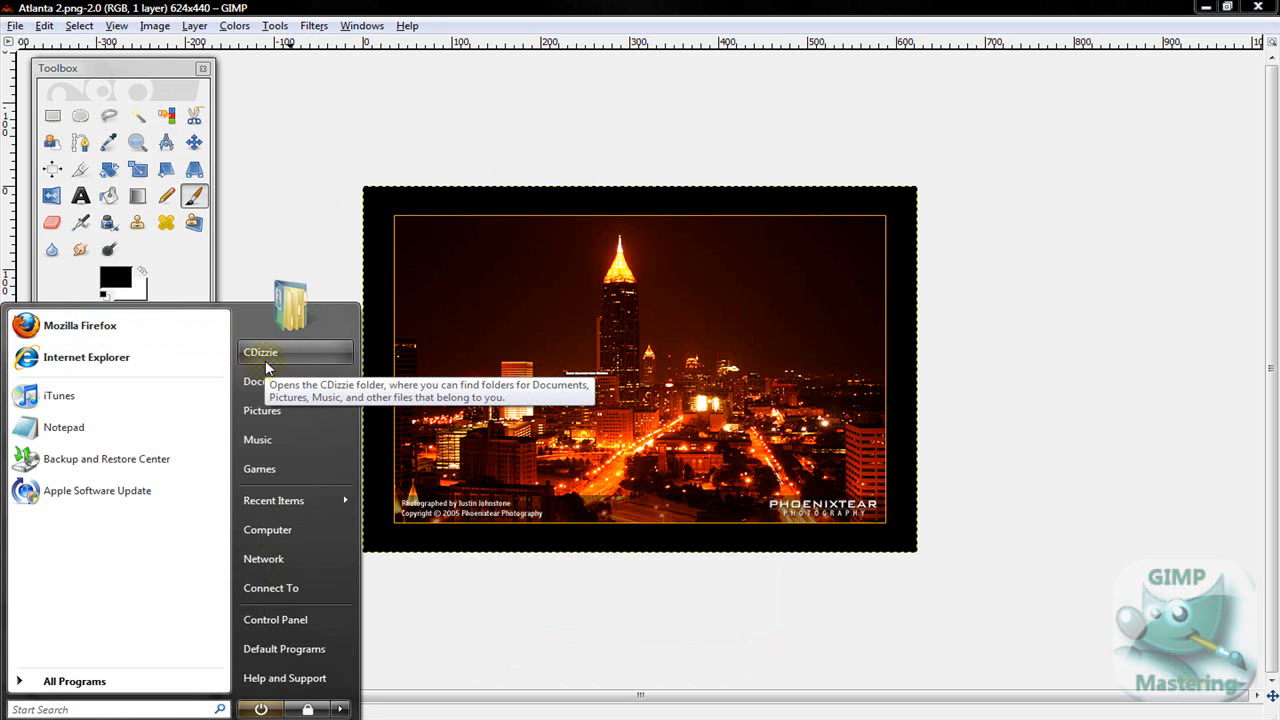
mouse_move(295, 529)
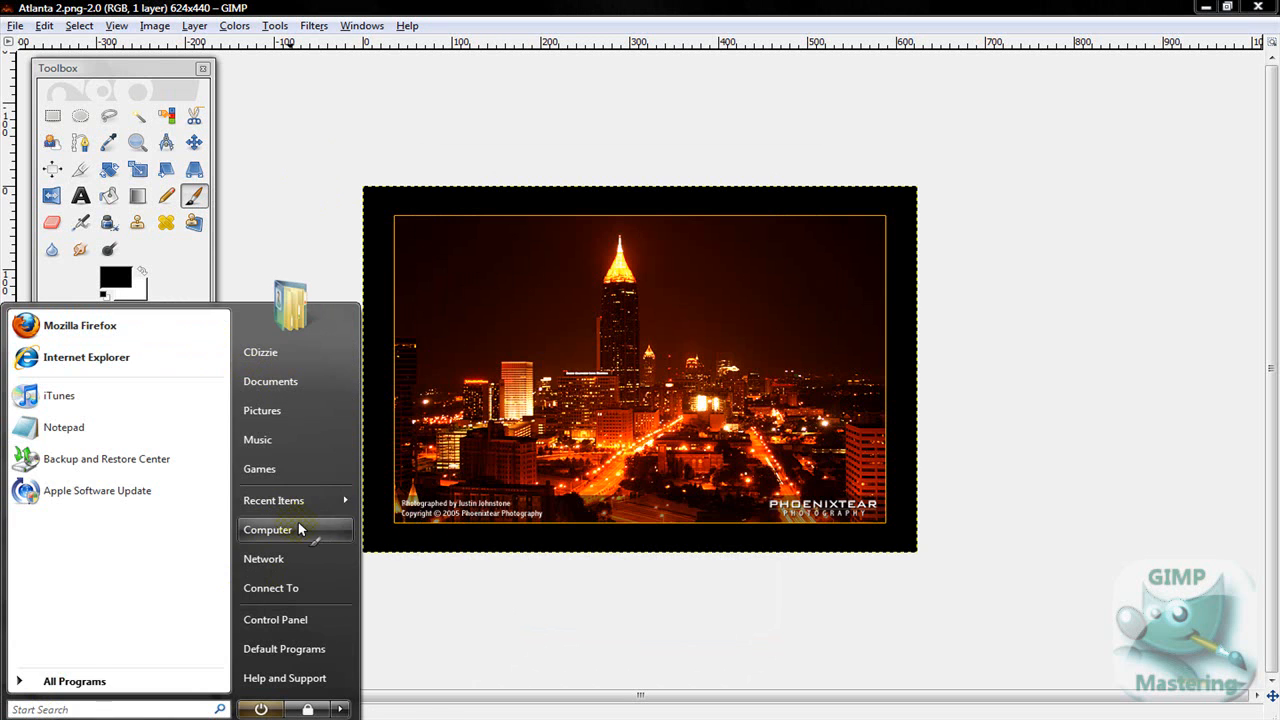
- Browse from Computer into Hard Drive (C:) and its Program Files folder
click(268, 529)
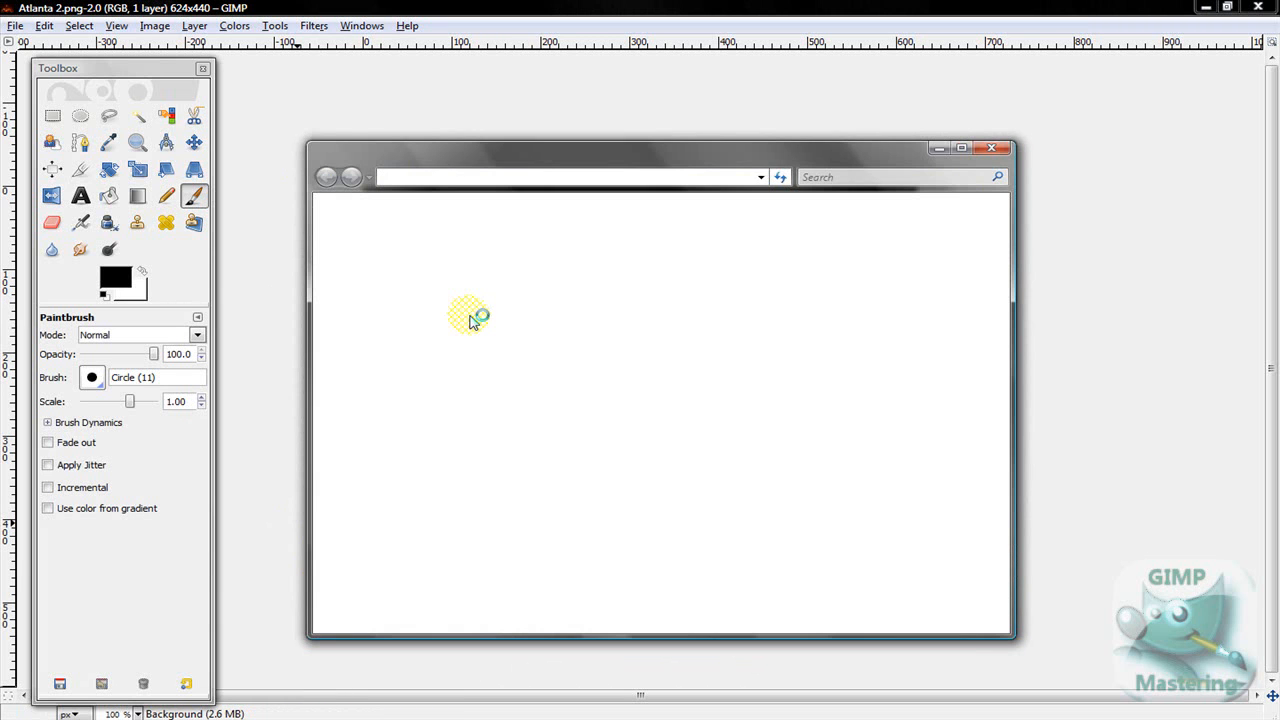
click(381, 395)
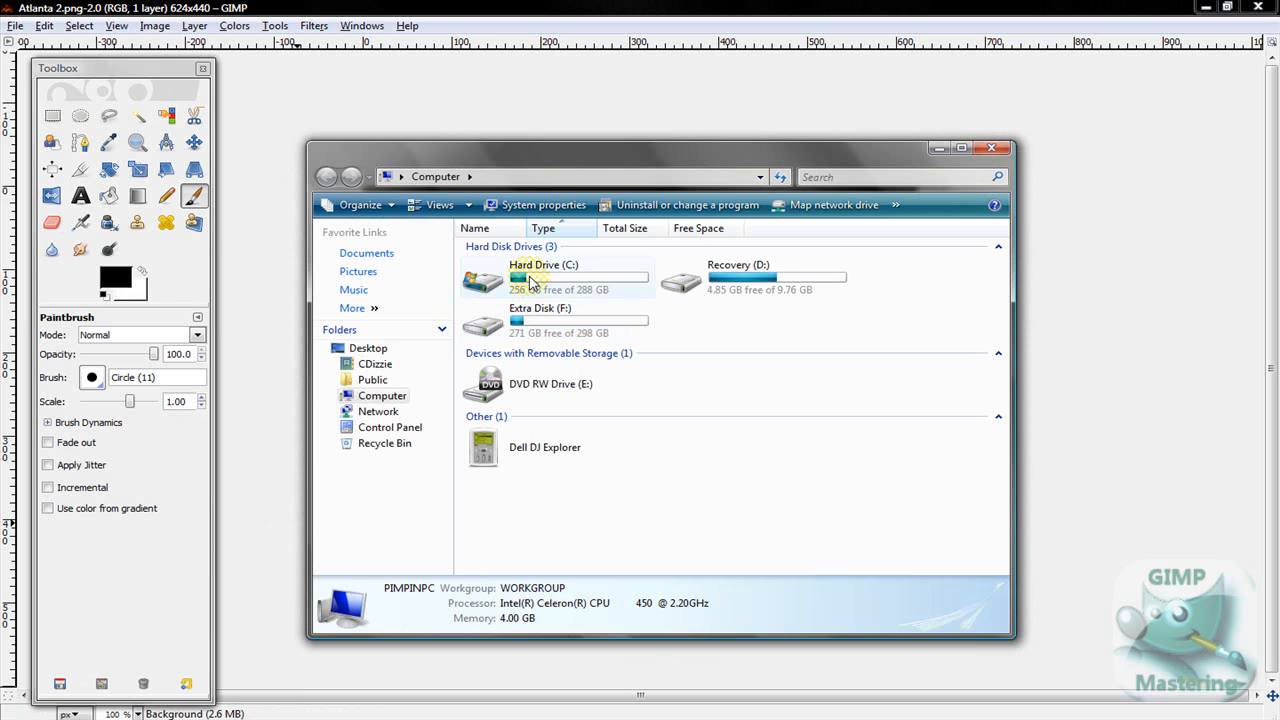
click(537, 277)
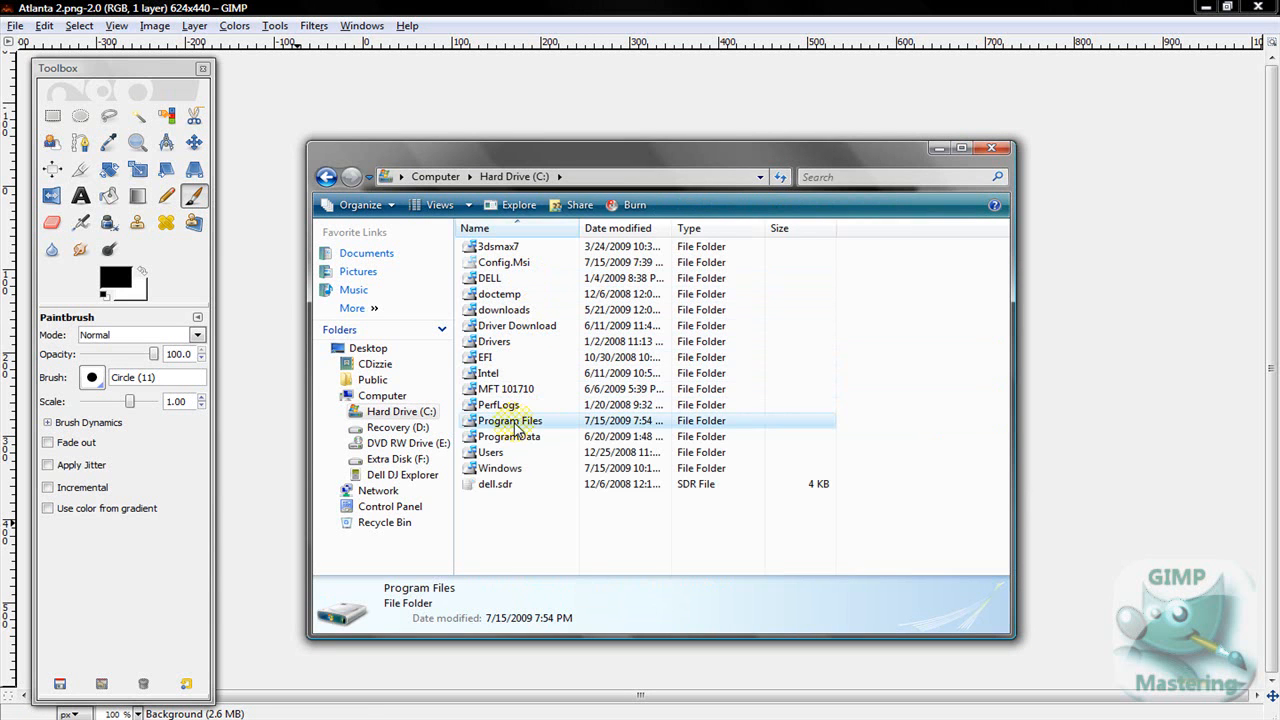
double_click(510, 420)
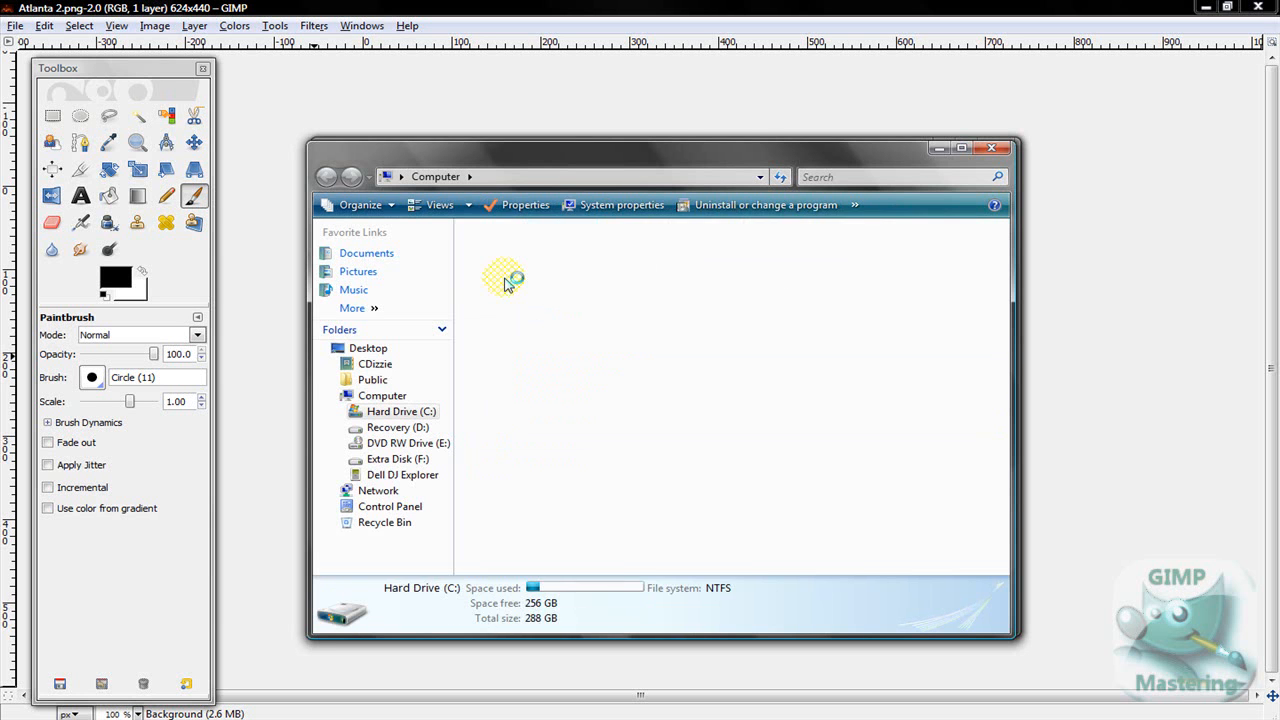
- Navigate through C: and Users into the user's home folder
double_click(401, 411)
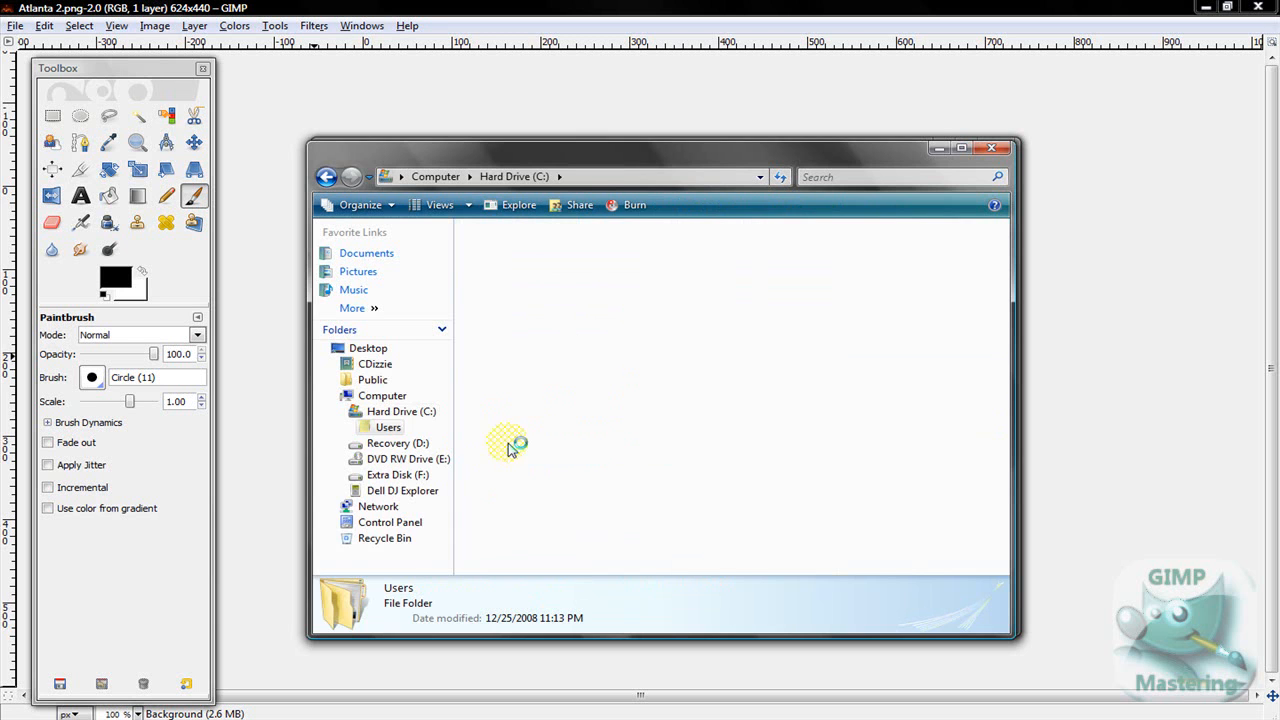
double_click(388, 427)
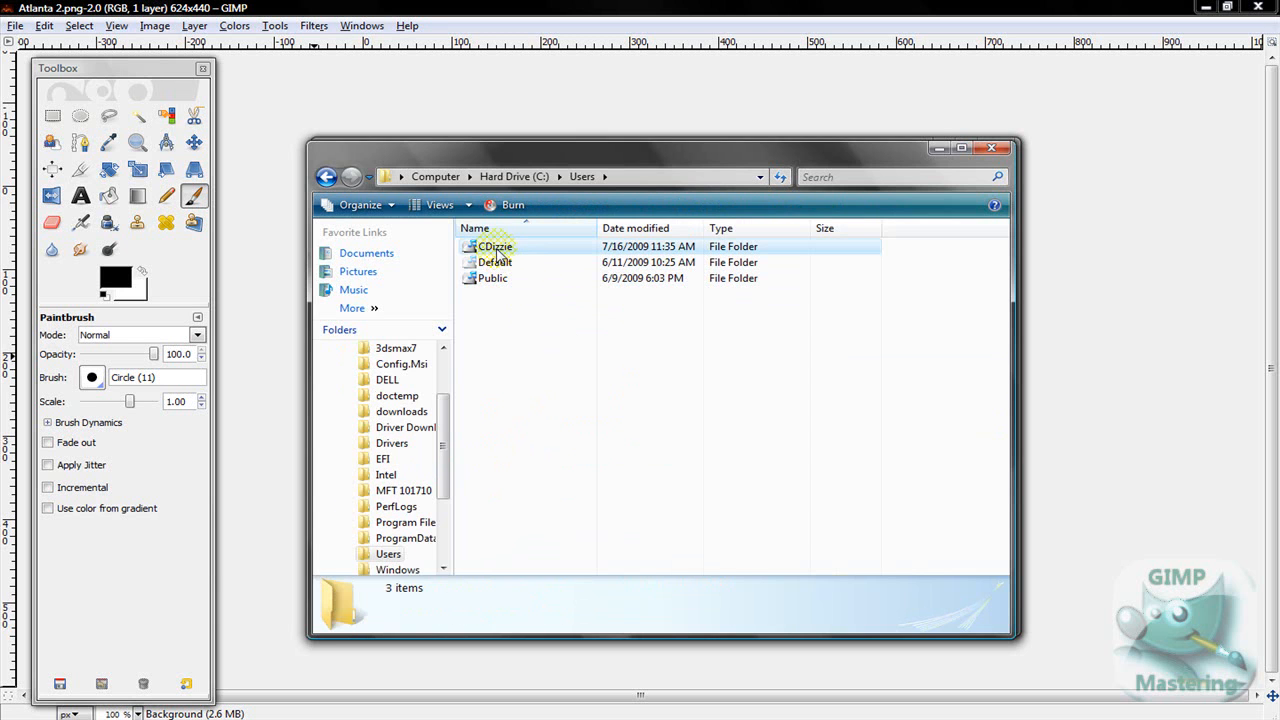
double_click(495, 246)
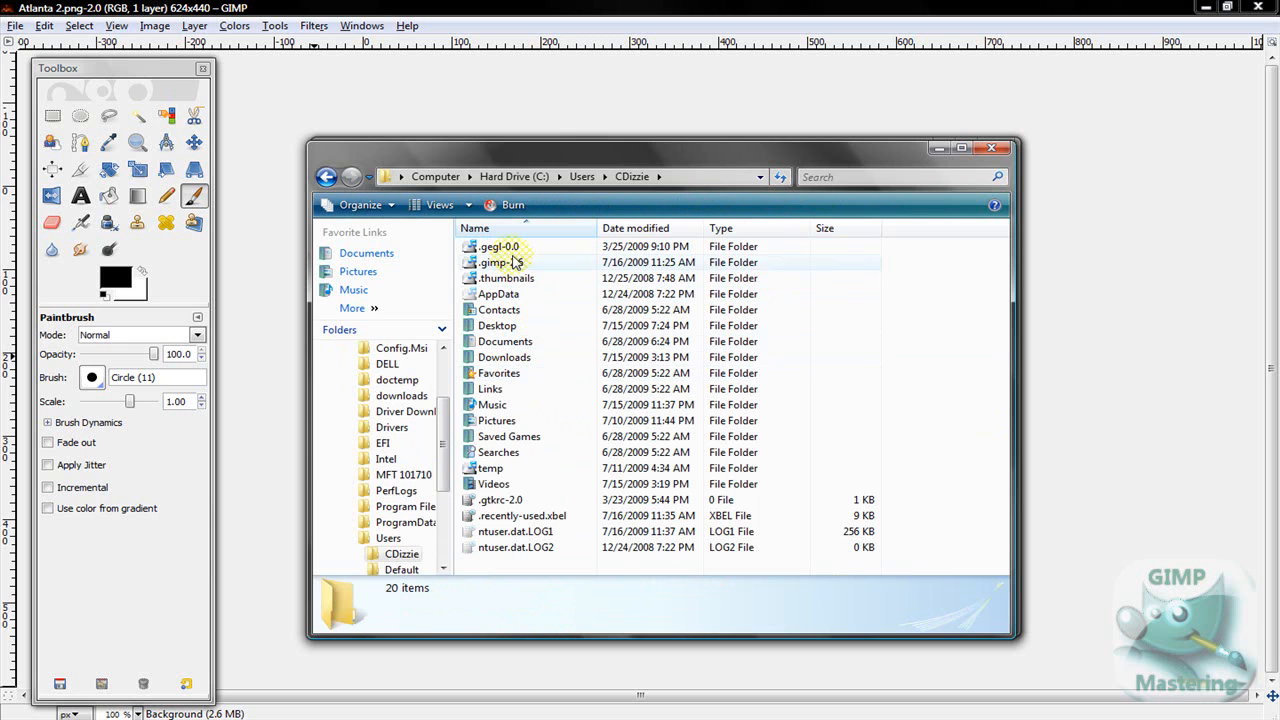
- Point out the .gimp-2.6 and .gegl-0.0 folders, then close the Explorer windows
right_click(495, 262)
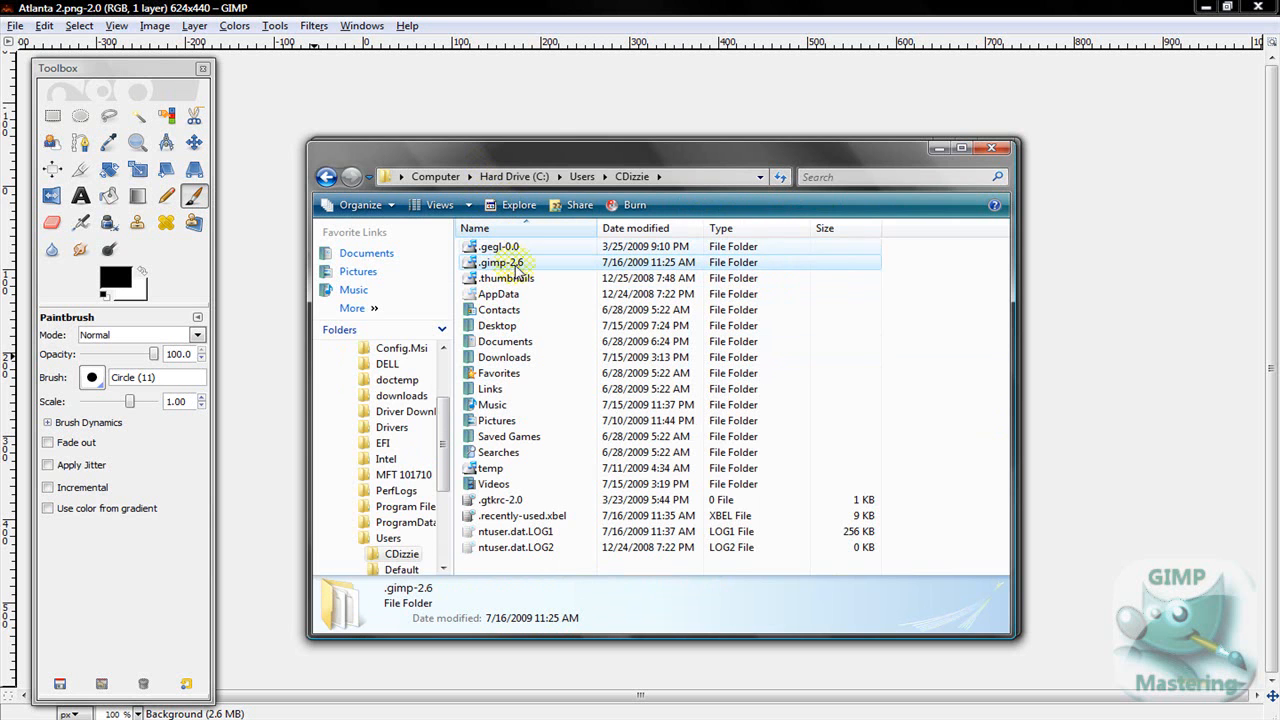
click(500, 246)
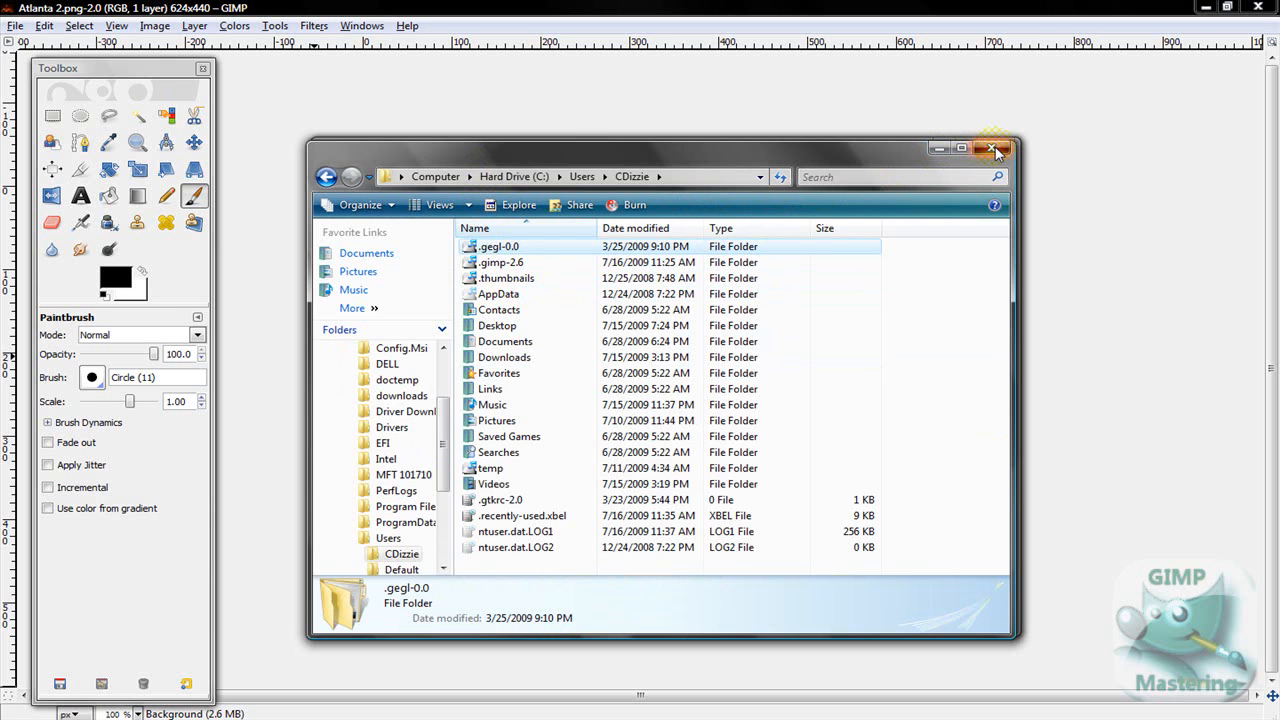
click(440, 205)
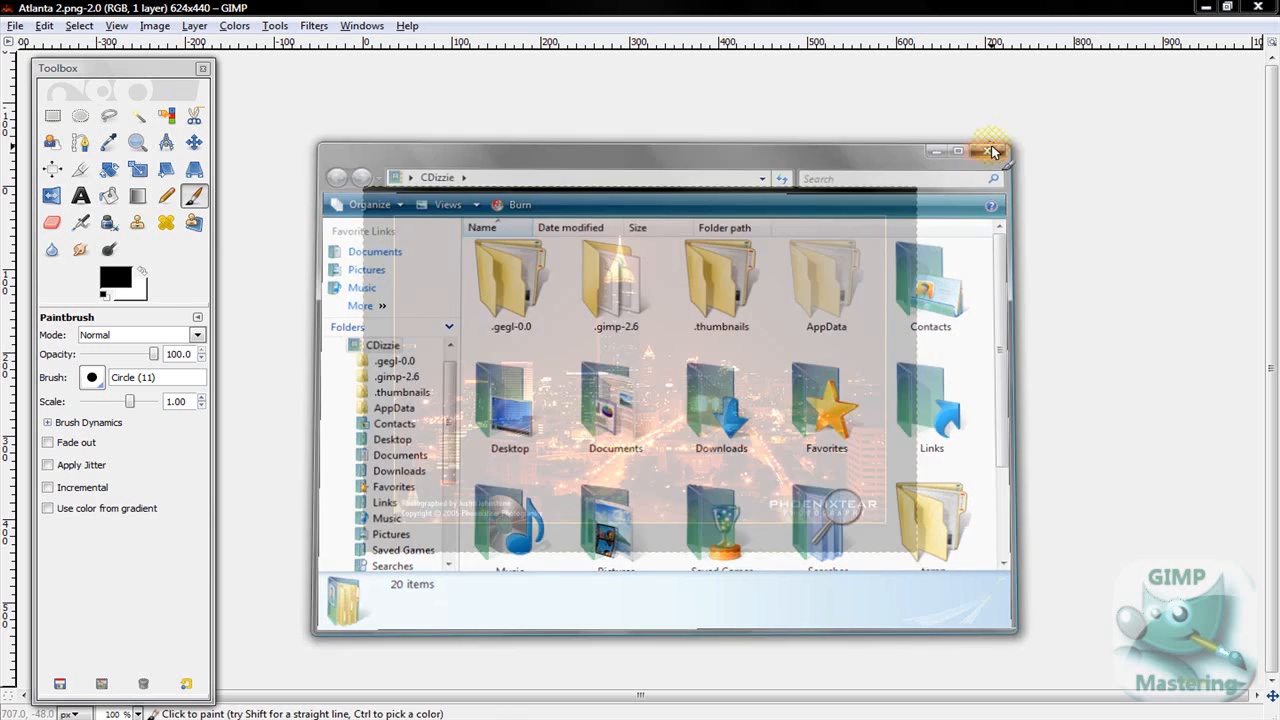
click(994, 151)
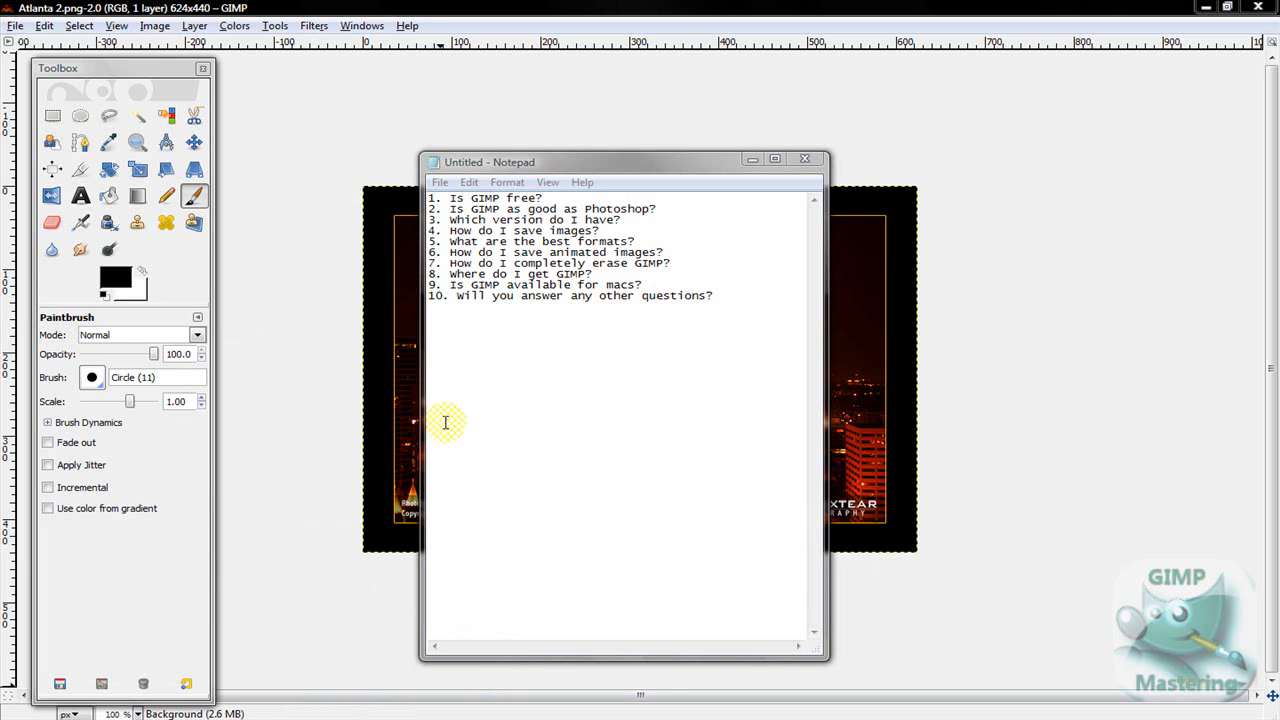
mouse_move(452, 385)
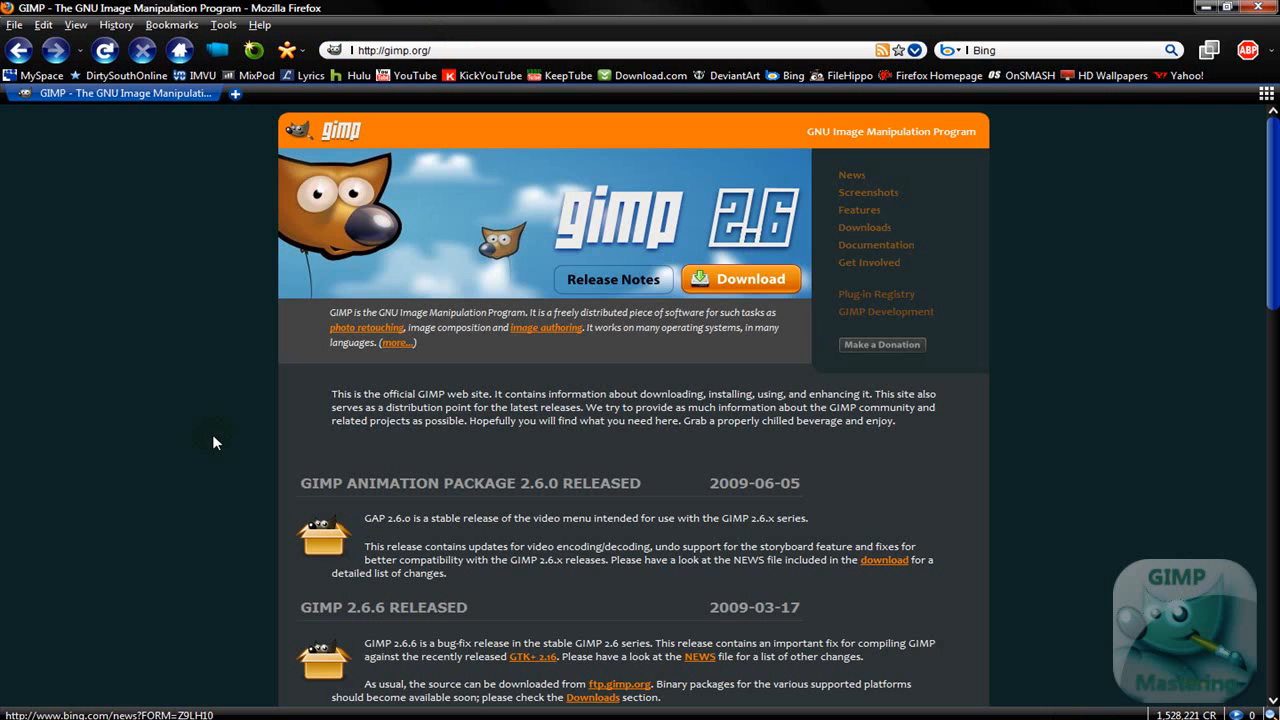
mouse_move(180, 413)
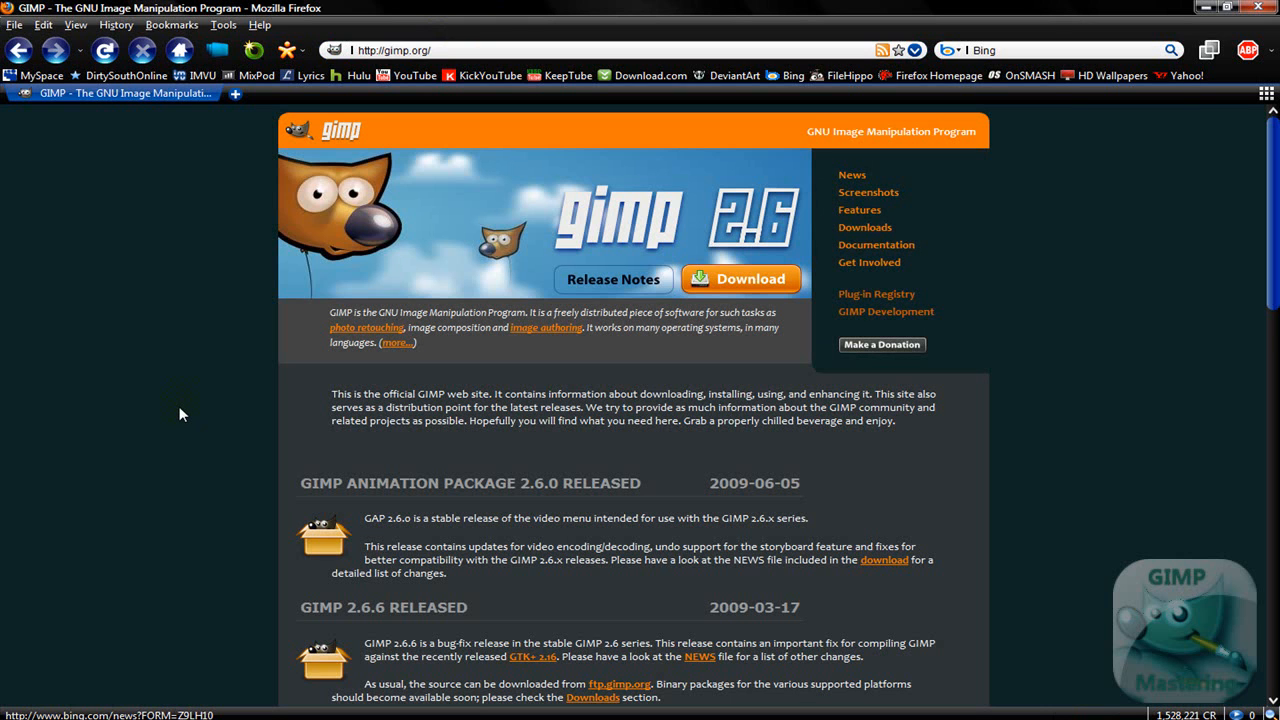
mouse_move(520, 313)
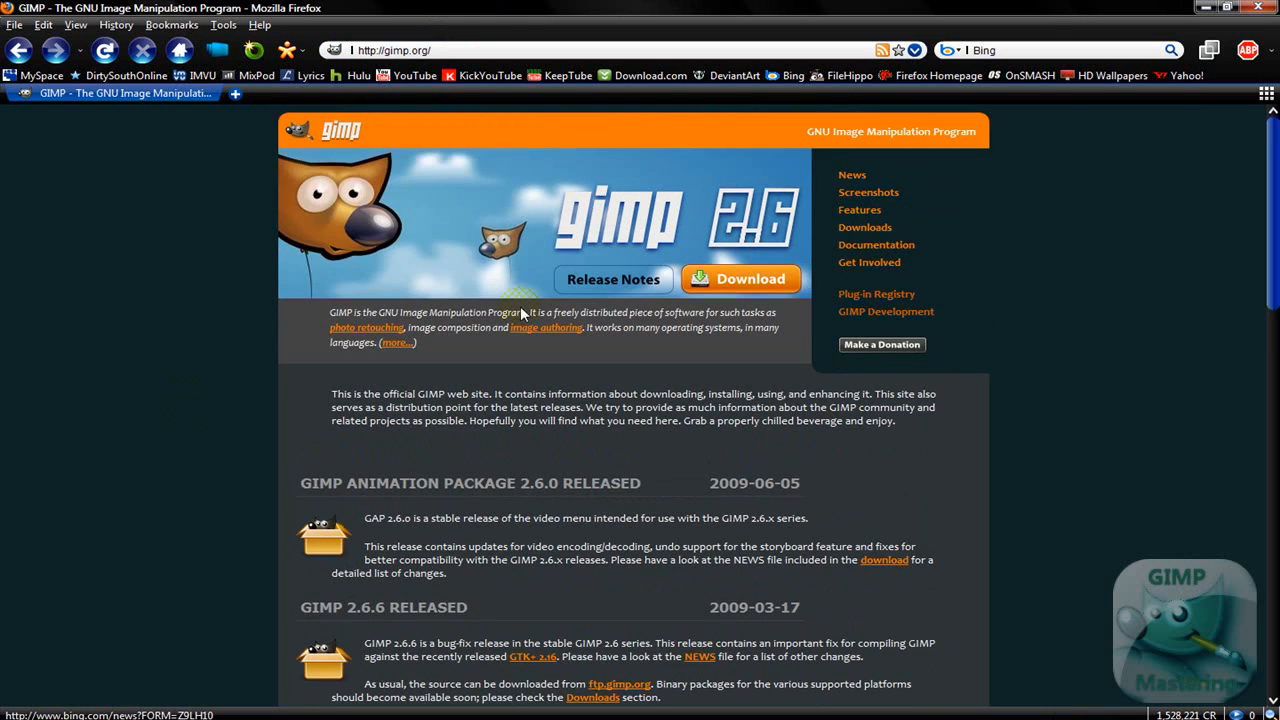
mouse_move(163, 385)
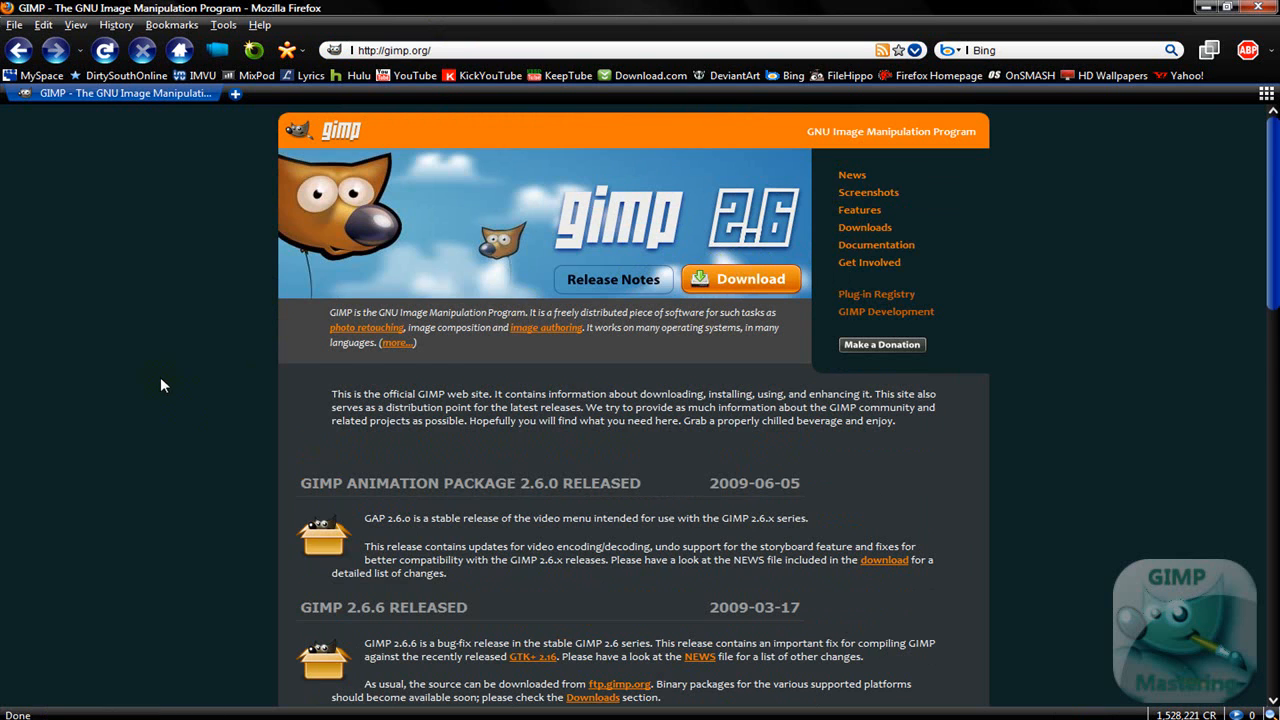
mouse_move(208, 363)
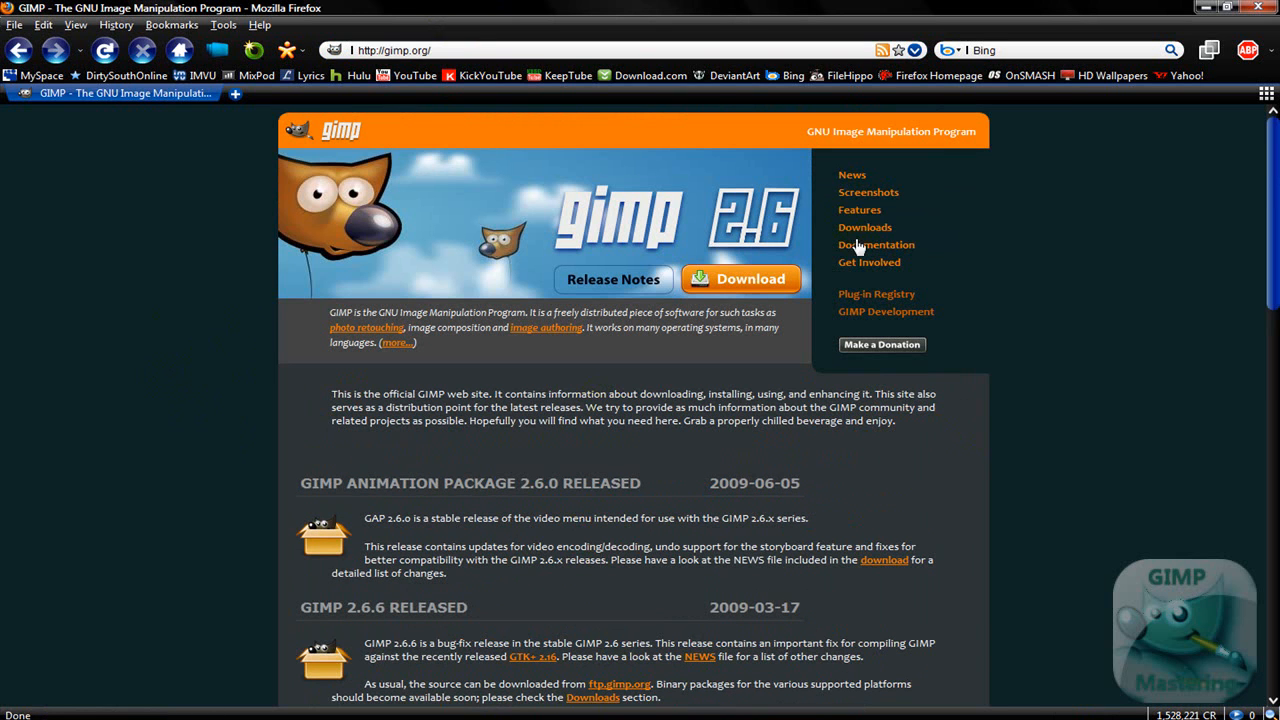
- Open the gimp.org Downloads page, scroll through it, and minimize the question list
click(864, 227)
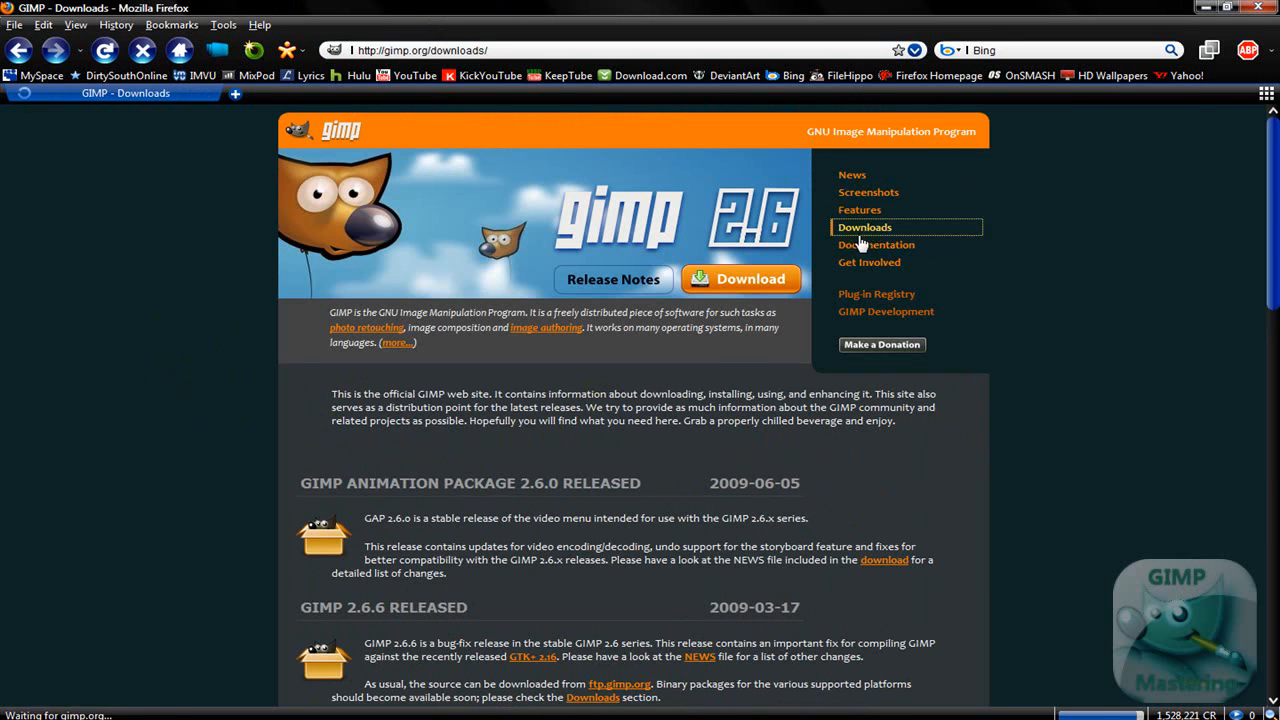
scroll(down, 3)
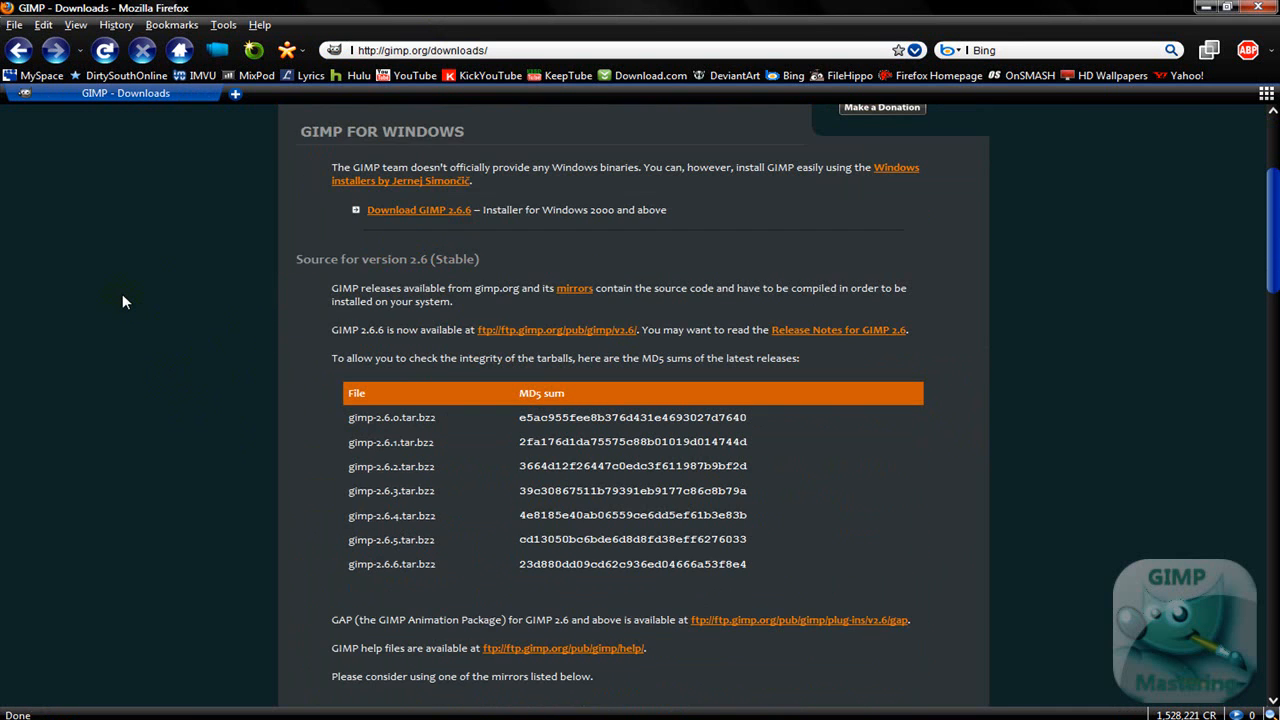
scroll(up, 3)
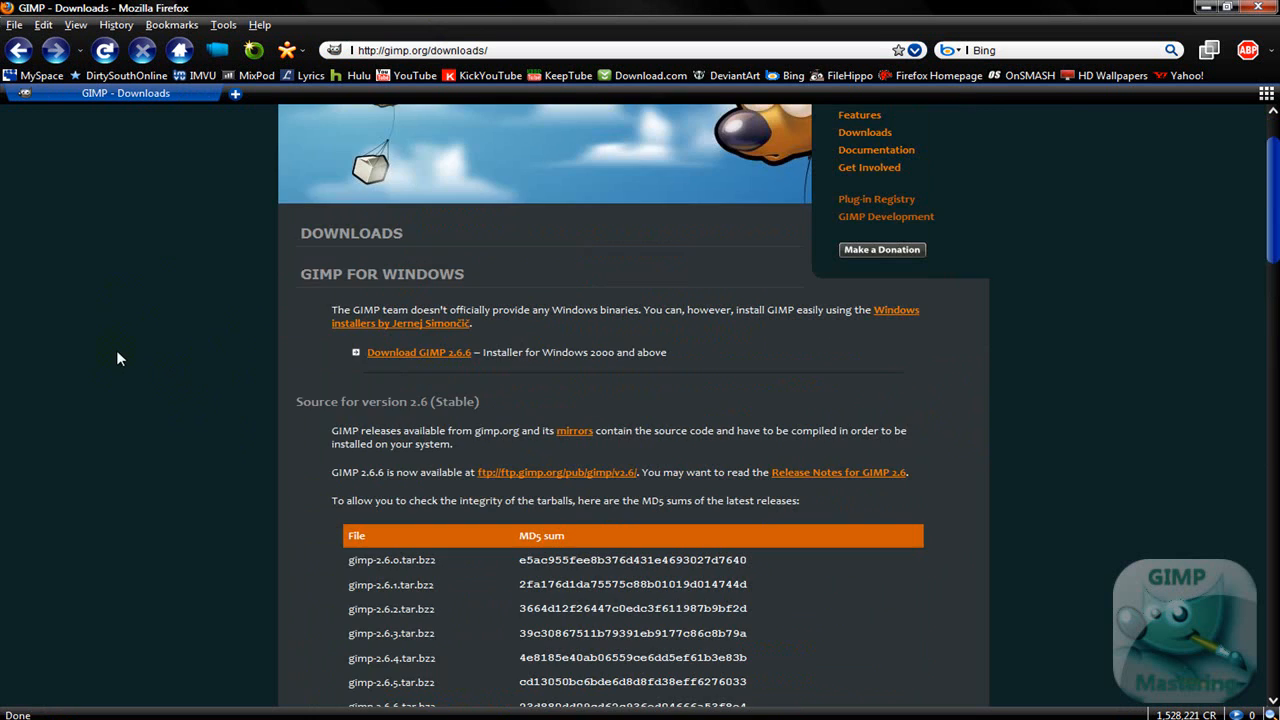
scroll(down, 3)
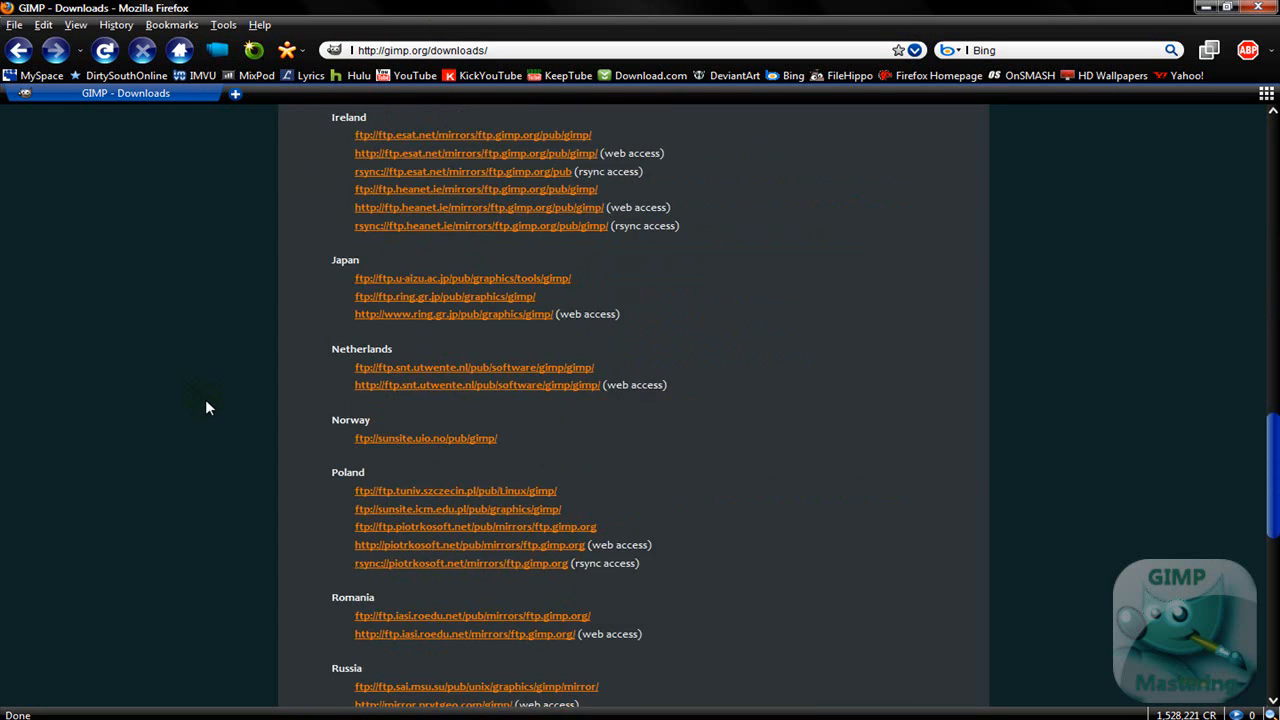
scroll(up, 3)
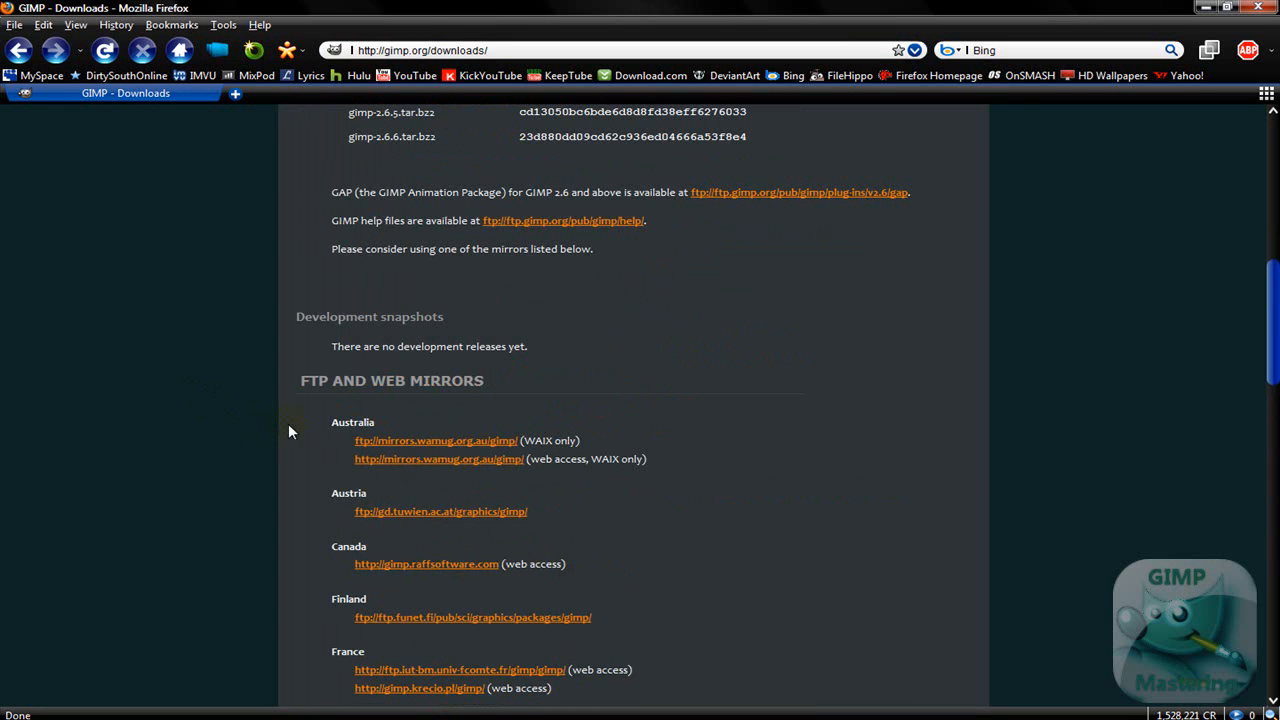
scroll(up, 3)
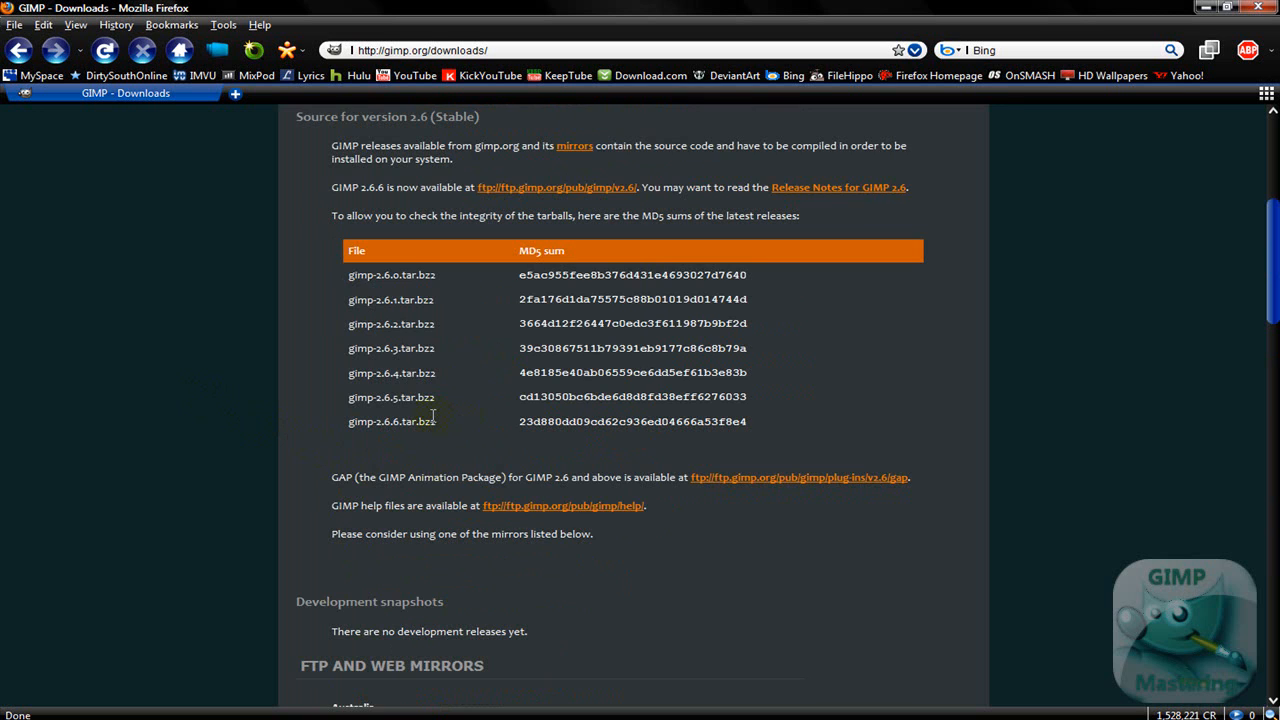
mouse_move(393, 348)
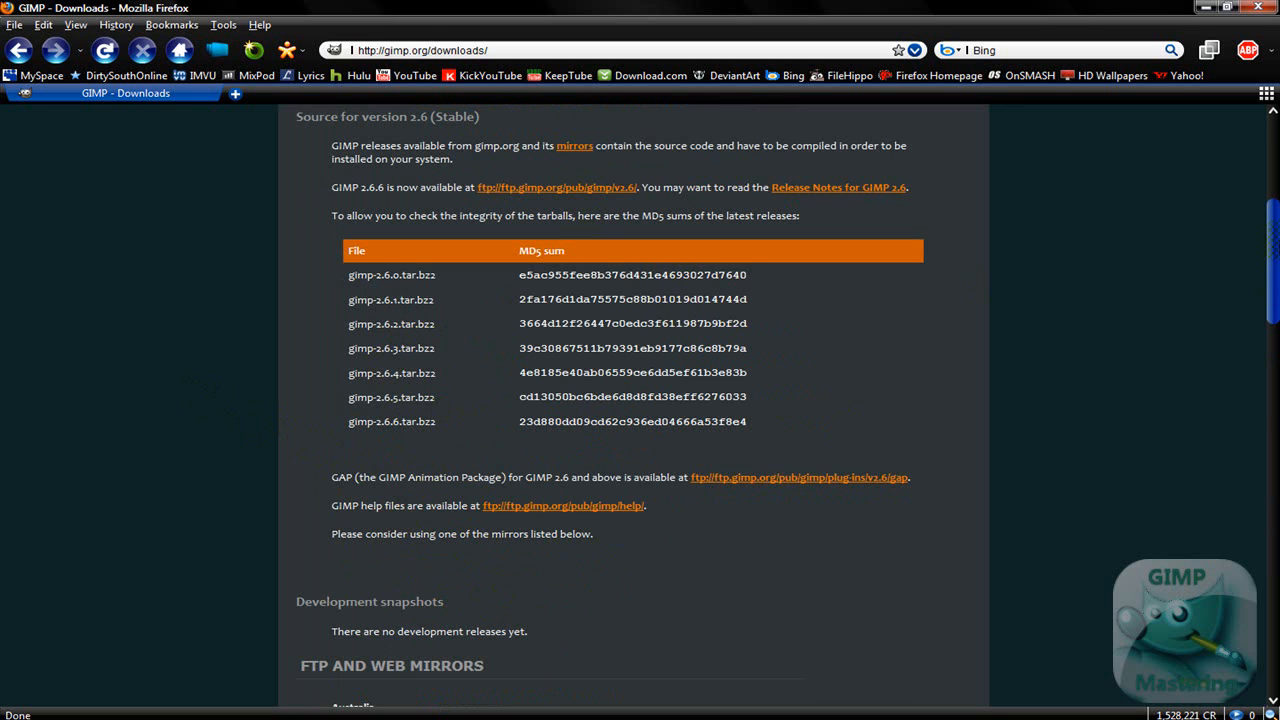
scroll(up, 3)
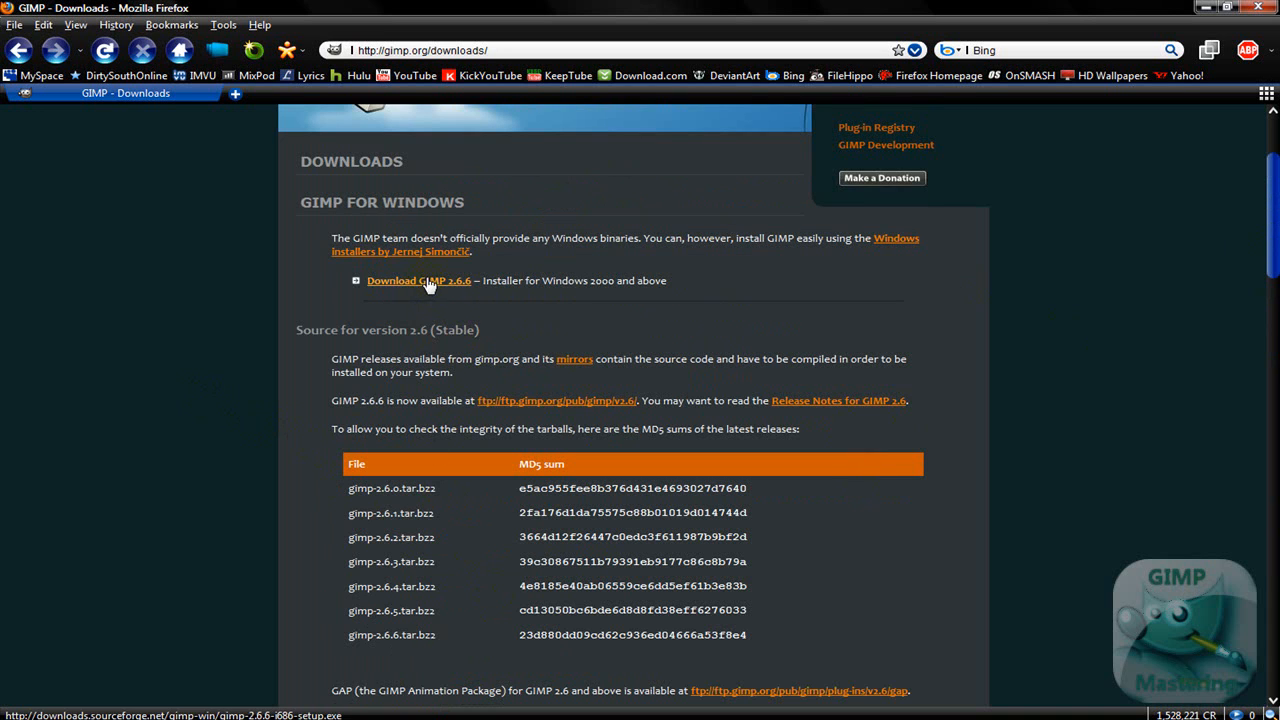
scroll(up, 3)
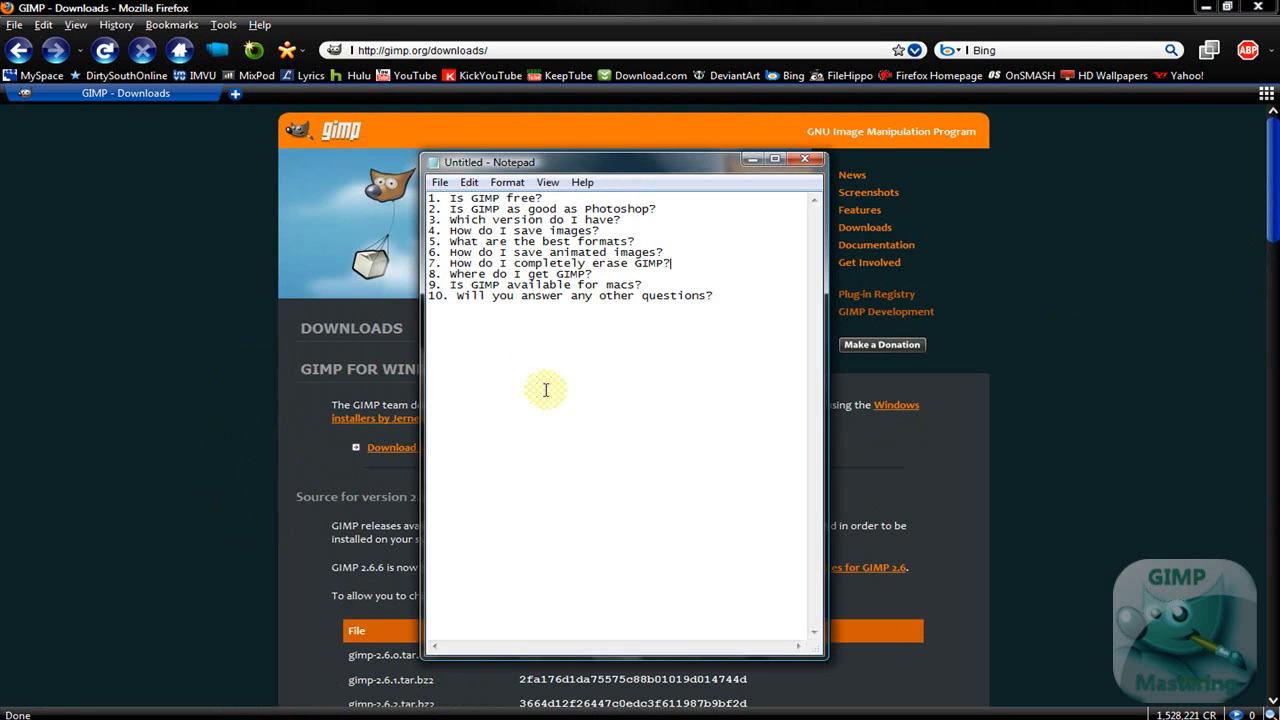
mouse_move(80, 458)
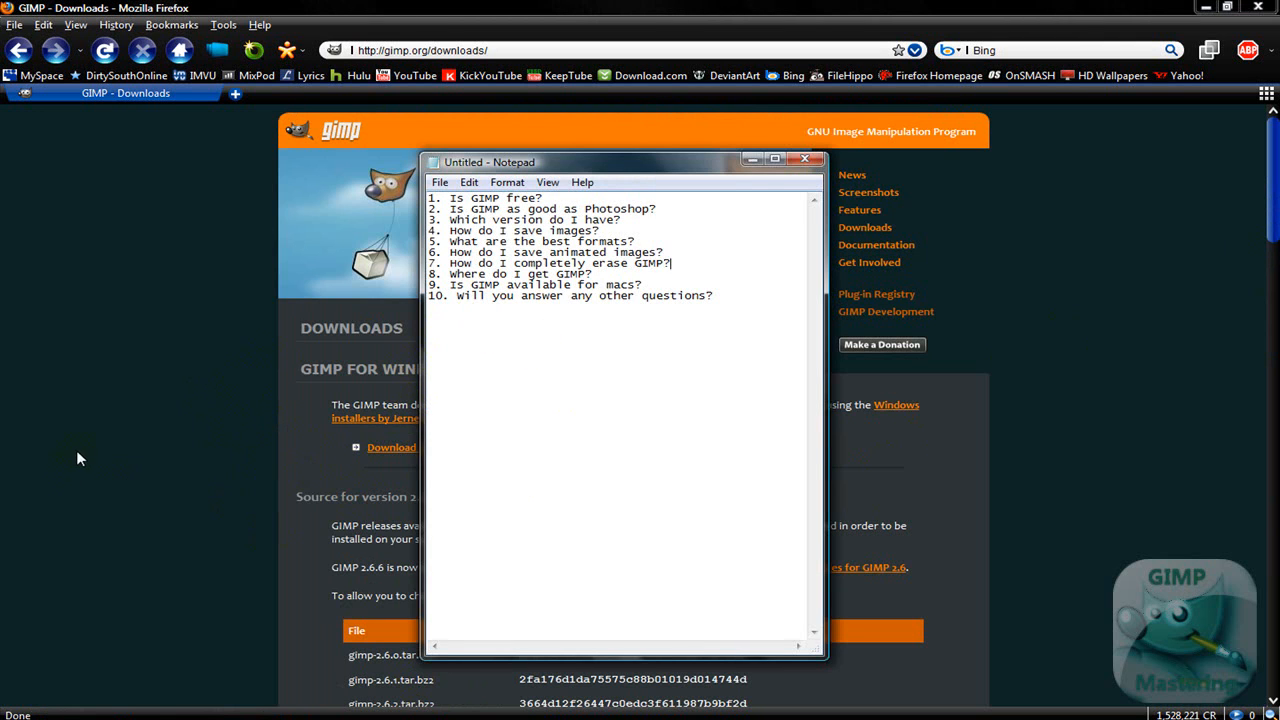
click(804, 159)
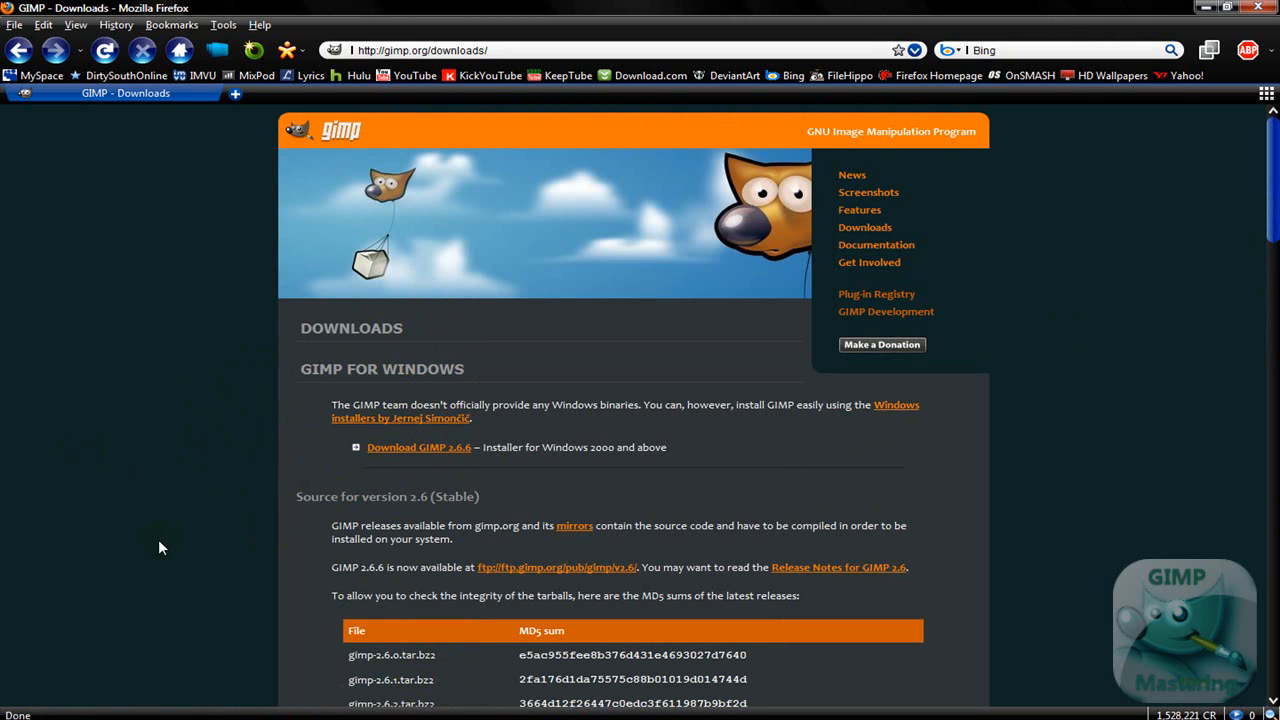
scroll(down, 3)
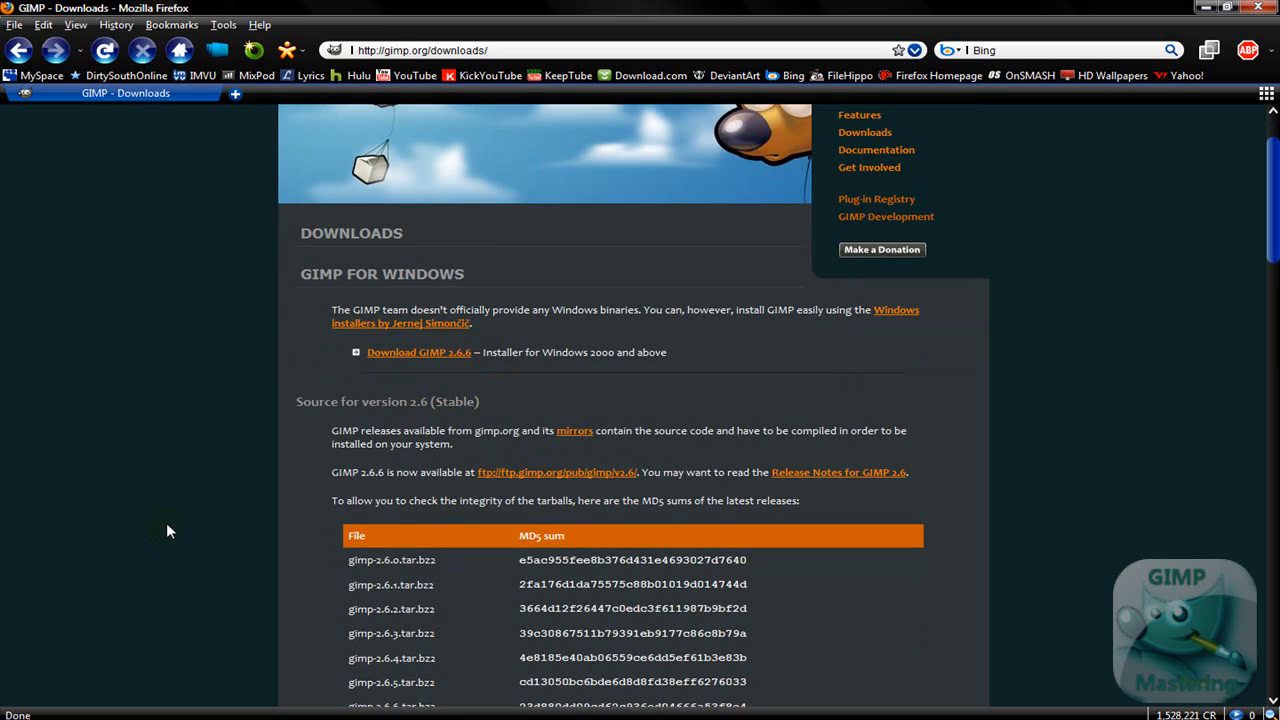
scroll(up, 3)
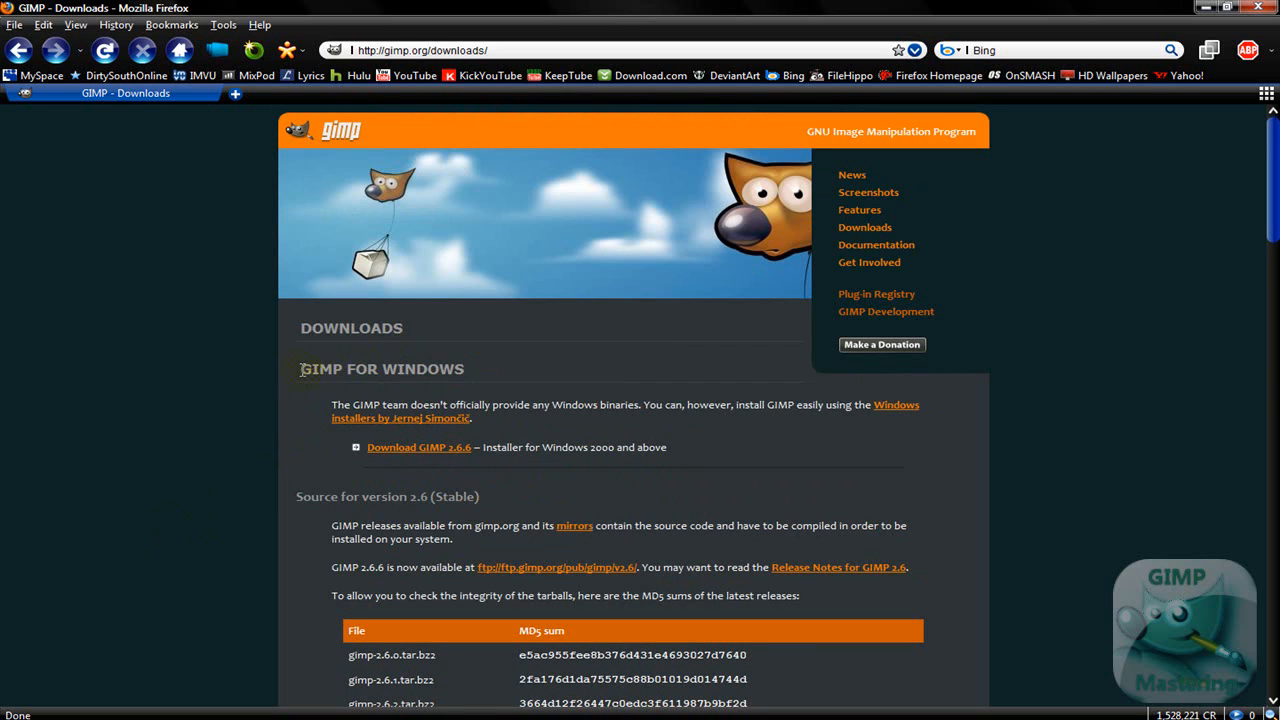
mouse_move(225, 548)
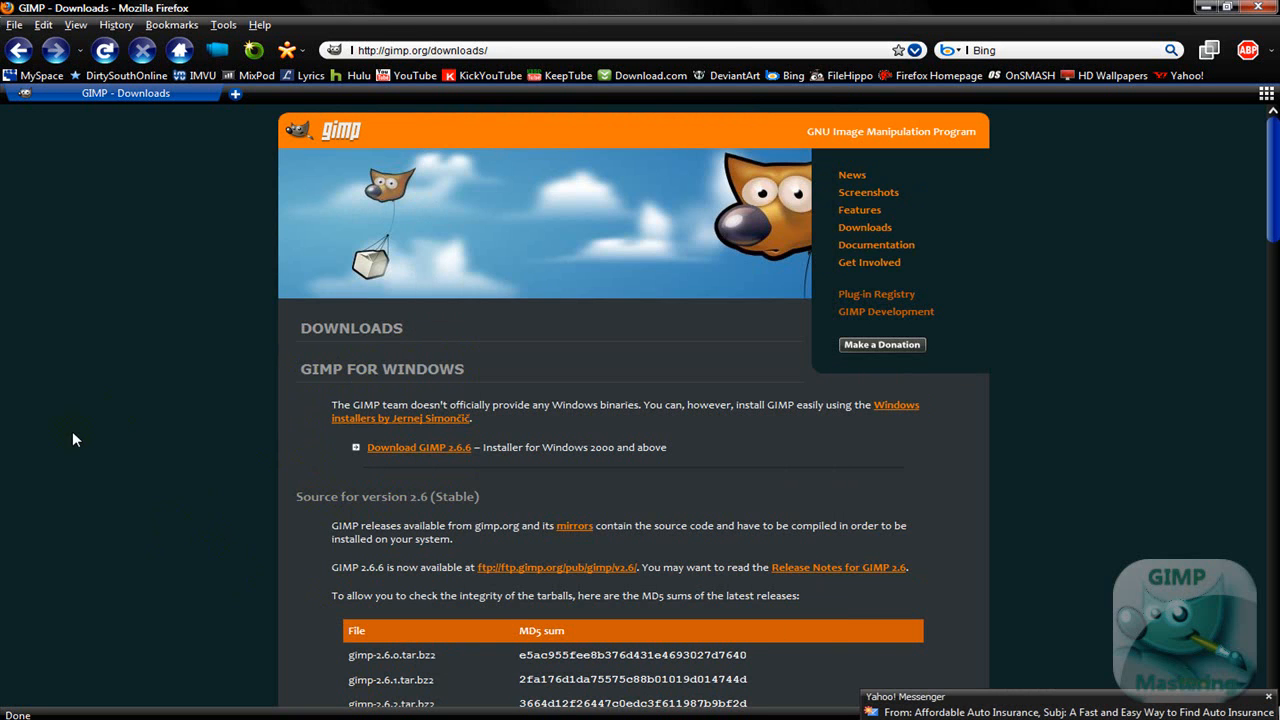
mouse_move(180, 505)
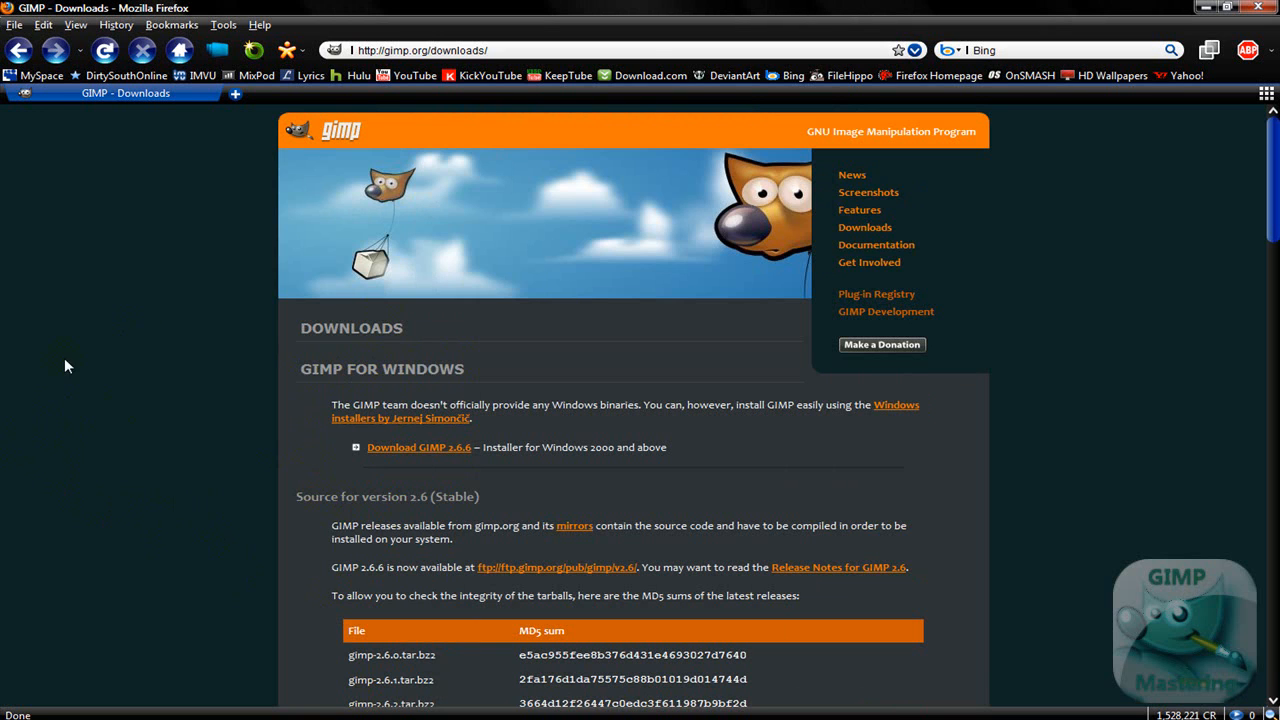
scroll(down, 3)
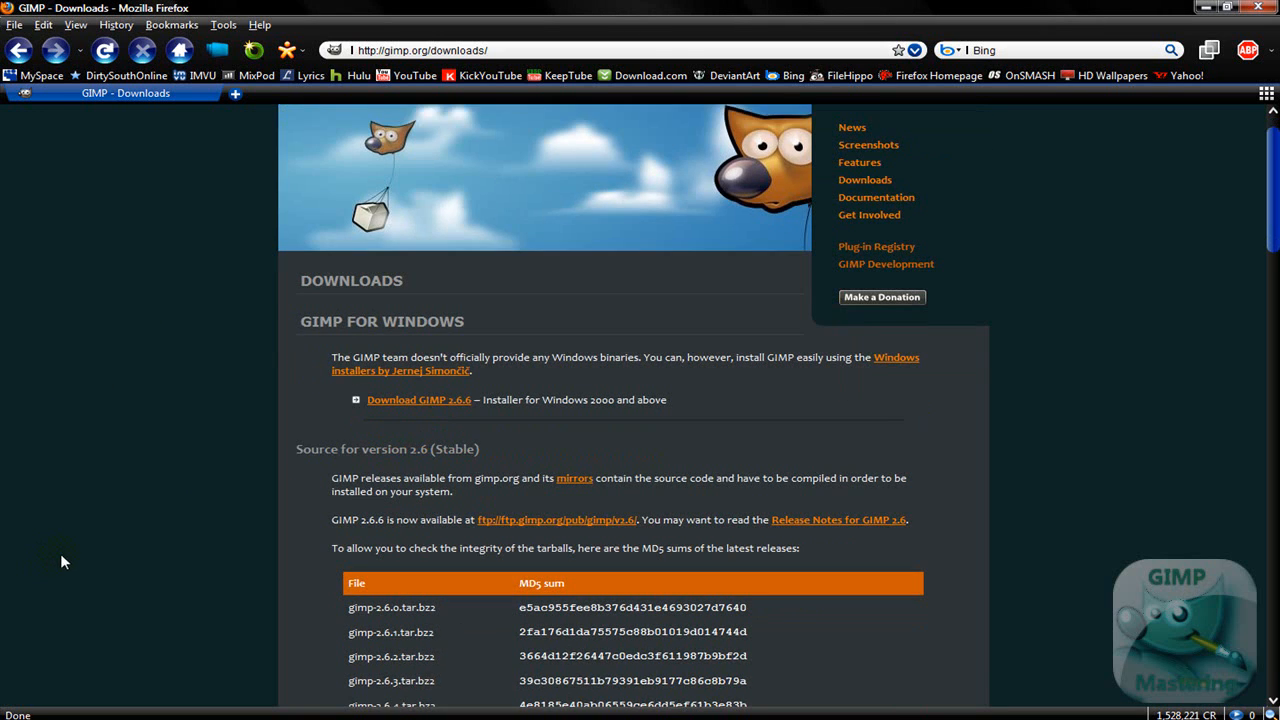
mouse_move(259, 591)
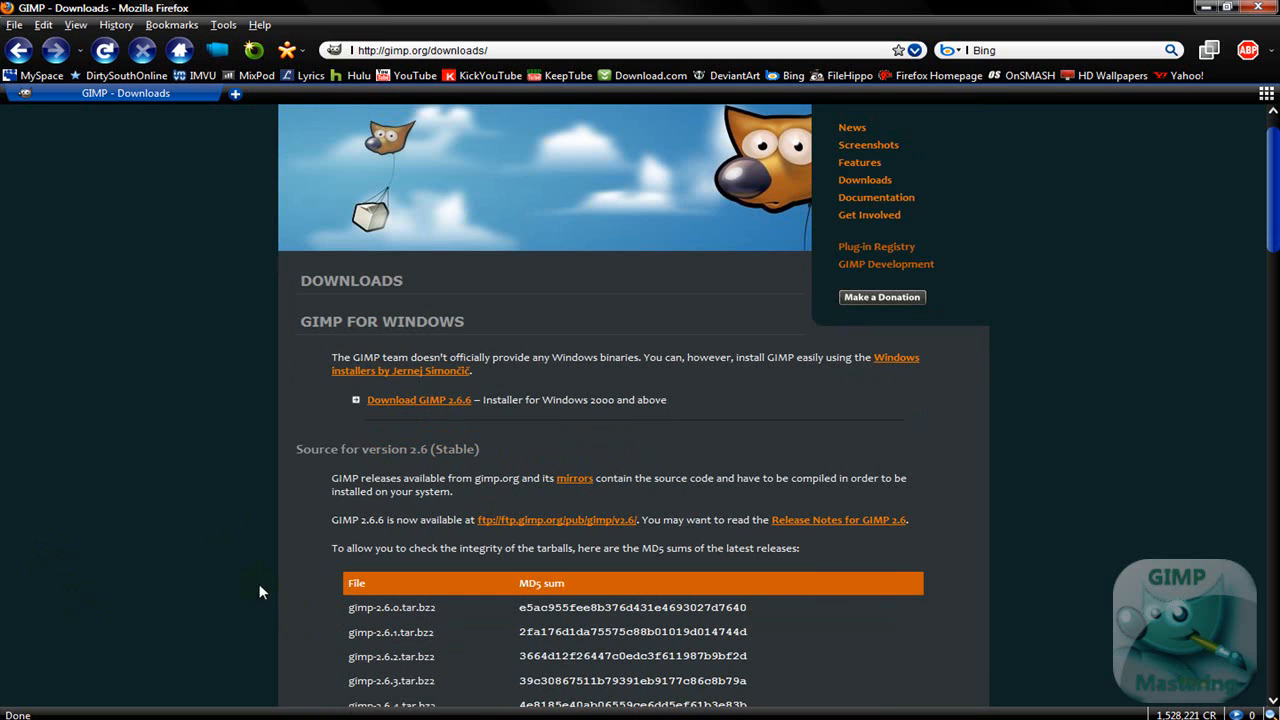
mouse_move(228, 570)
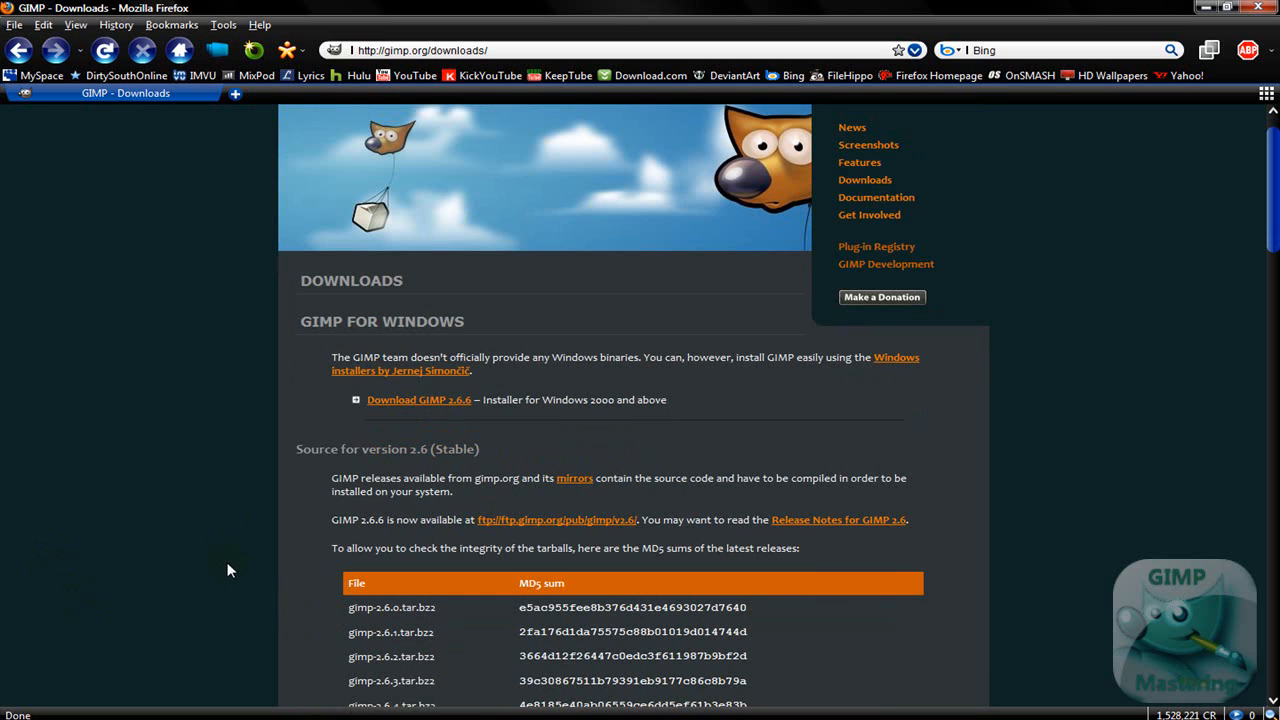
scroll(up, 3)
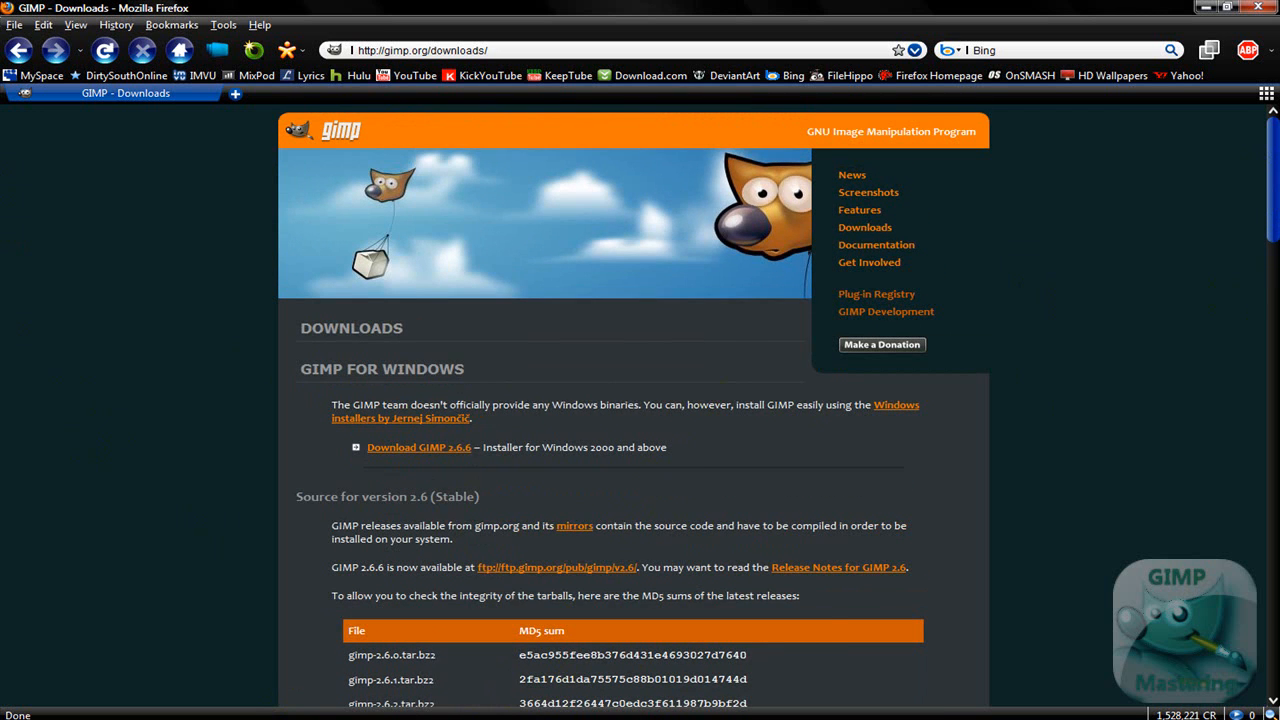
mouse_move(451, 708)
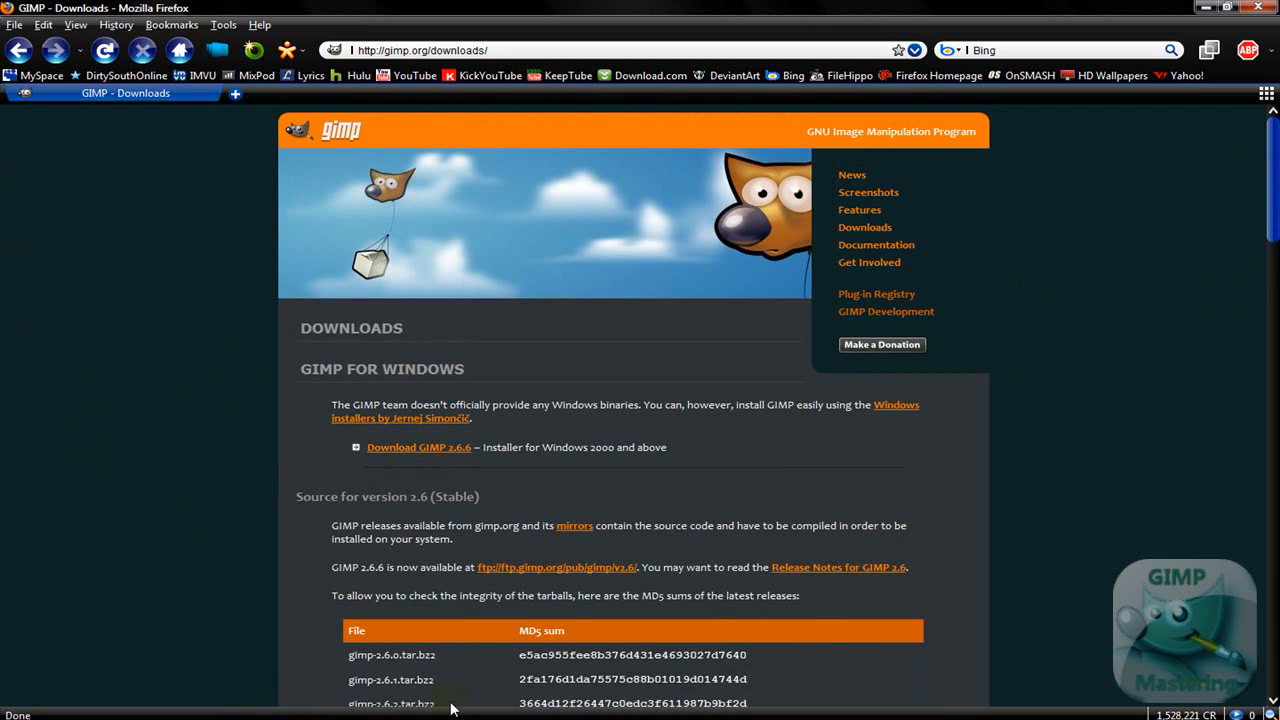
mouse_move(143, 499)
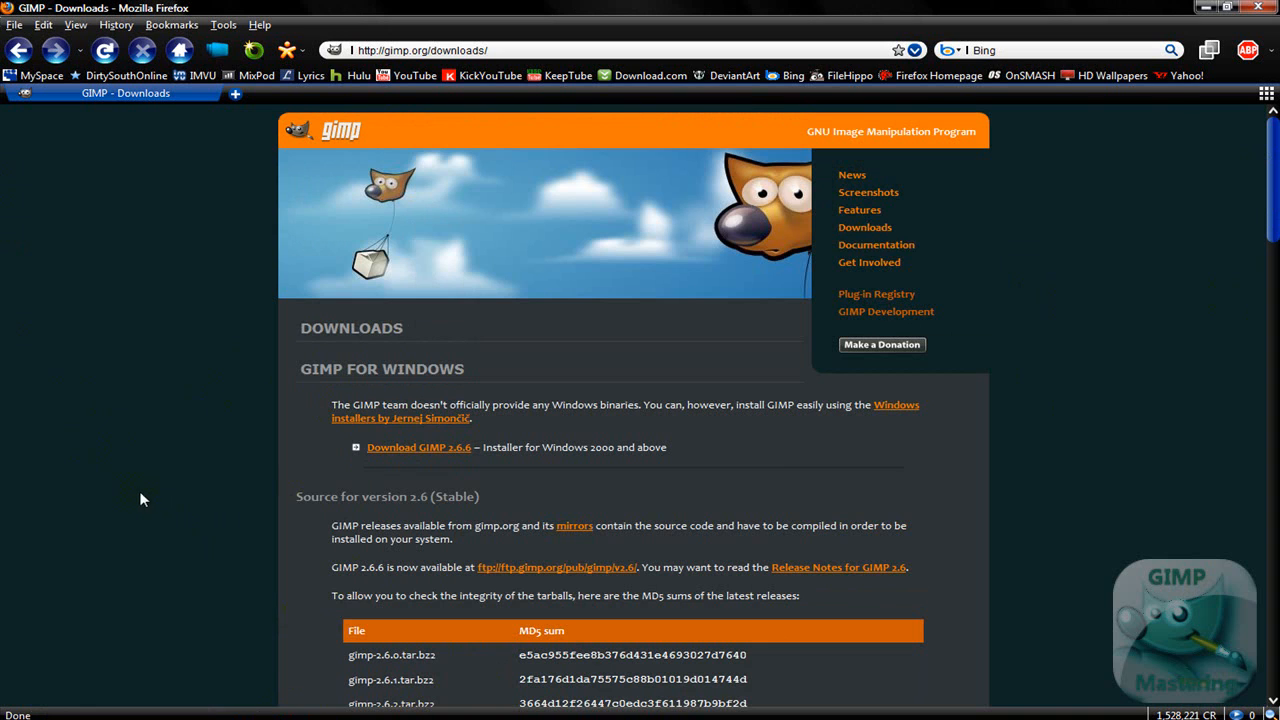
mouse_move(297, 610)
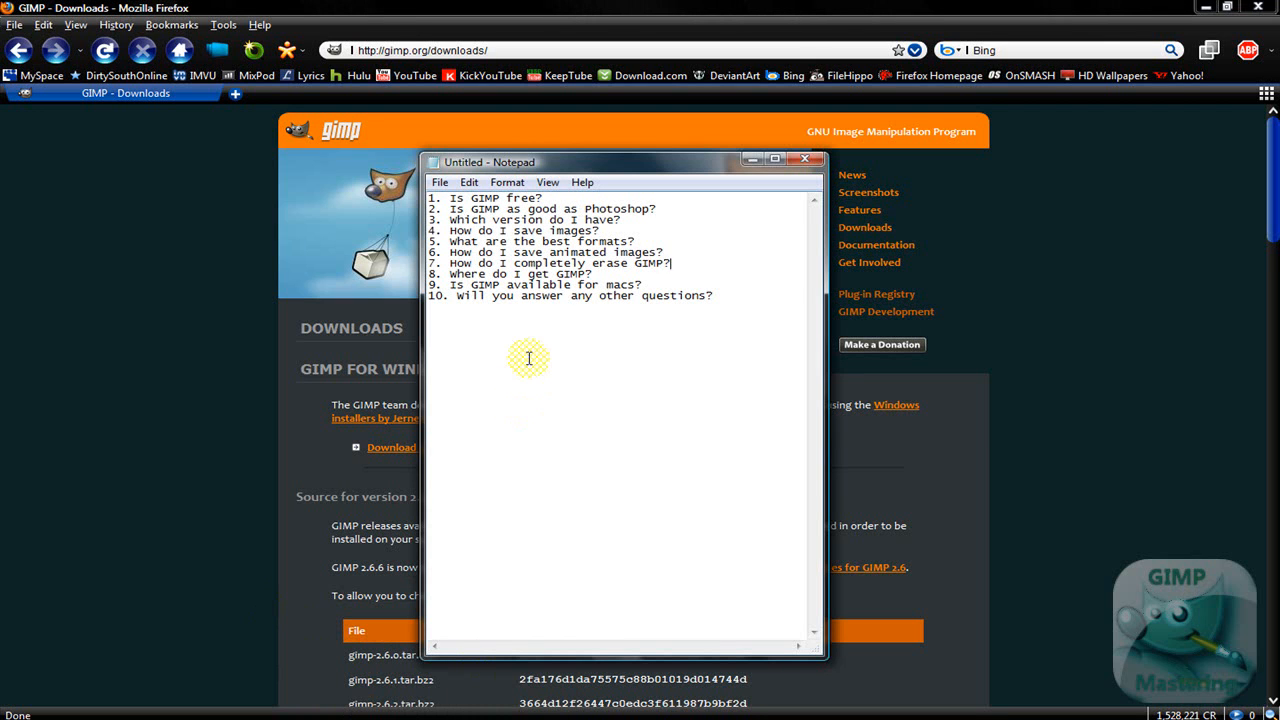
mouse_move(450, 356)
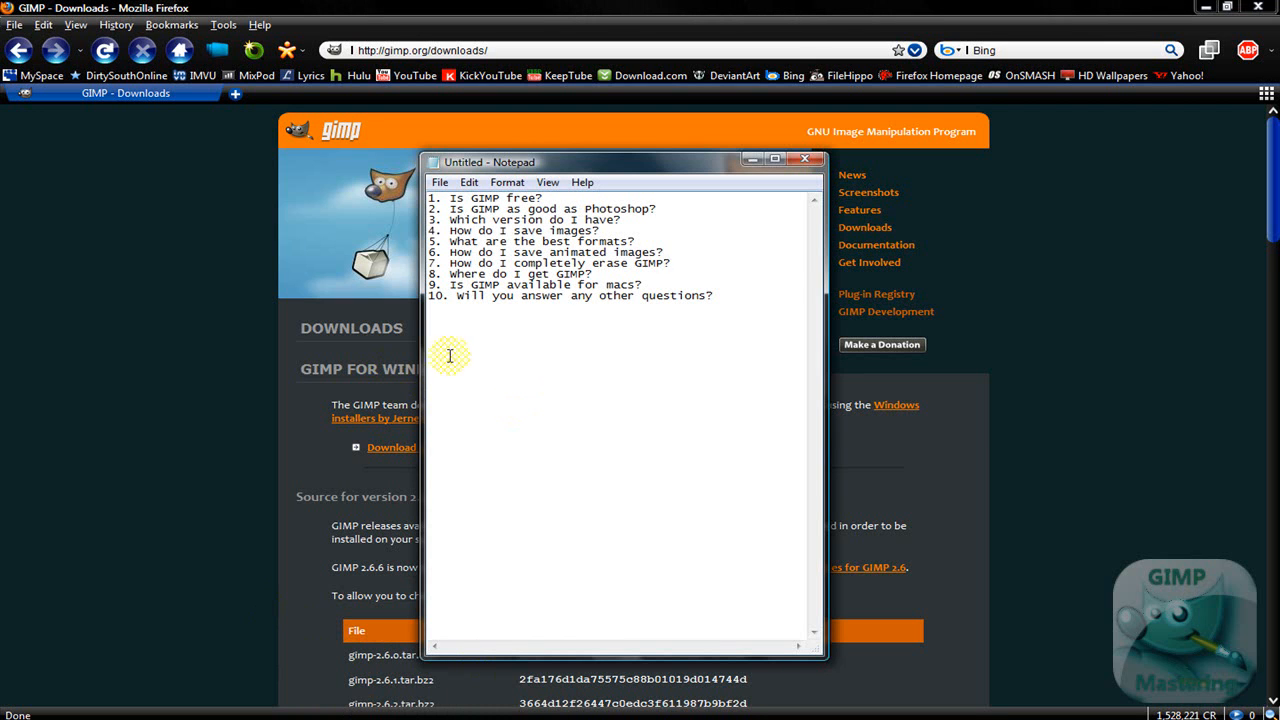
mouse_move(697, 307)
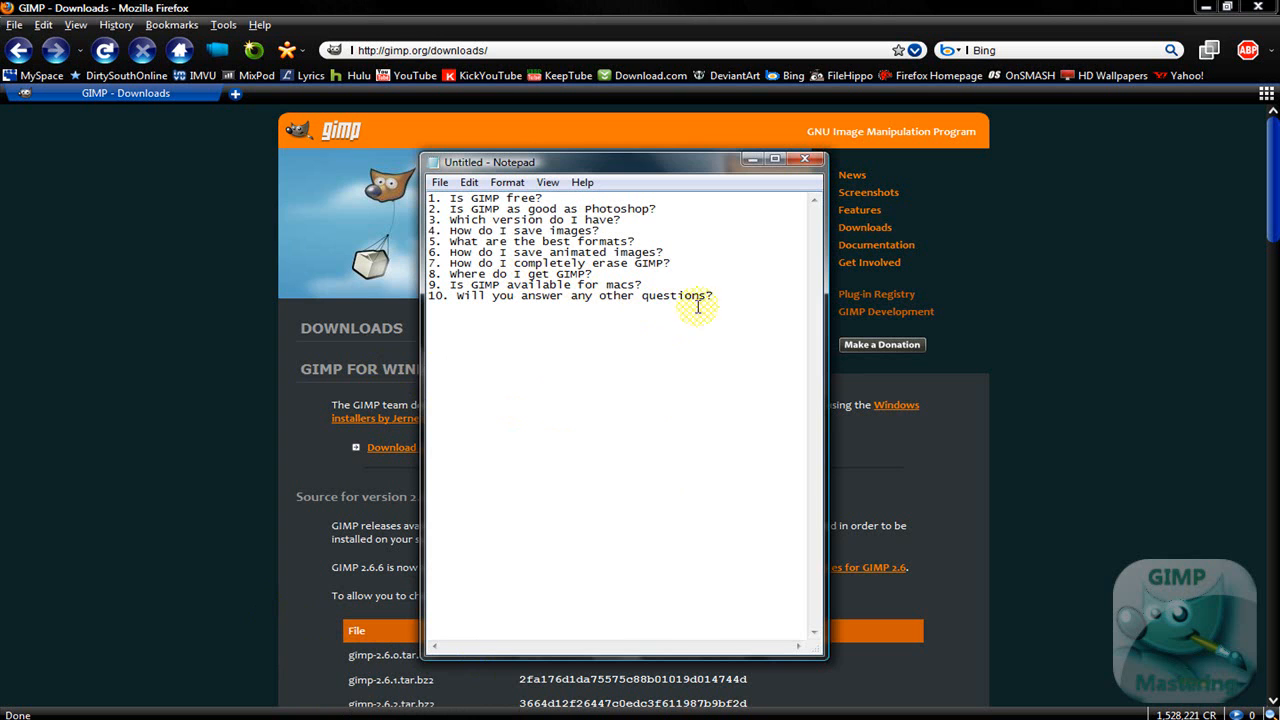
mouse_move(630, 394)
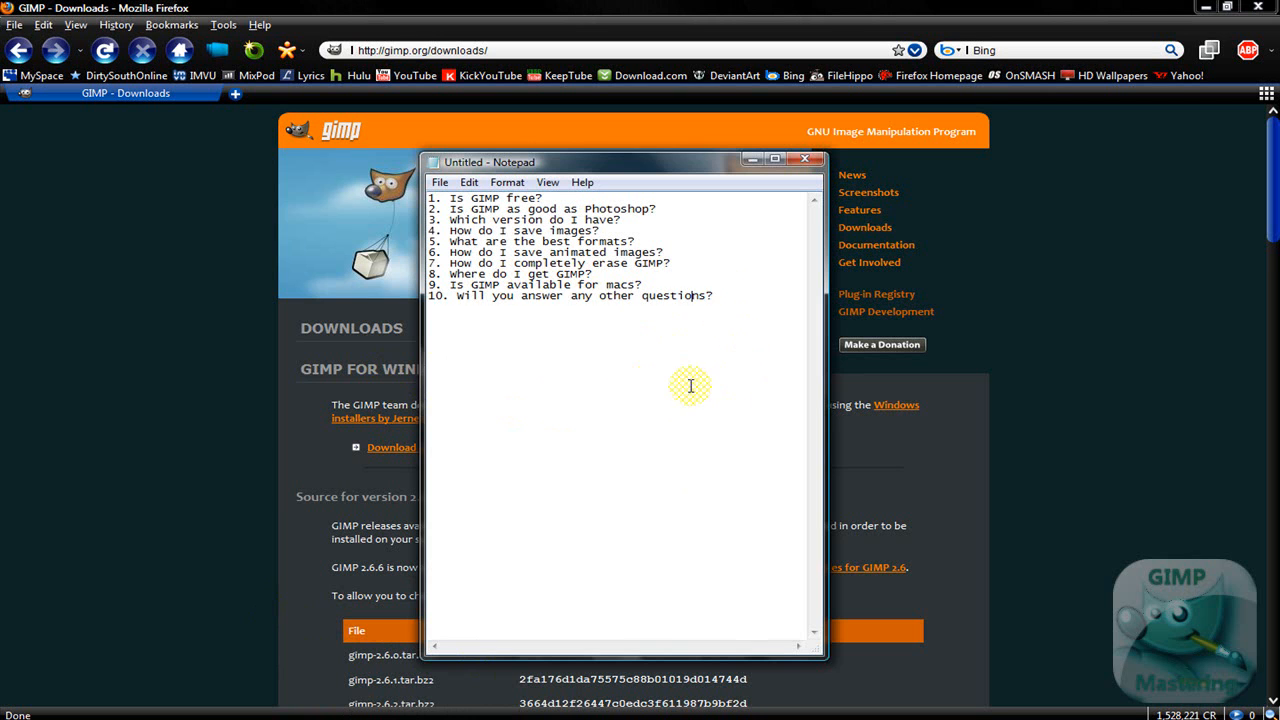
mouse_move(490, 167)
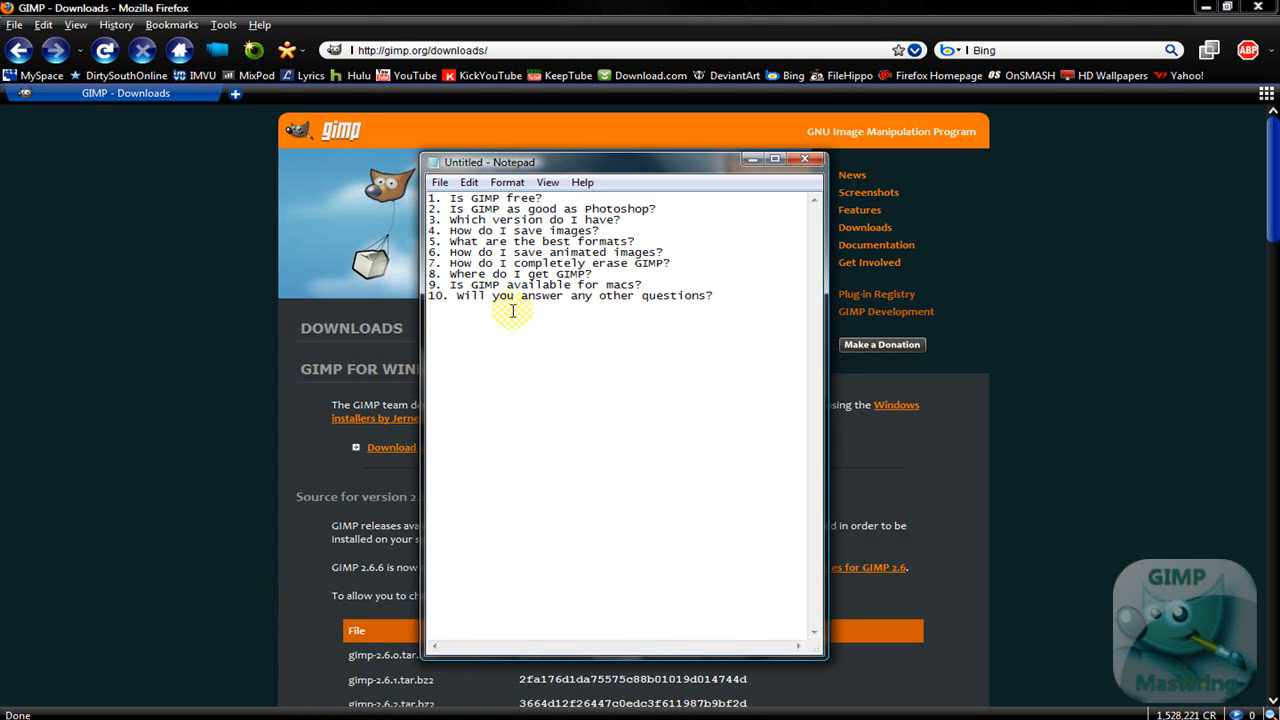
mouse_move(591, 328)
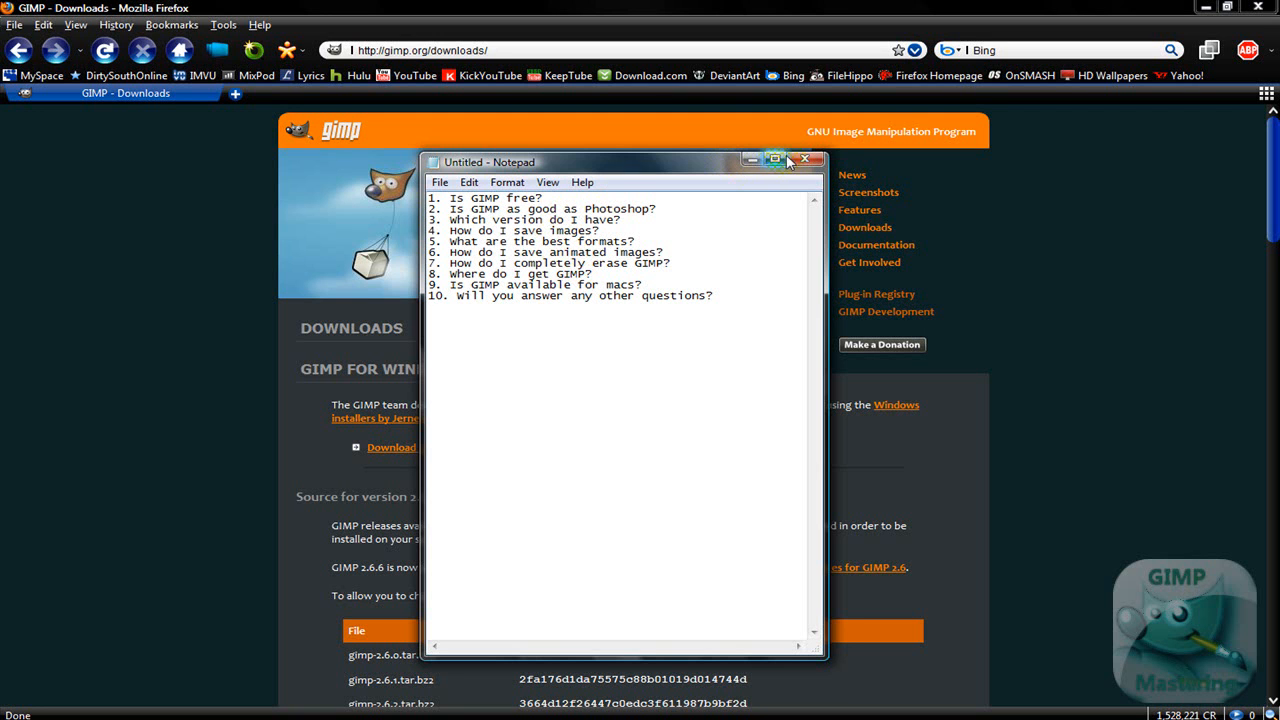
- Close the Notepad question list, choosing Don't Save
click(805, 160)
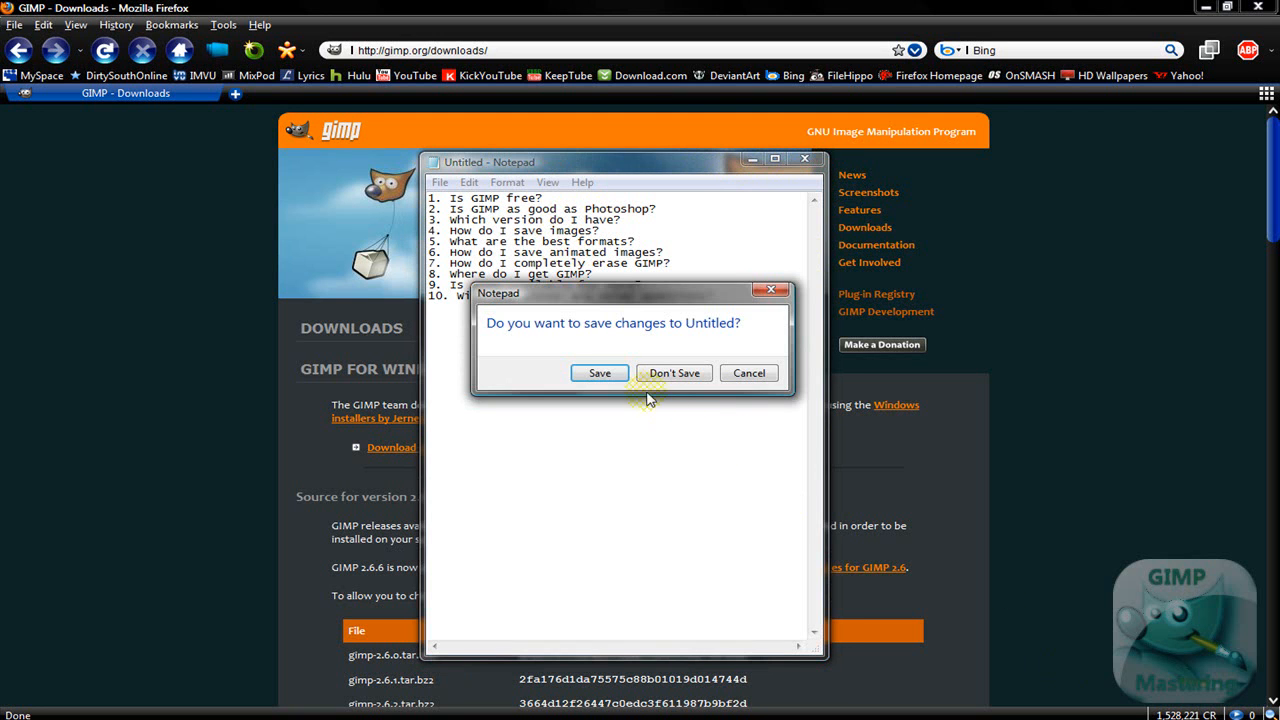
click(674, 372)
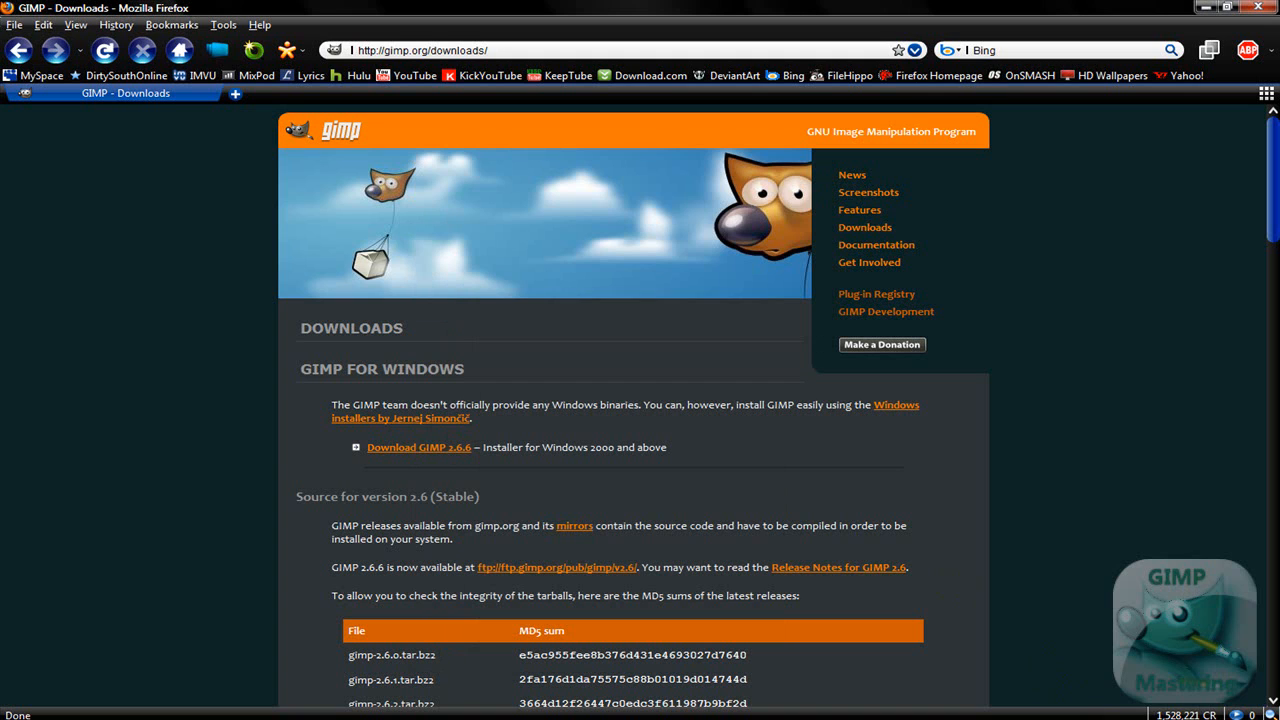
right_click(1180, 620)
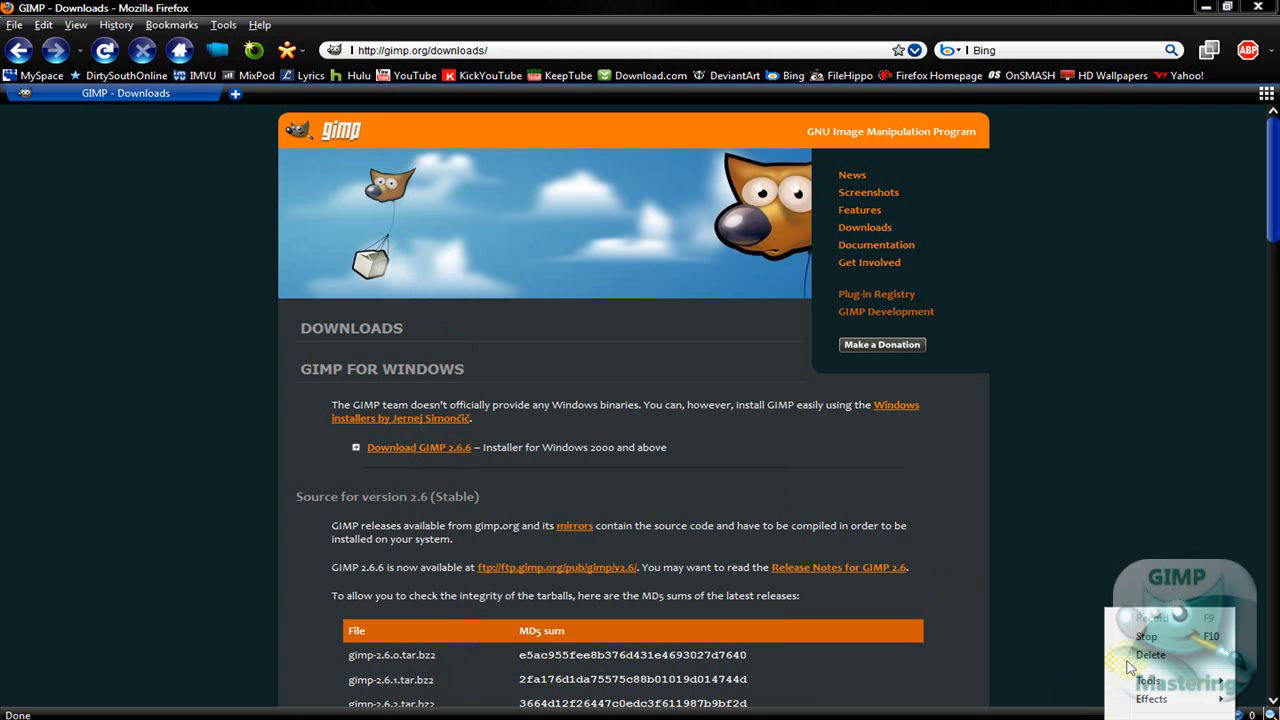